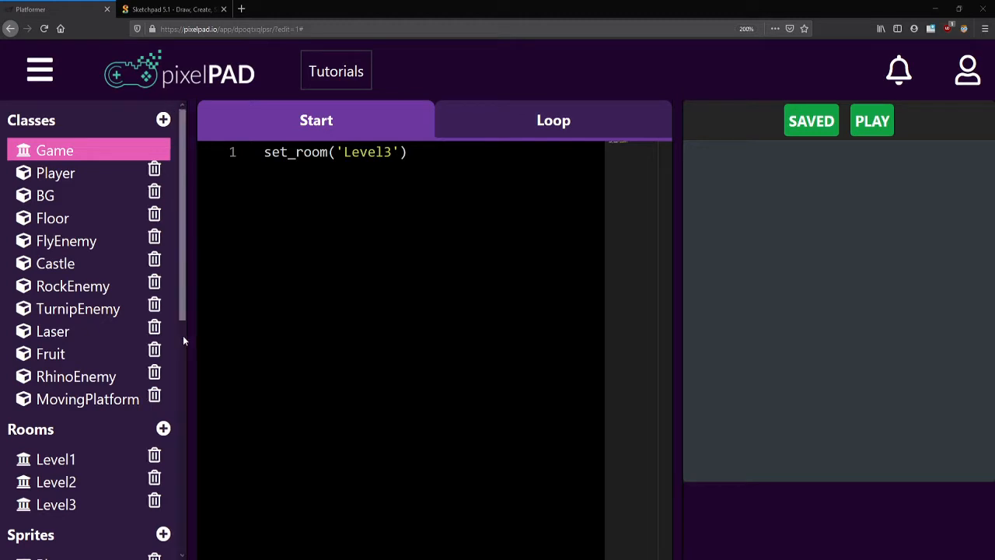
- Scroll the asset panel down until the Sounds heading and its + button show
scroll("down", 3)
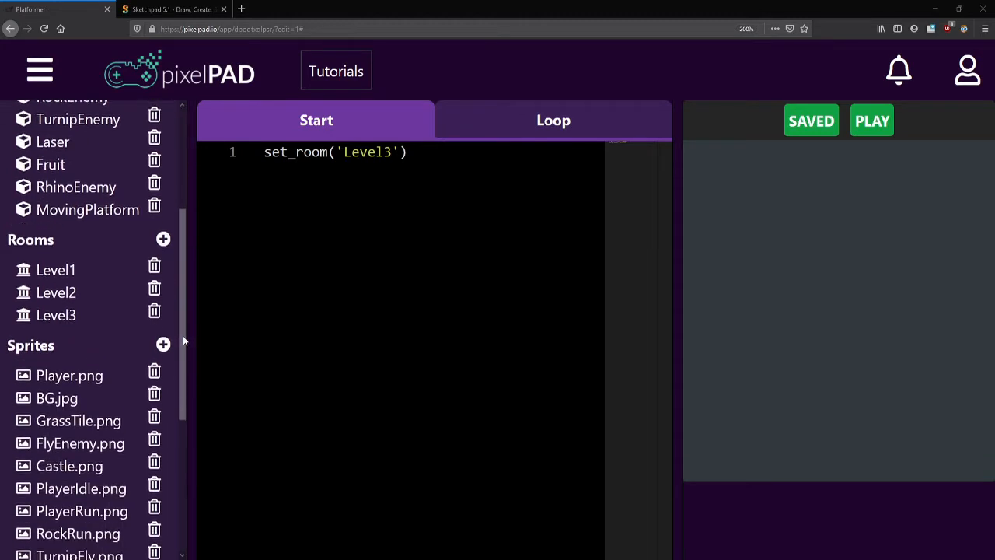
scroll("down", 3)
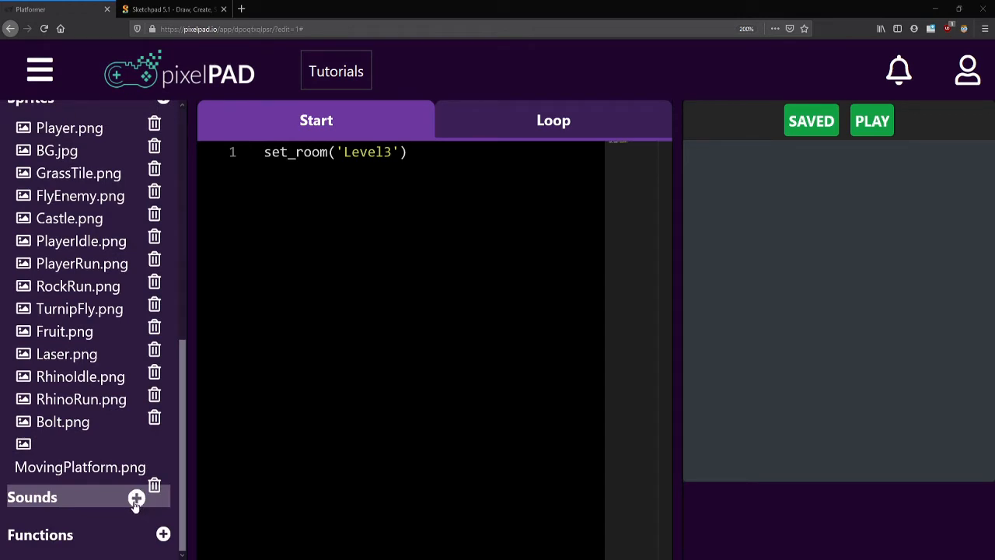
- Bring up the Asset Store's sounds from the Sounds + button and preview a listed sound
left_click(136, 497)
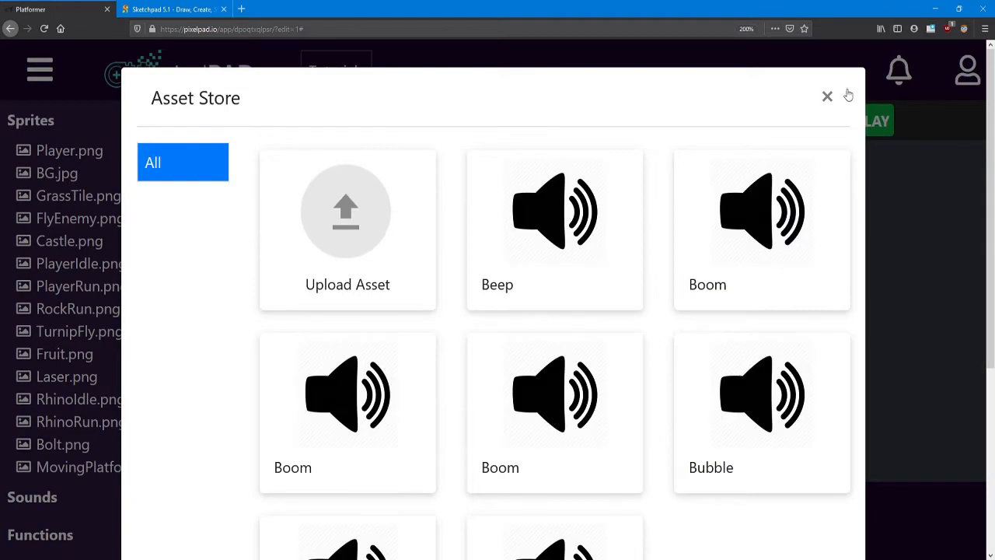
scroll("down", 3)
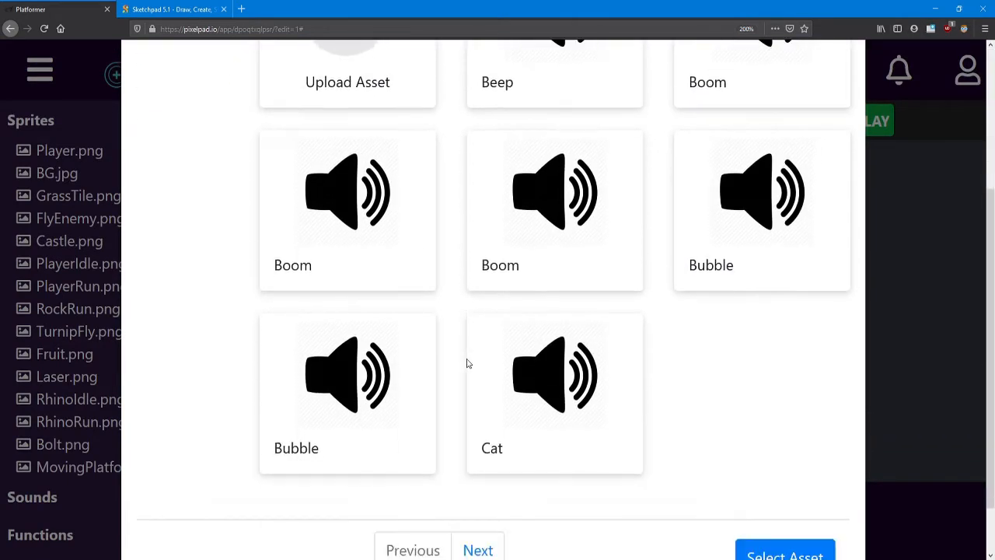
scroll("up", 3)
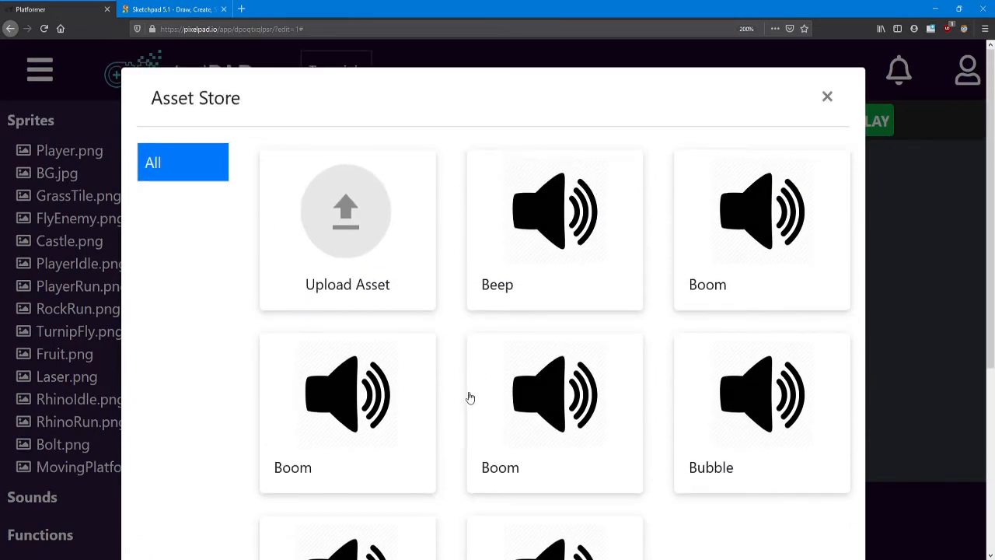
mouse_move(531, 380)
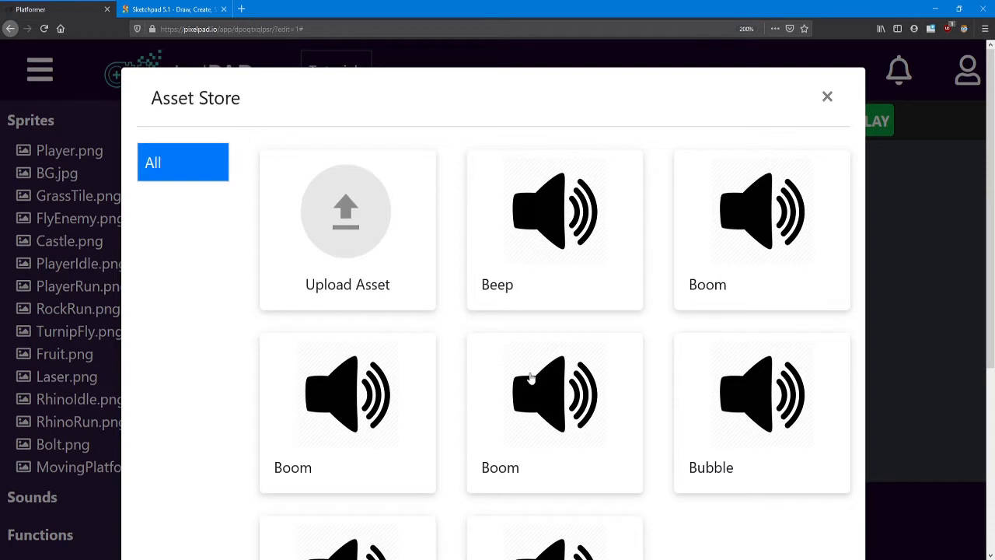
mouse_move(566, 248)
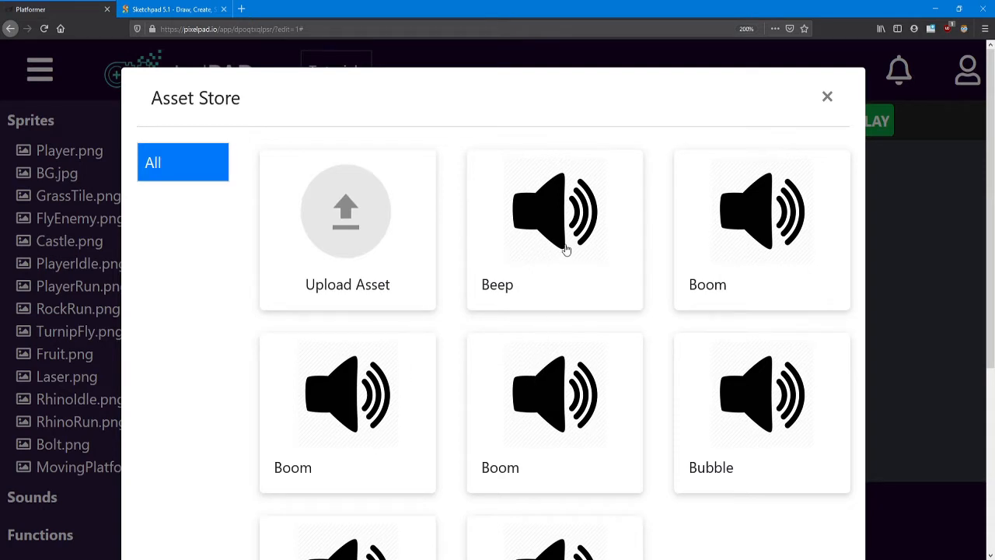
left_click(553, 212)
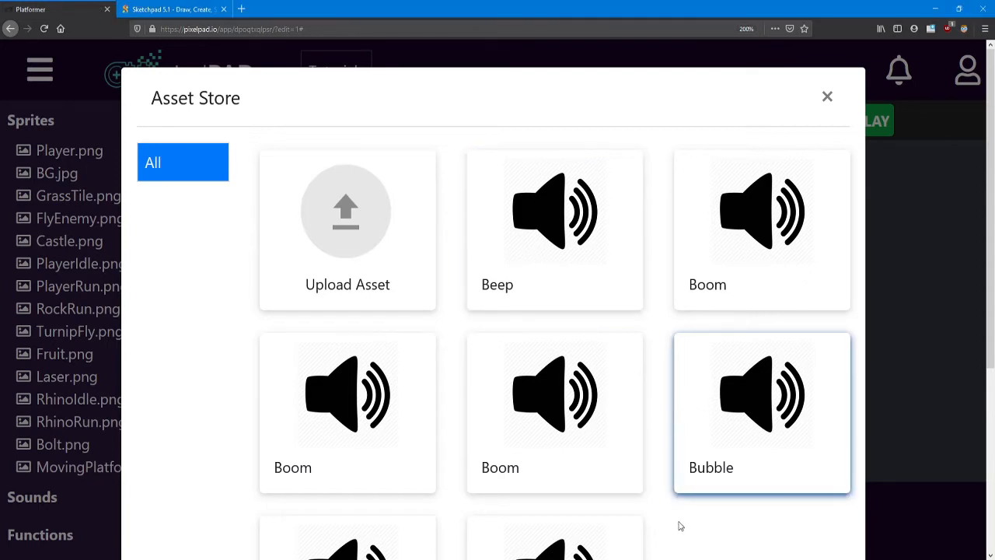
- Move to the second page of sounds and choose the first Jump sound
scroll("down", 3)
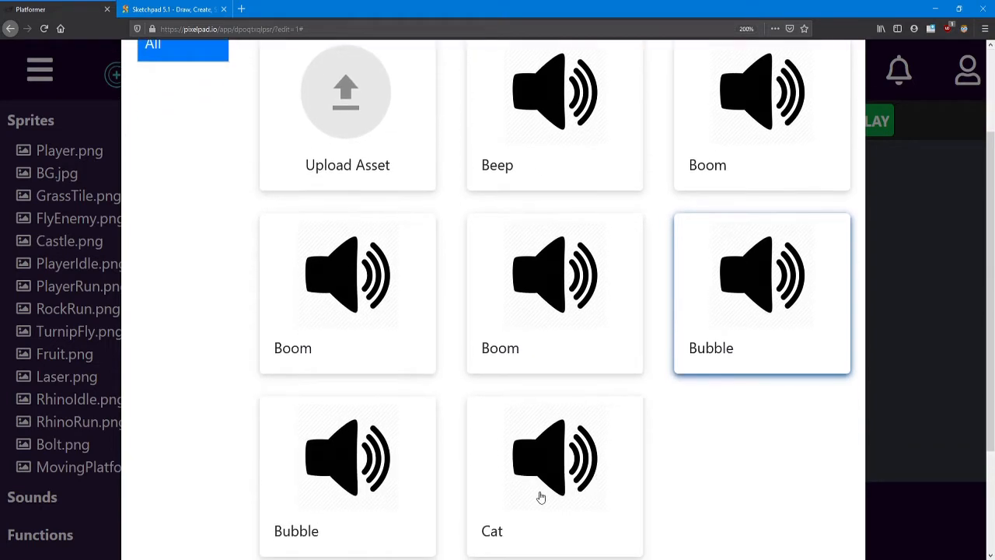
scroll("down", 3)
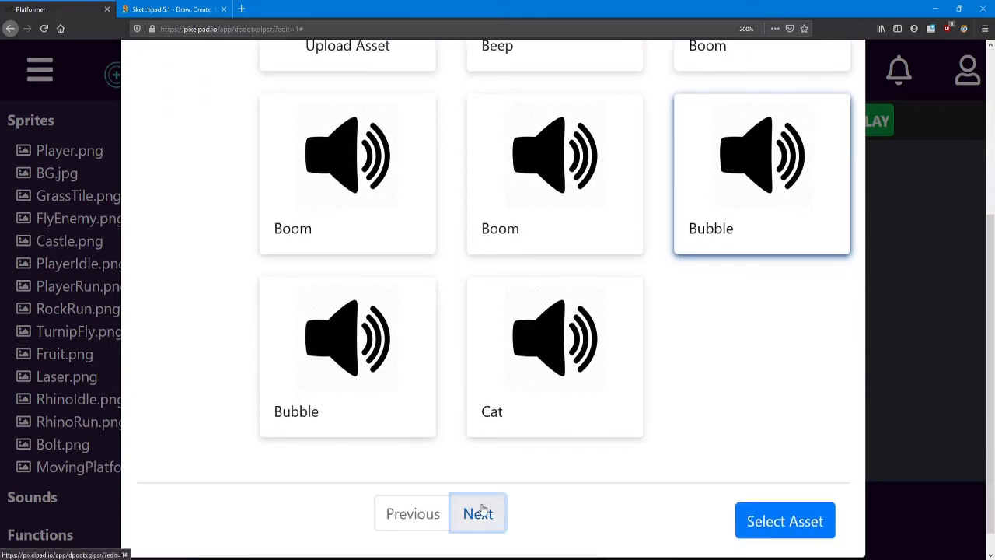
left_click(478, 513)
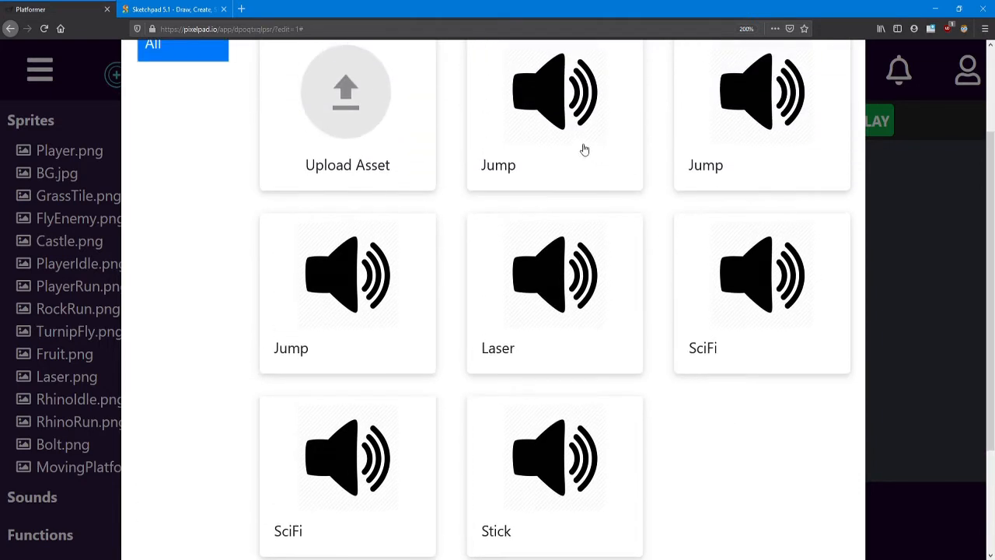
mouse_move(590, 158)
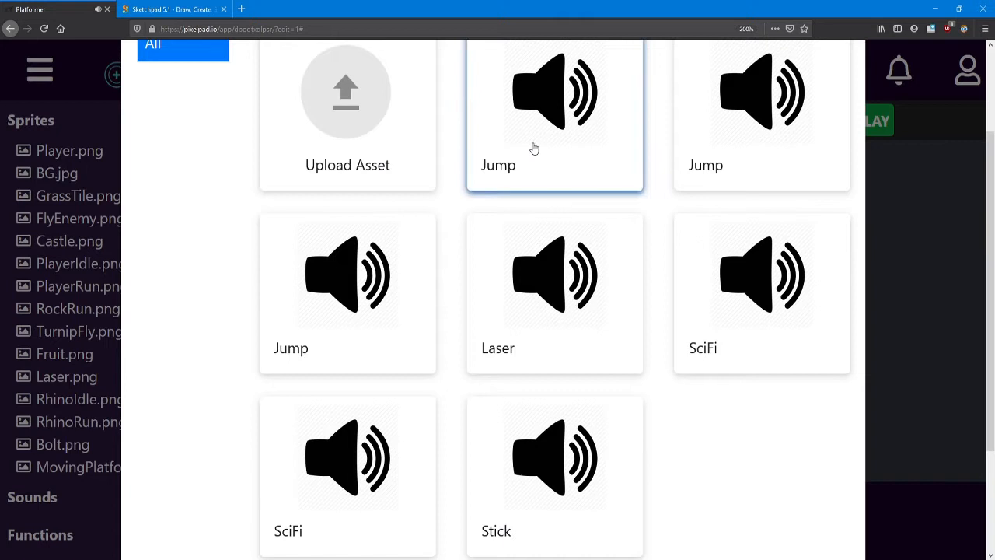
scroll("down", 3)
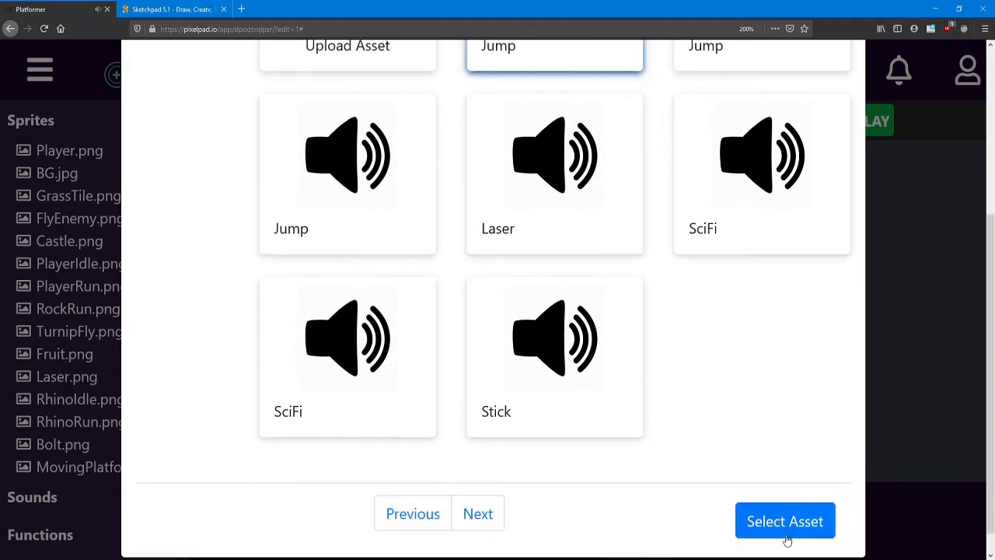
- Add the selected asset to the project named Jump, giving Jump.mp3 under Sounds
left_click(784, 520)
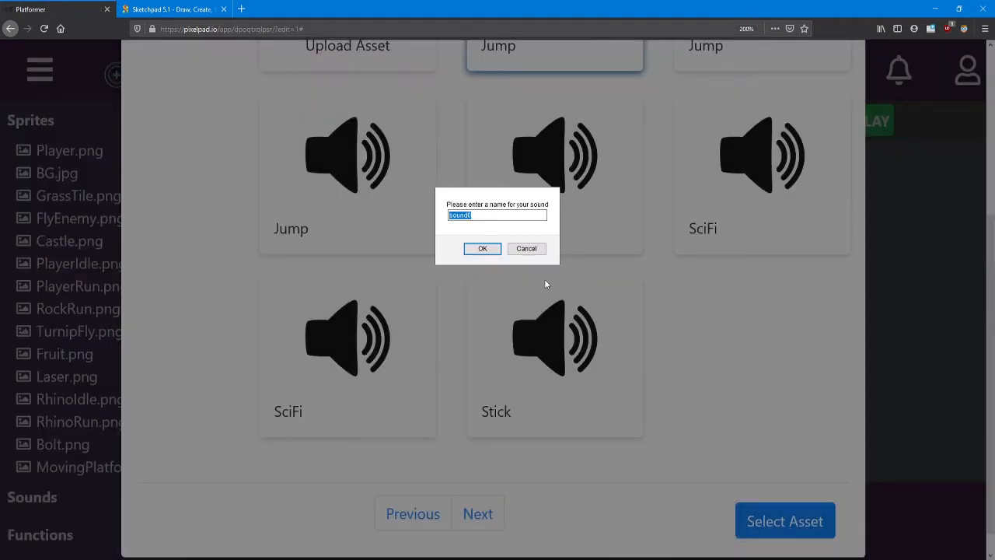
type("Jump")
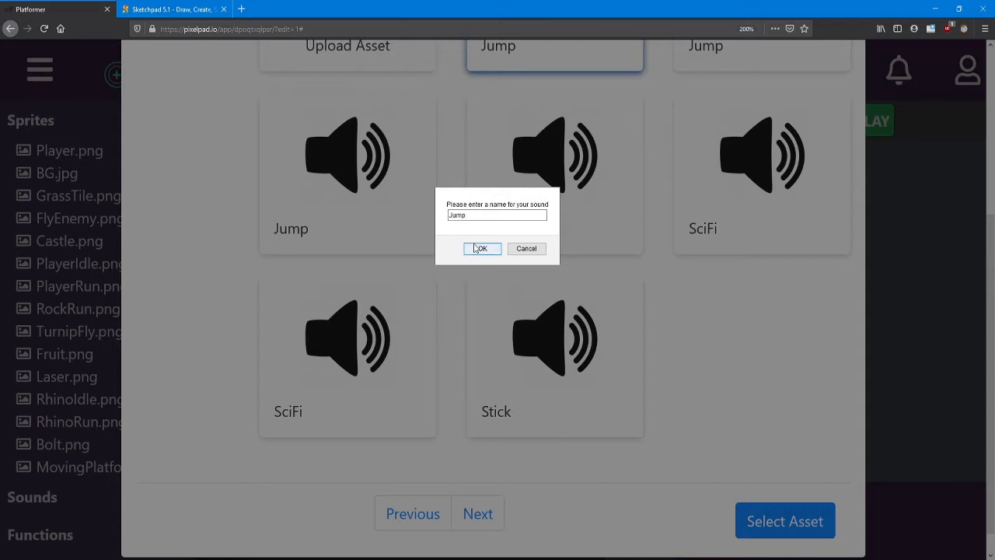
left_click(479, 249)
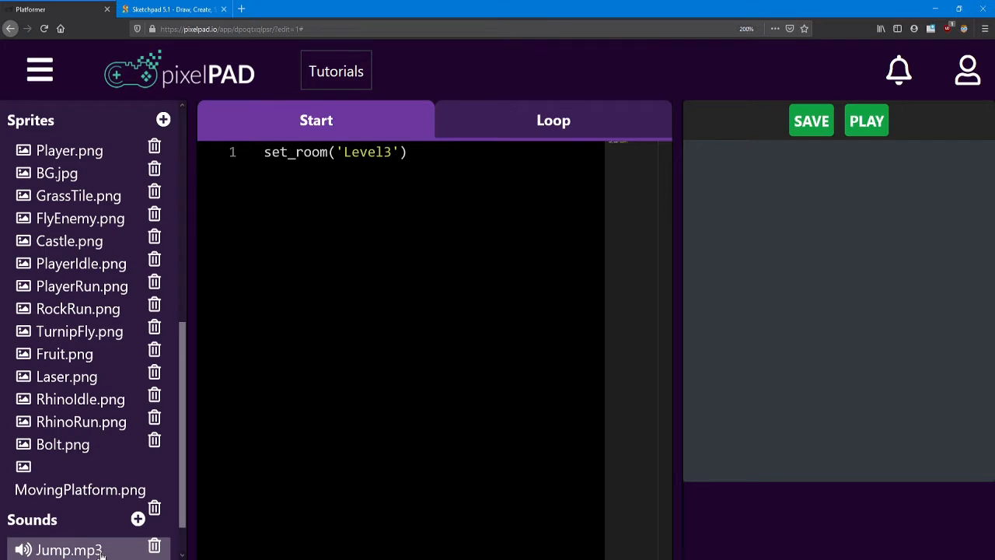
- Scroll the asset panel back to the Classes section
scroll("down", 3)
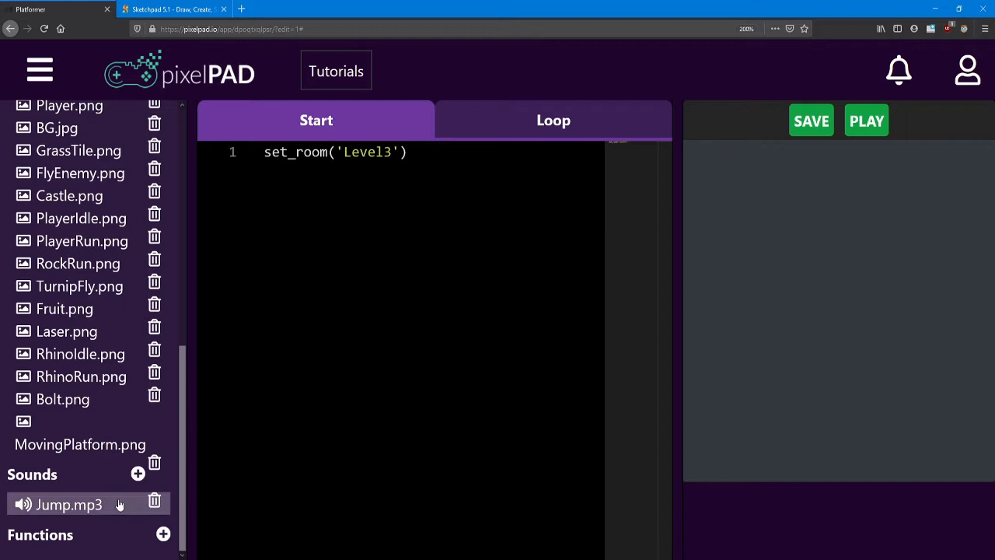
mouse_move(183, 444)
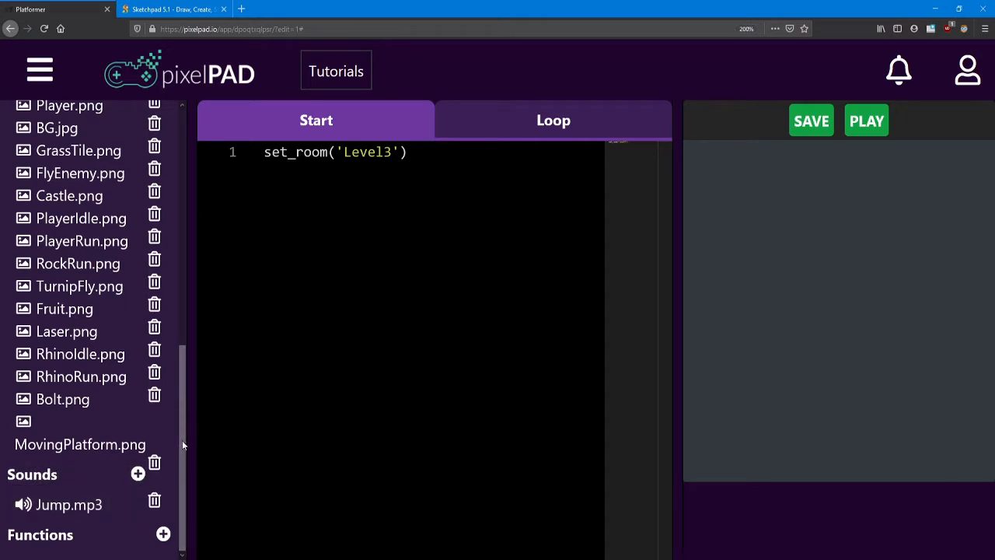
scroll("down", 3)
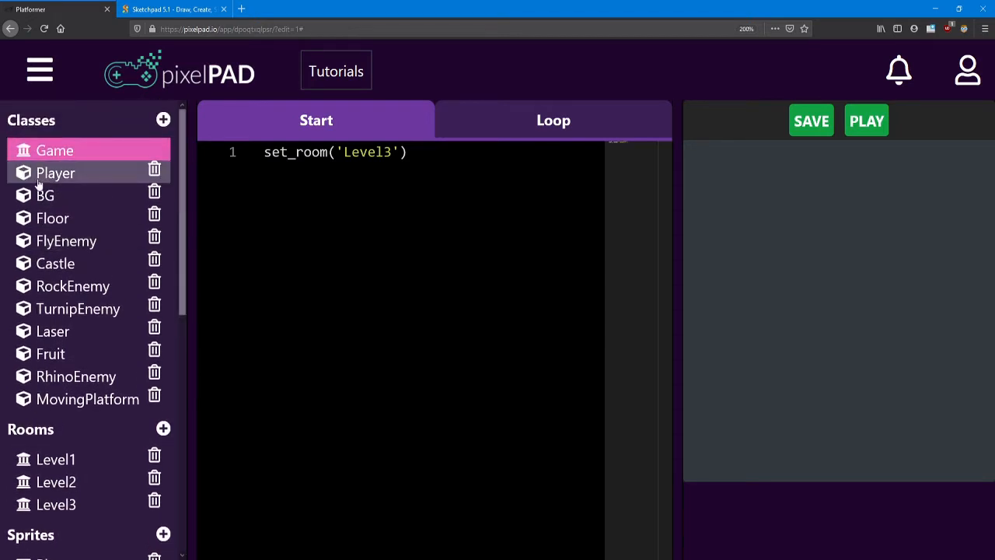
- In the Player's Start code, begin line 33 with self.jumpSound = new_sound after the health text code
left_click(56, 171)
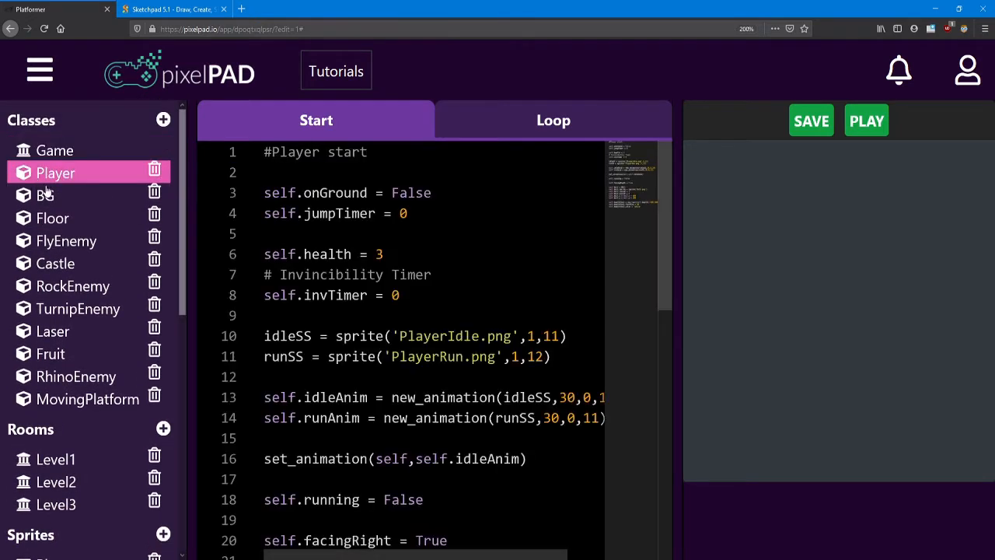
scroll("down", 3)
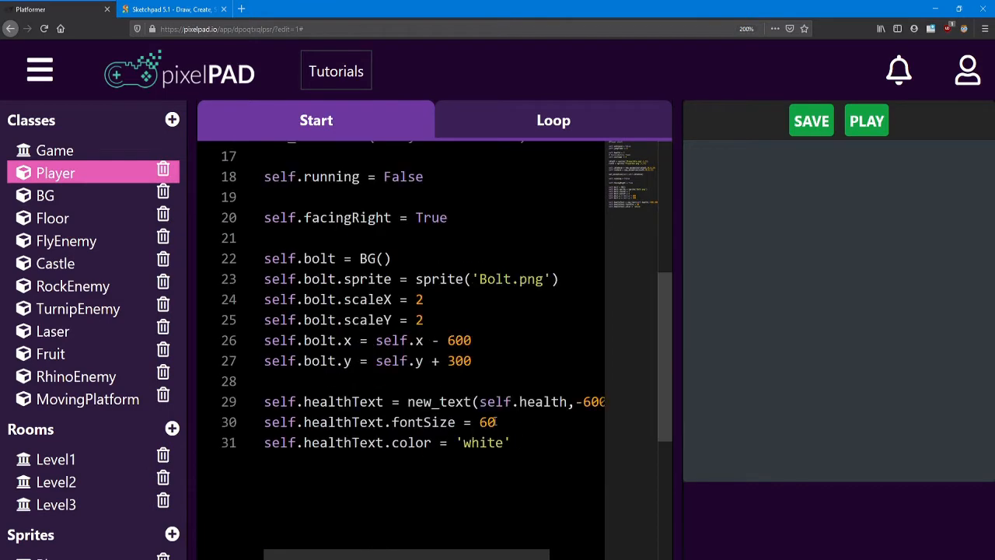
key("enter")
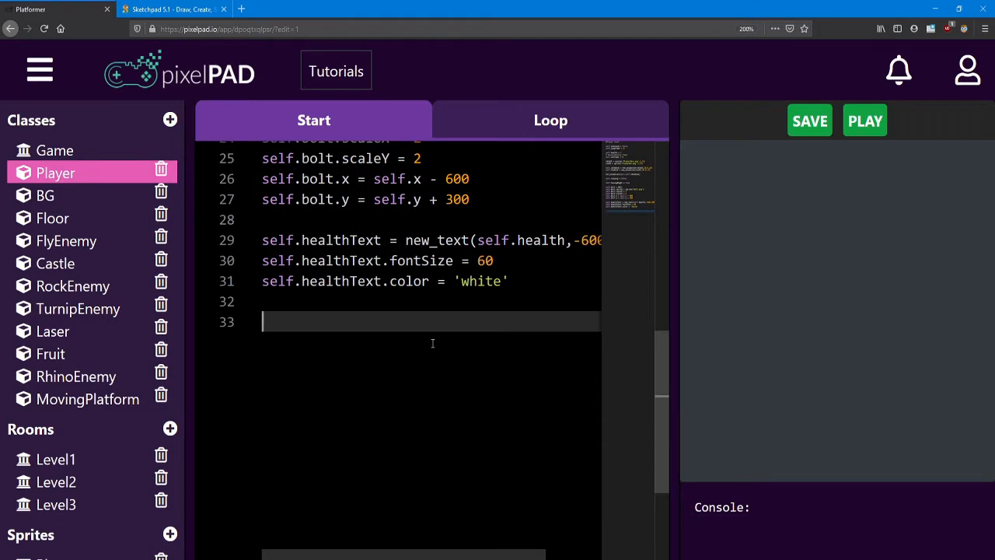
type("self.")
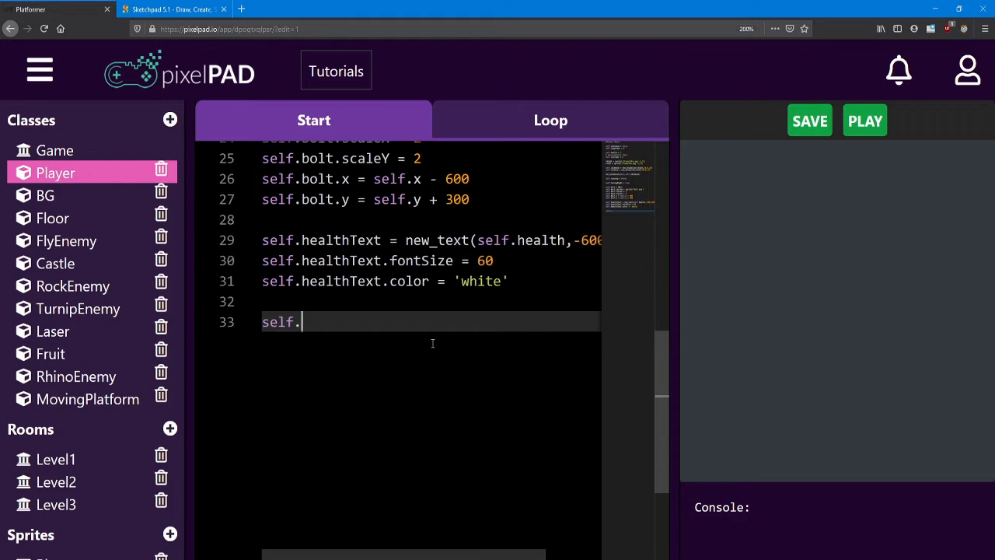
type("jumpS")
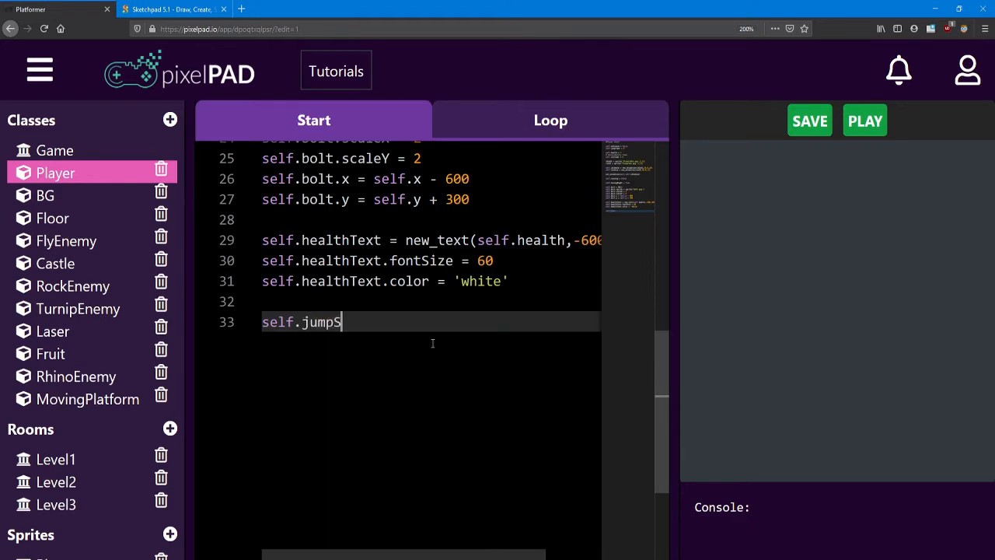
type("ound =")
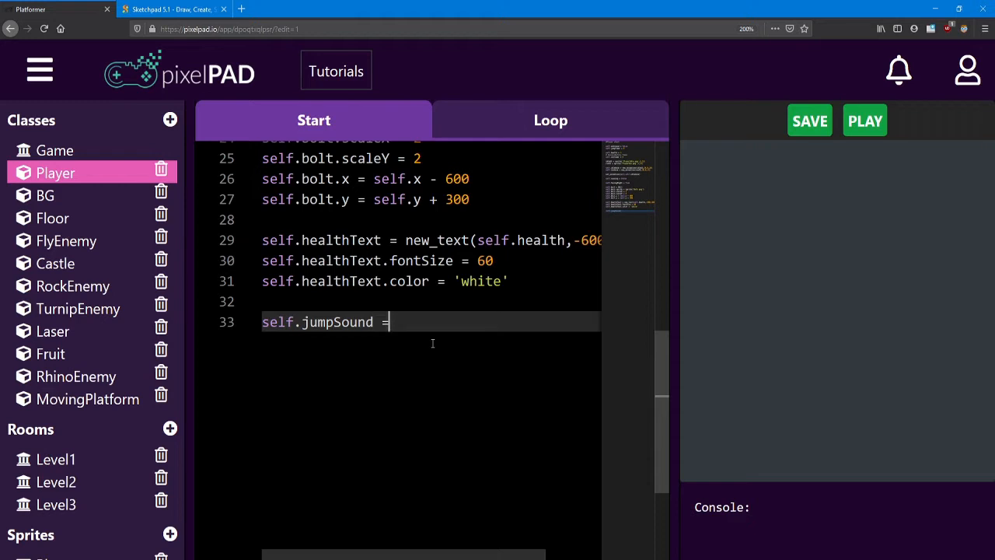
type("new")
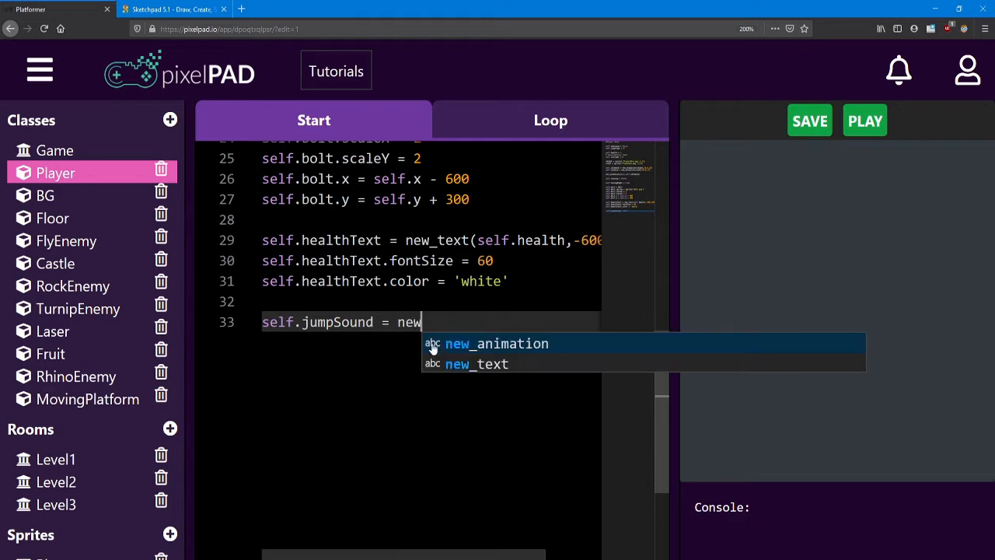
type("_sou")
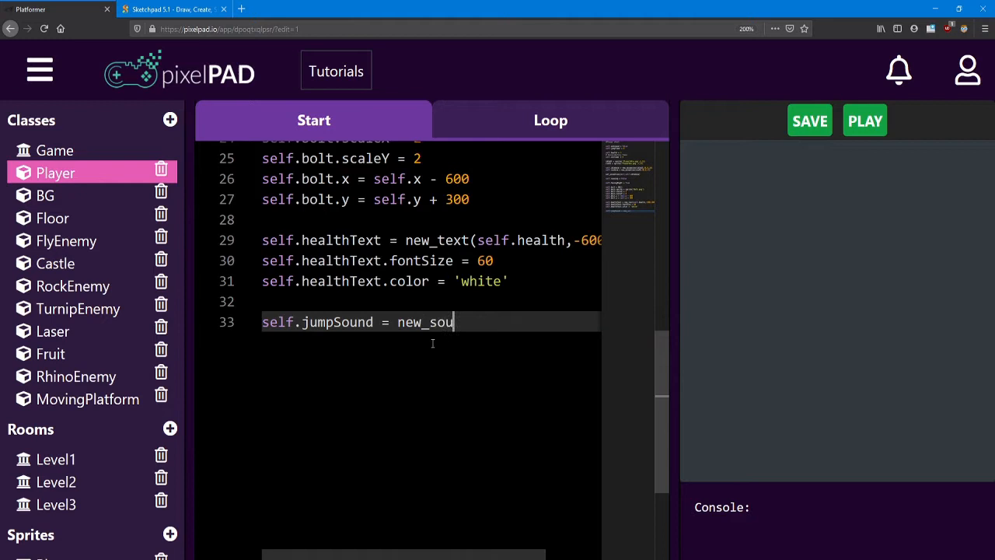
type("nd")
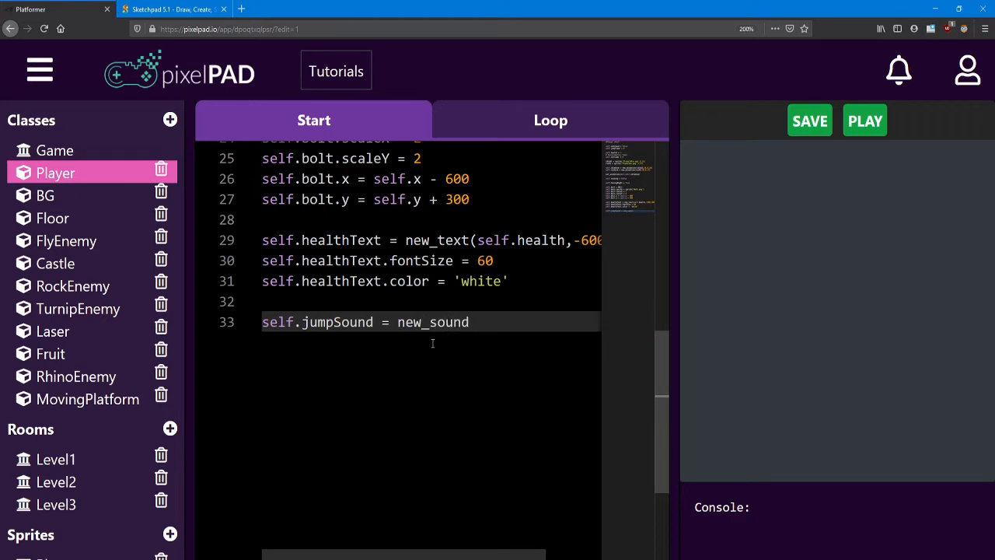
- Finish the line as new_sound('Jump.mp3') and select the jumpSound name for reuse
type("()")
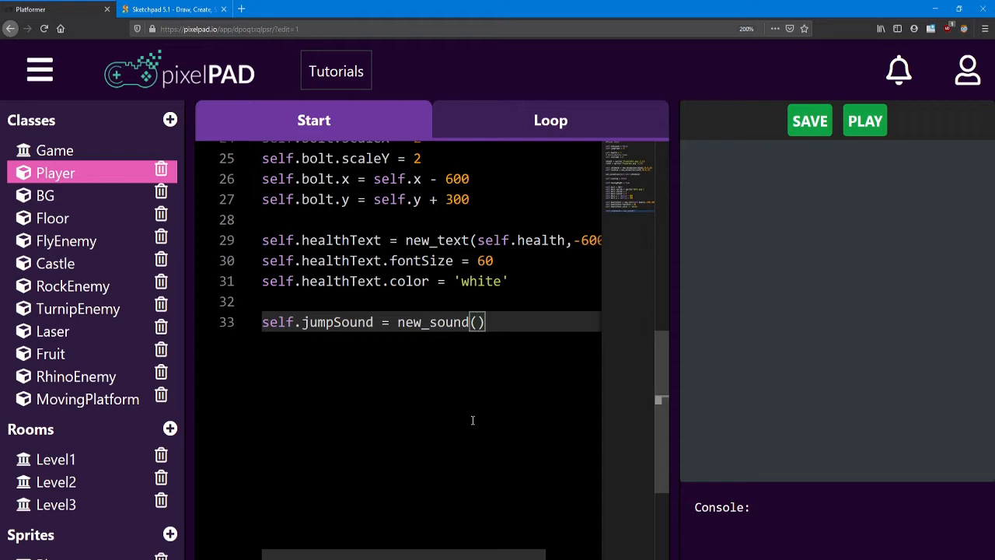
type("''")
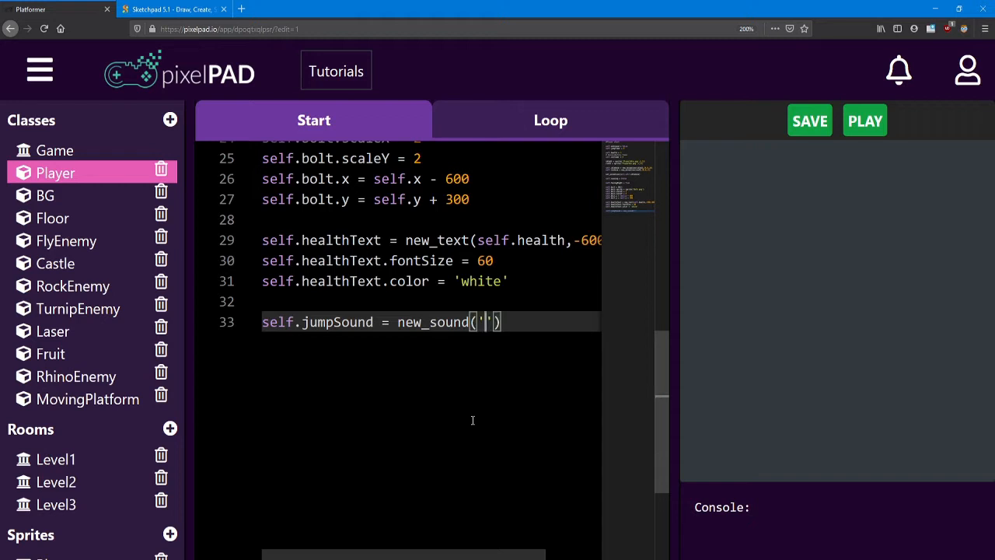
type("Jump")
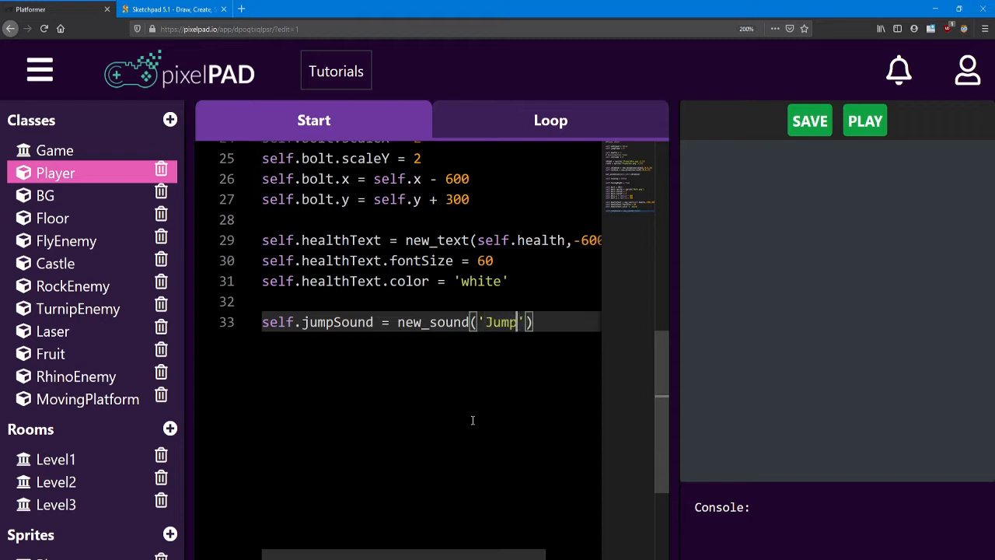
type(".m")
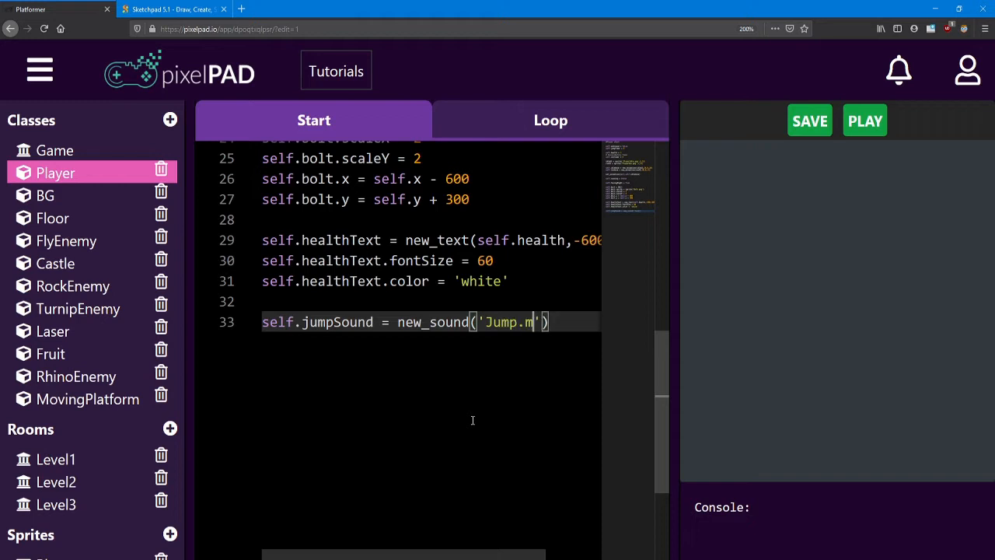
type("p3")
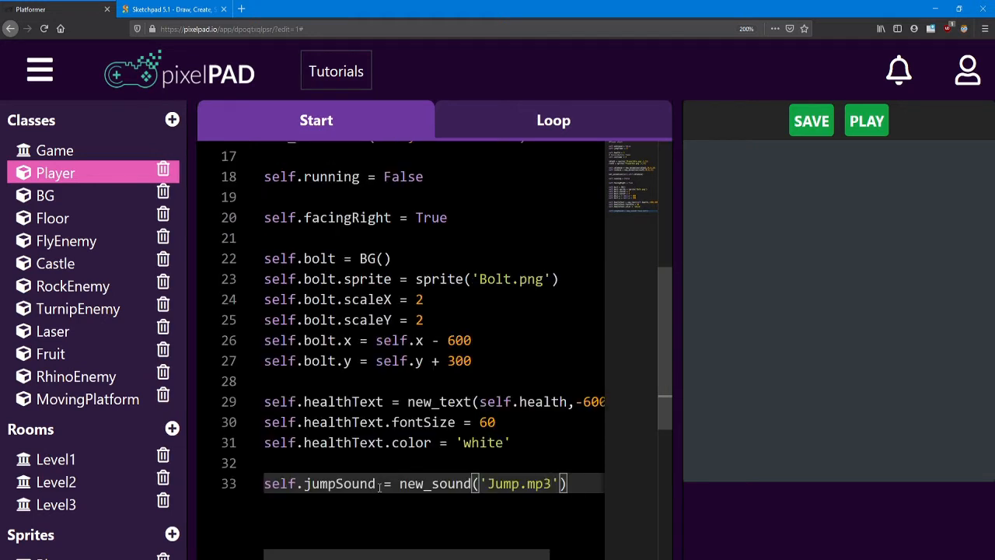
double_click(339, 483)
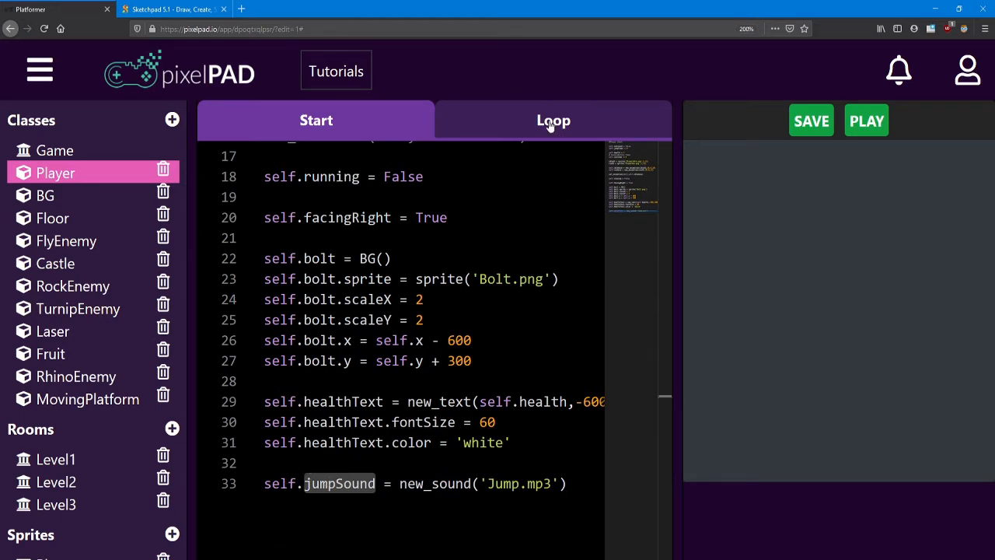
- In the Loop code's space-key jump block, add play_sound(self.jumpSound) after self.onGround = False
left_click(553, 120)
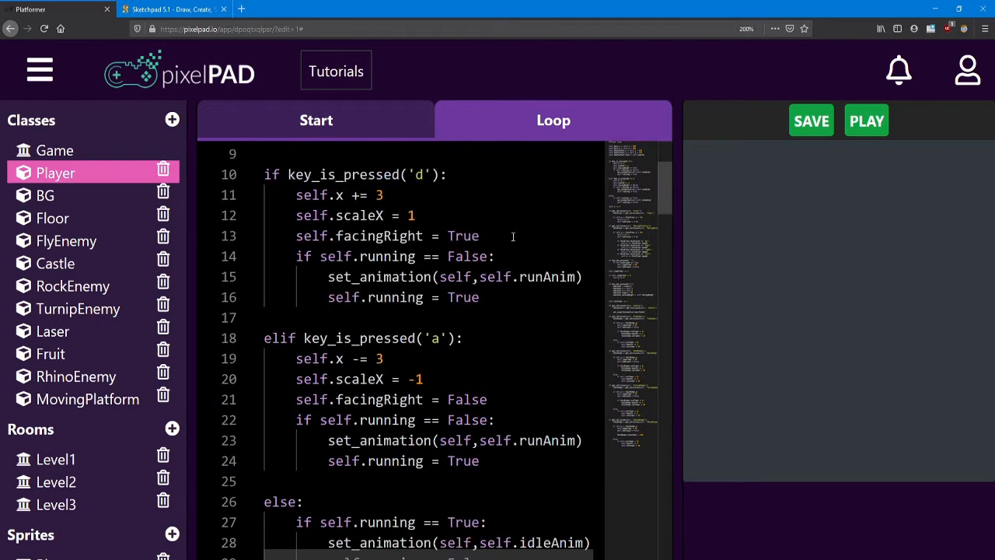
scroll("down", 3)
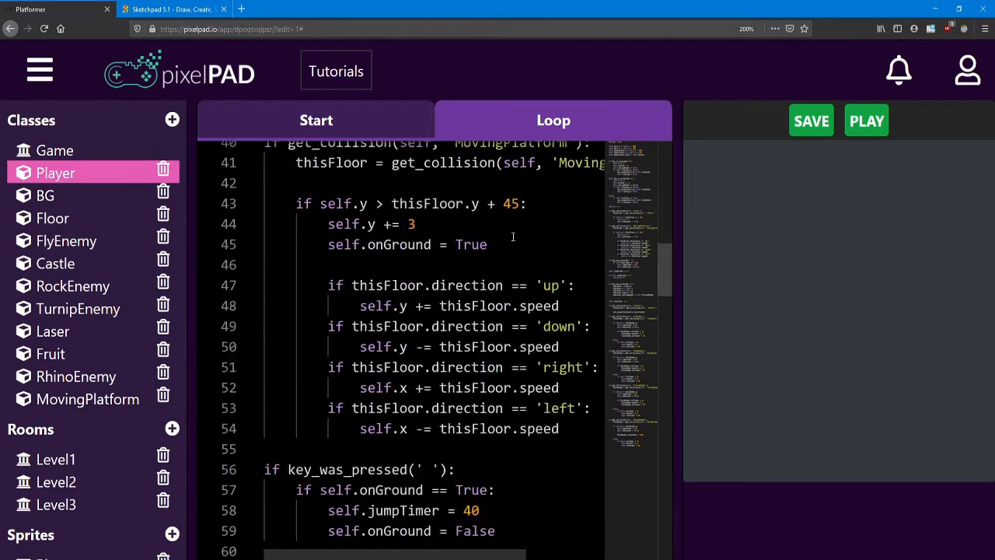
scroll("down", 3)
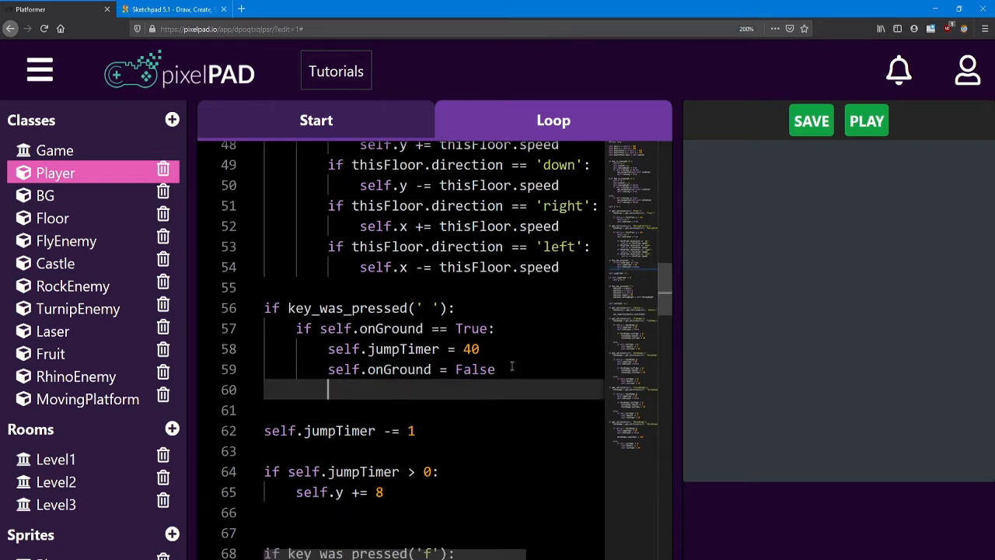
type("play_soun")
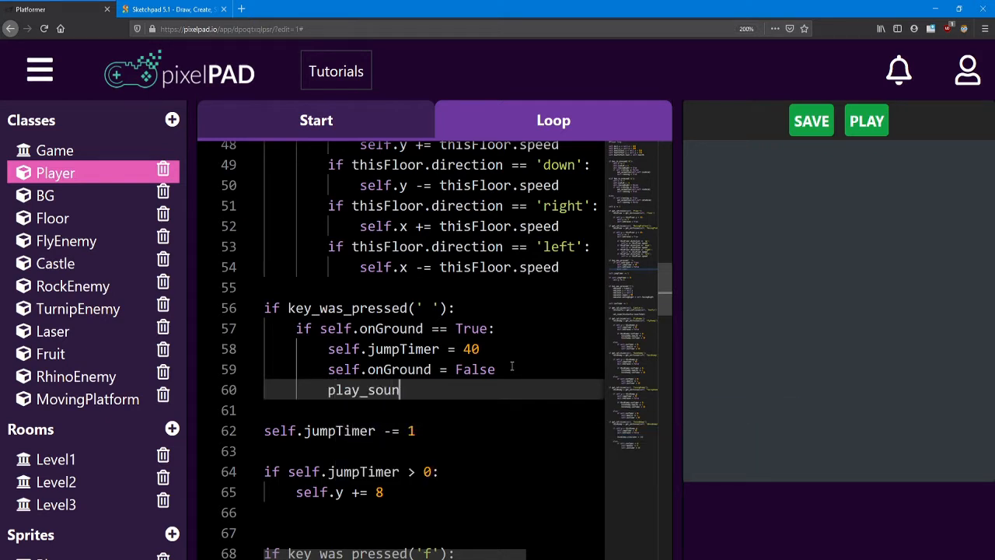
type("d")
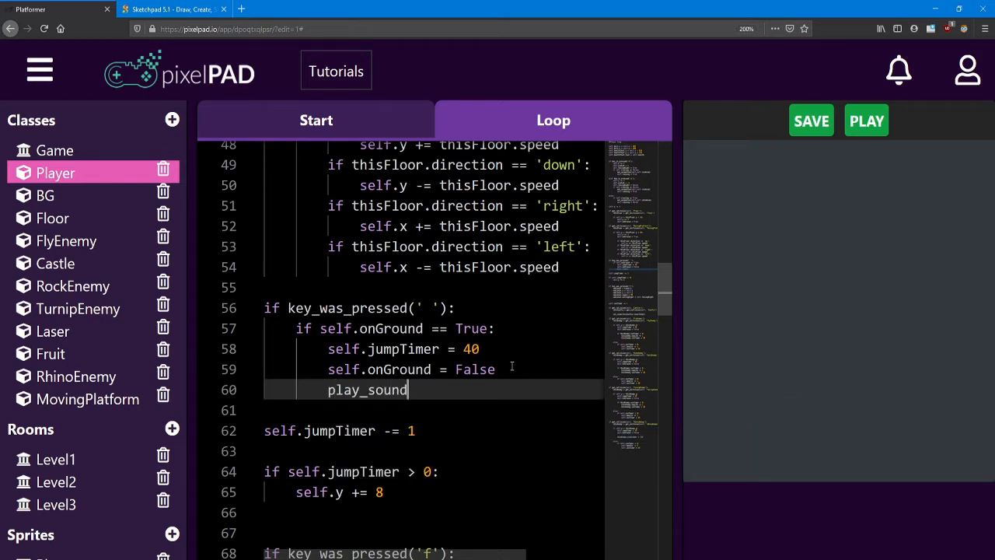
type("(s")
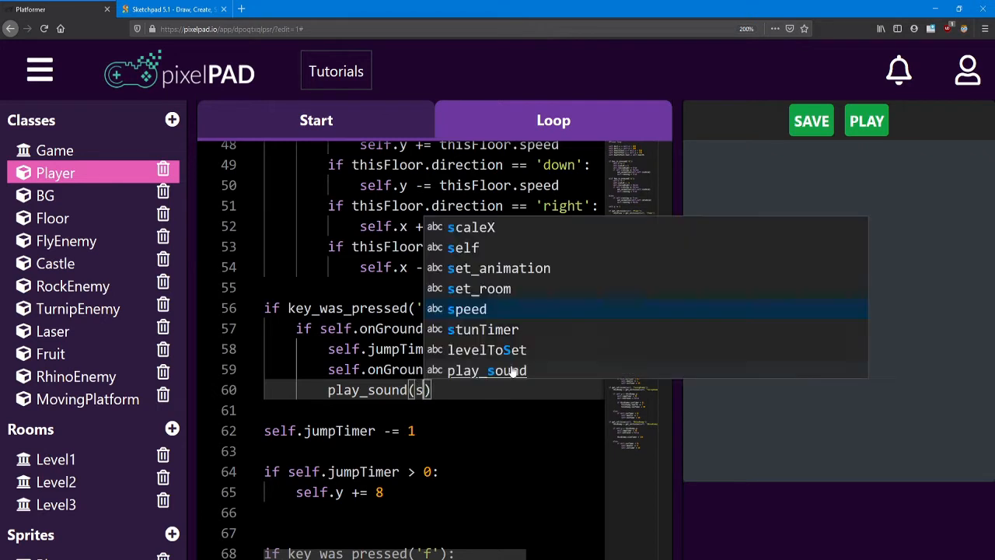
type("elf.")
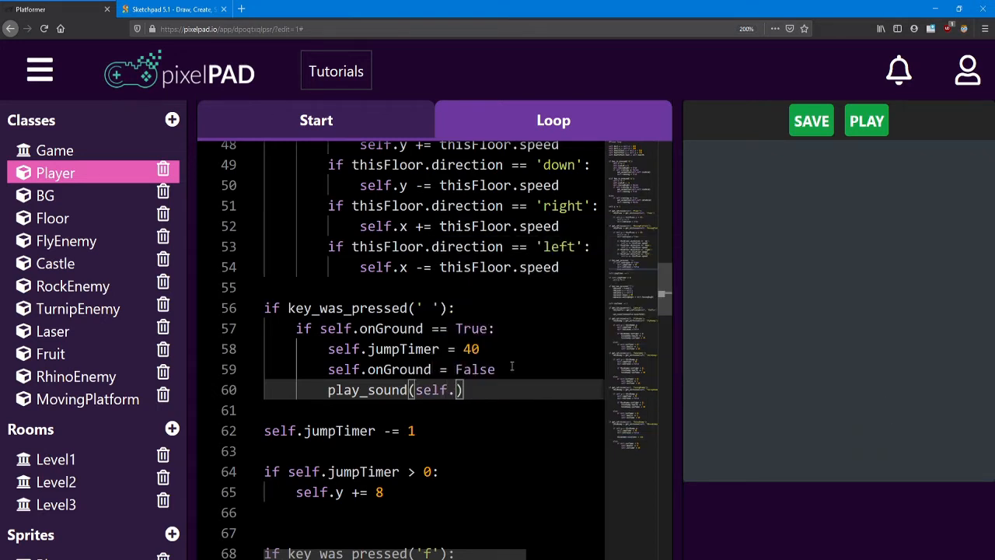
type("jumpSou")
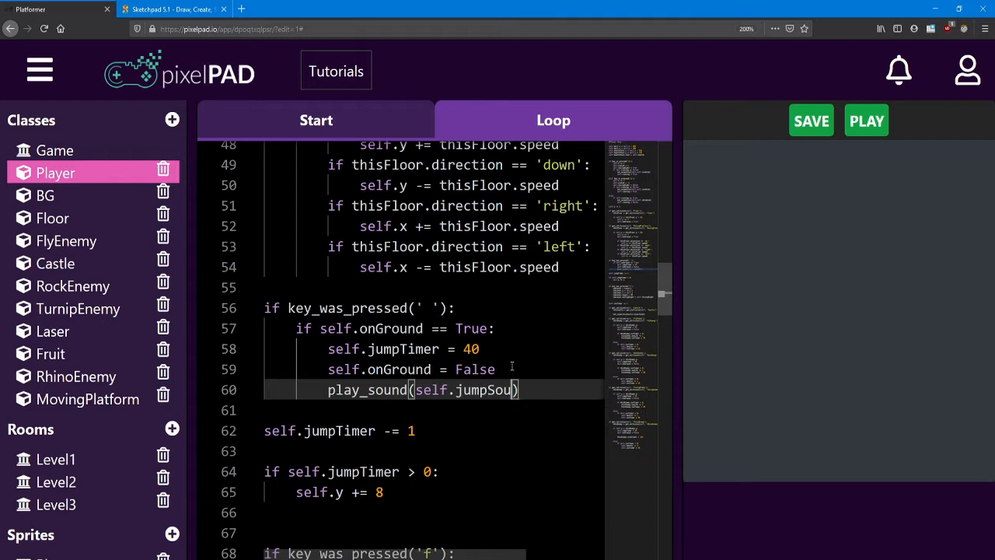
type("nd")
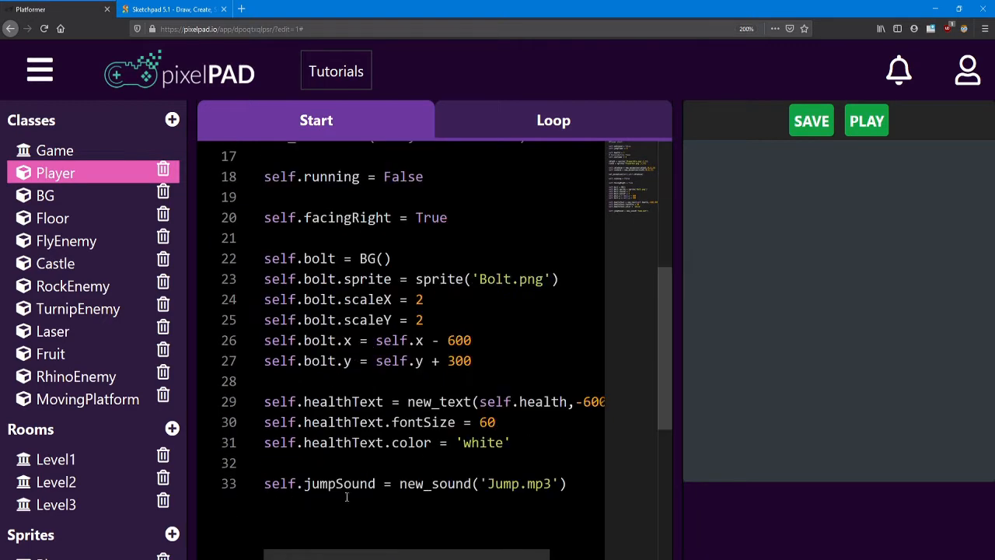
double_click(319, 482)
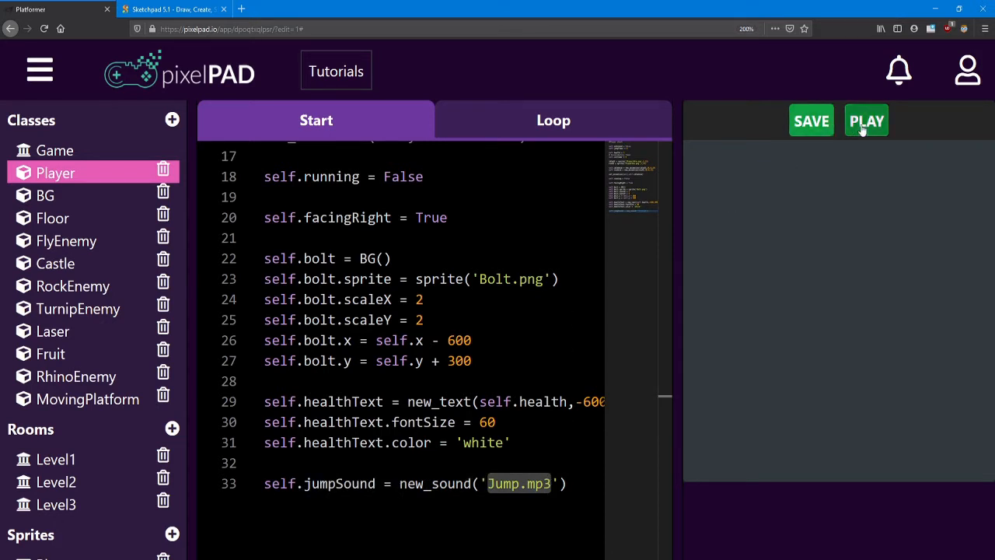
left_click(866, 120)
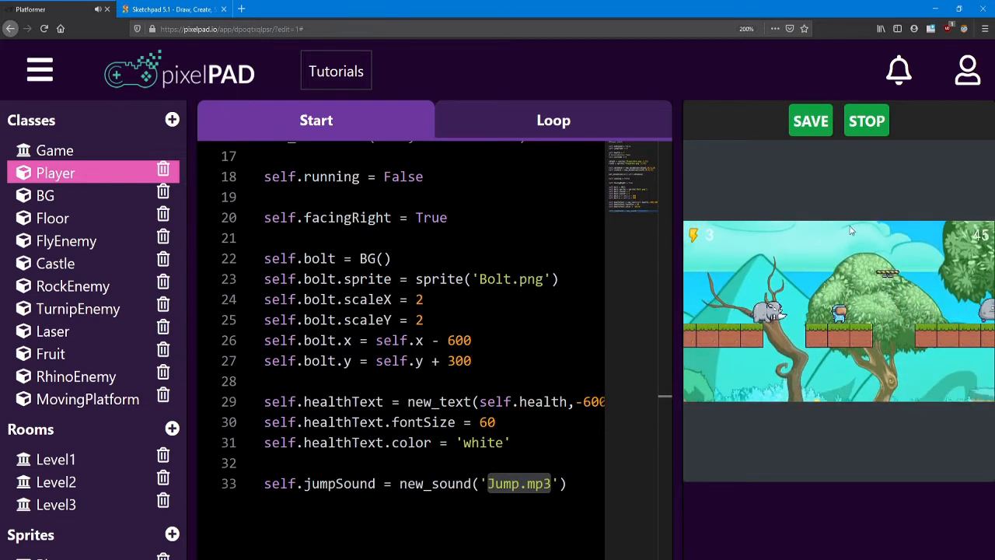
left_click(865, 121)
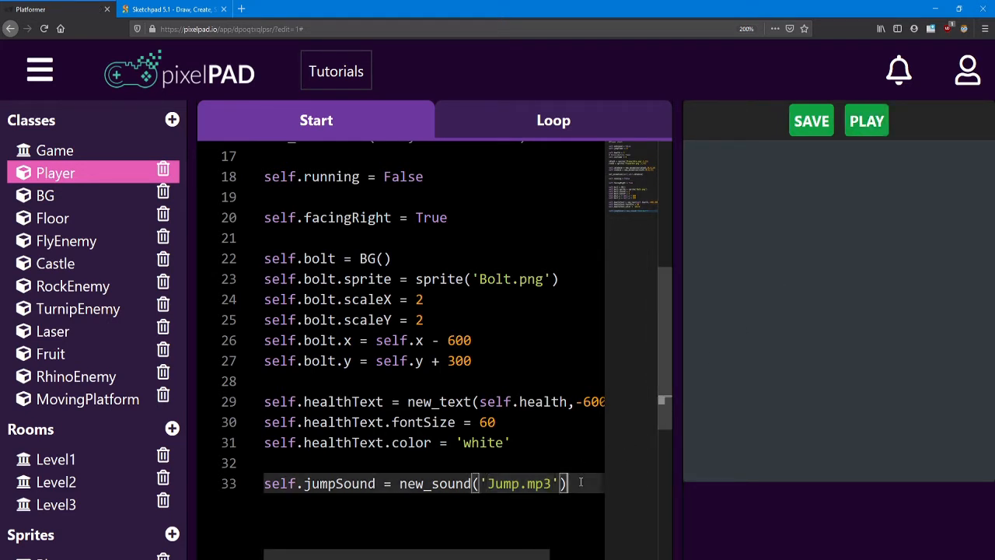
key("enter")
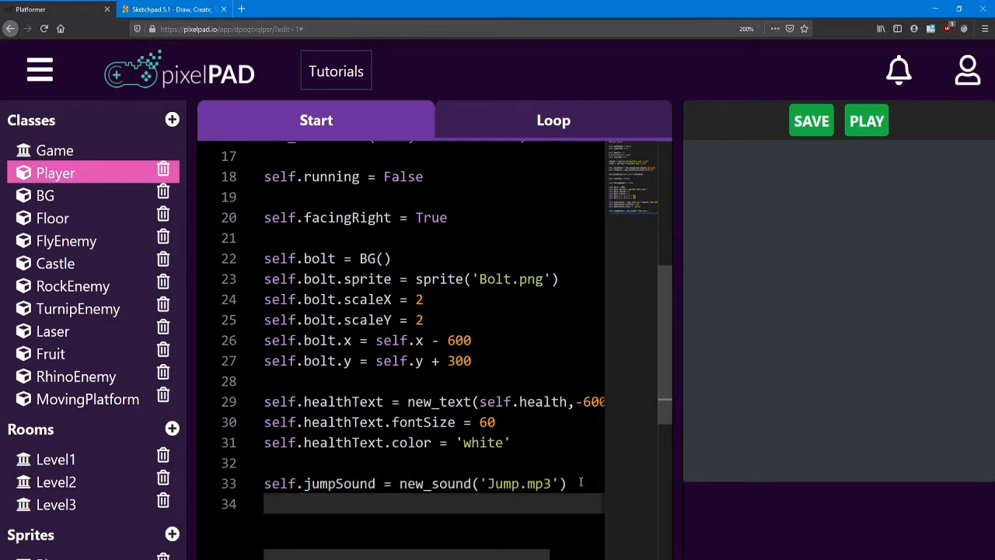
- Add set_volume(self.jumpSound,0.5) on line 34 of the Start code
type("set_v")
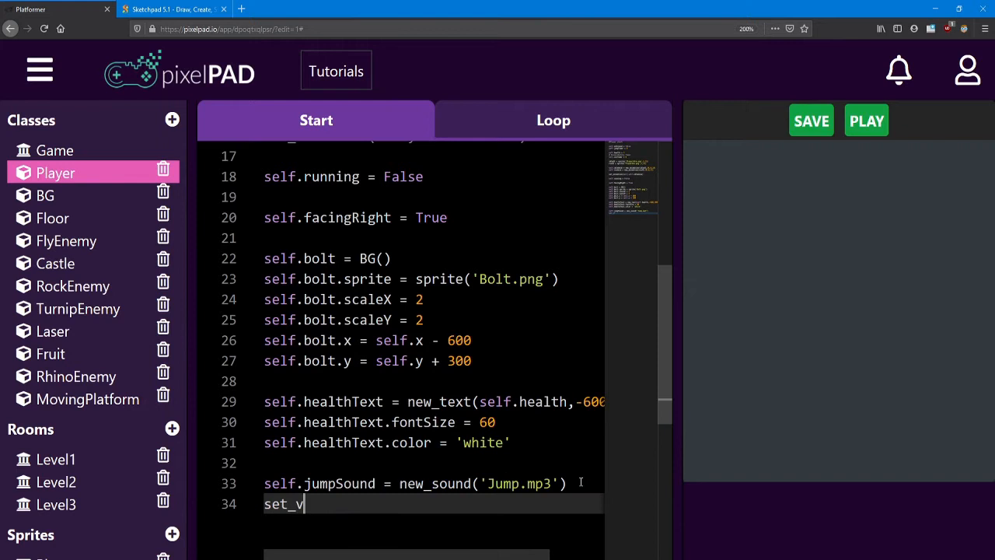
type("olume")
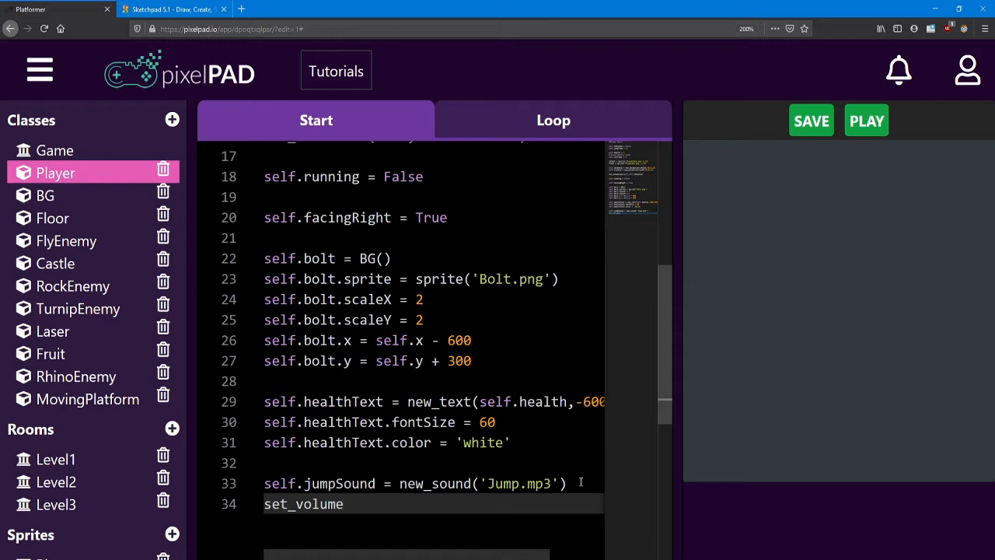
type("()")
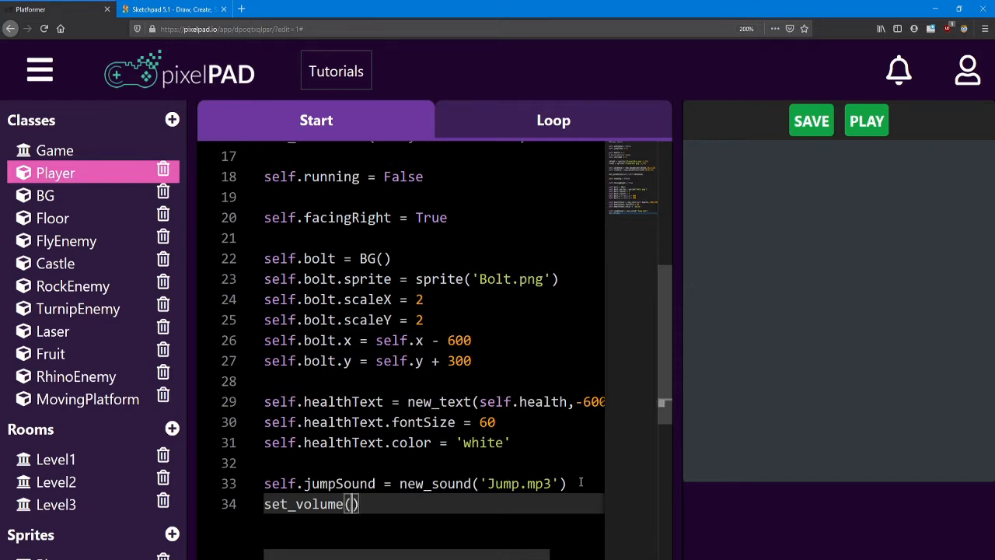
type("self.")
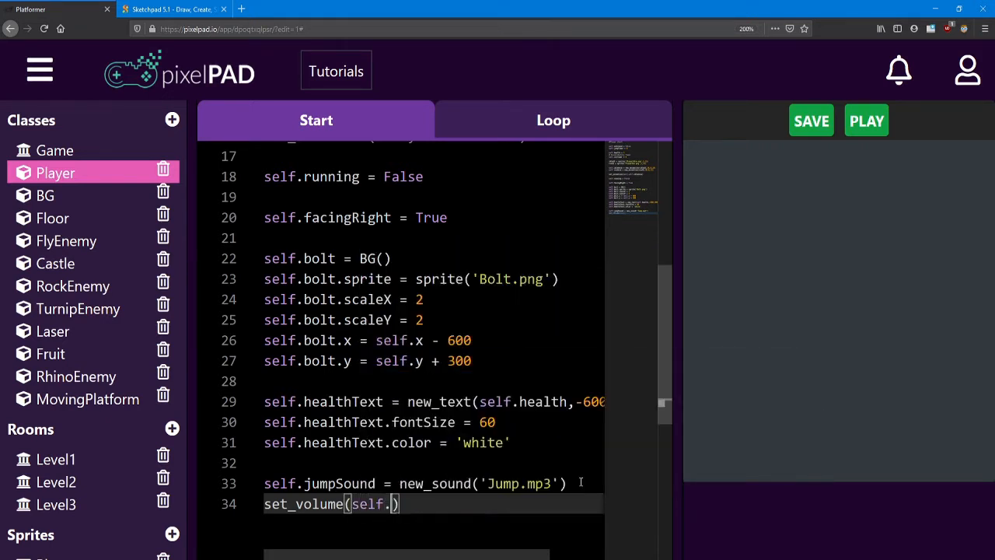
type("jumpSound,")
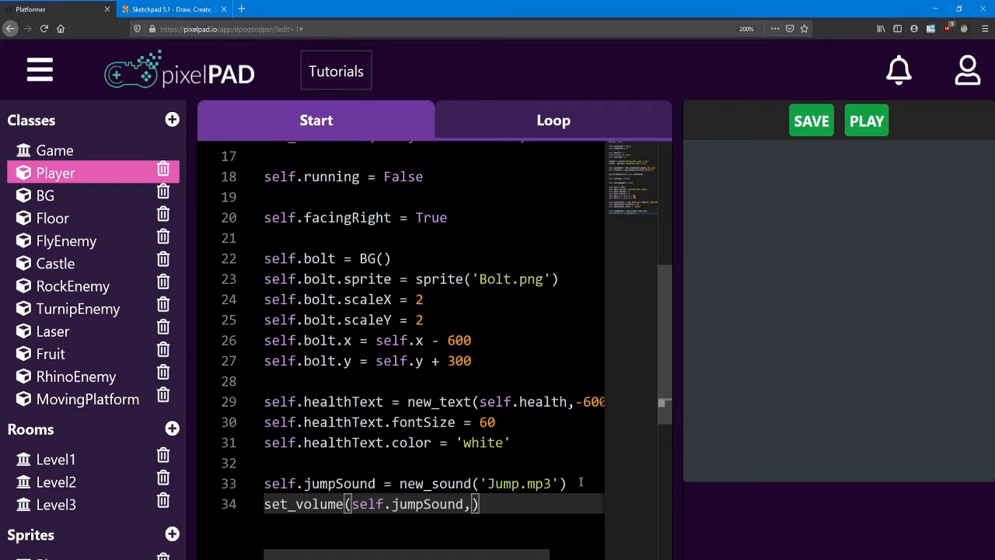
type("0.5")
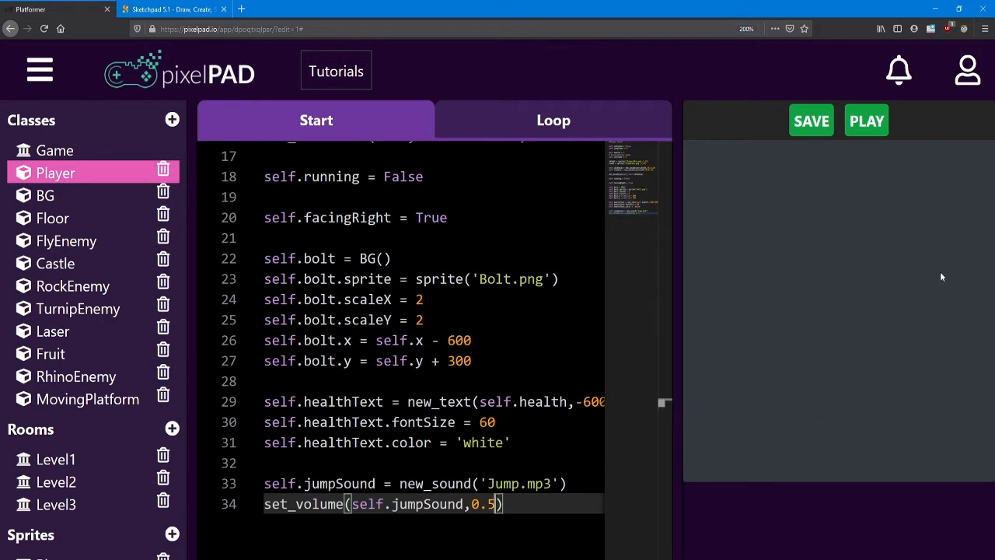
left_click(866, 121)
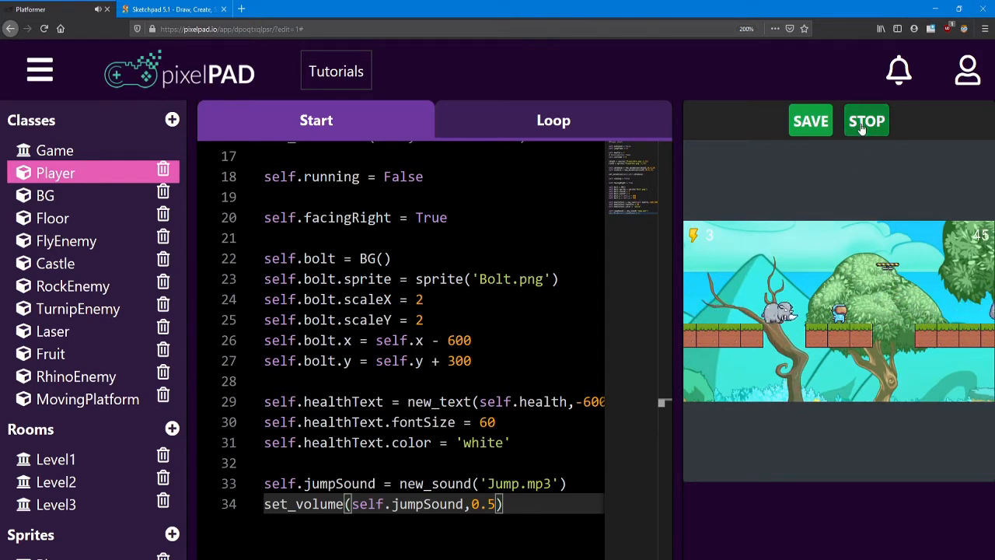
left_click(865, 121)
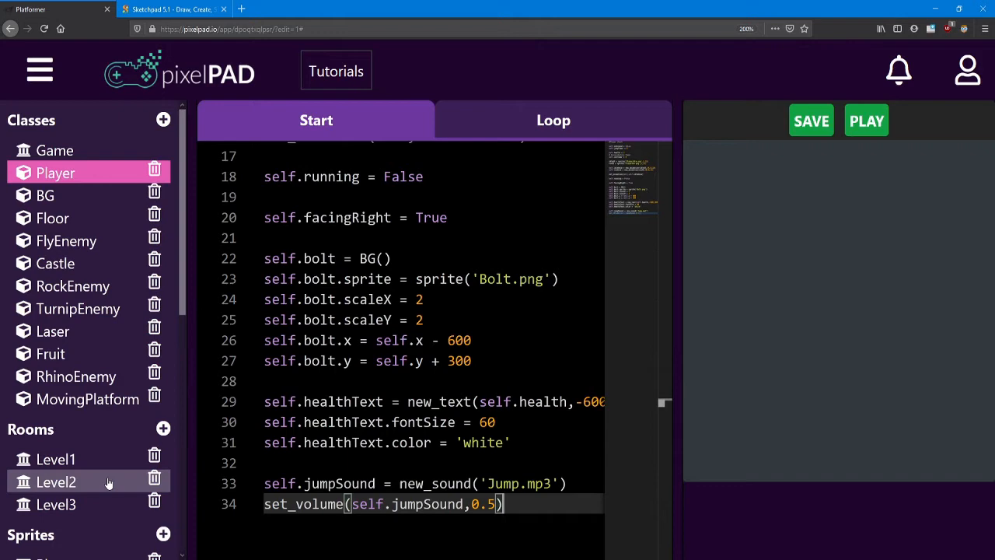
- Pick a sound from the Asset Store and add it to the project as Bounce, giving Bounce.mp3
scroll("down", 3)
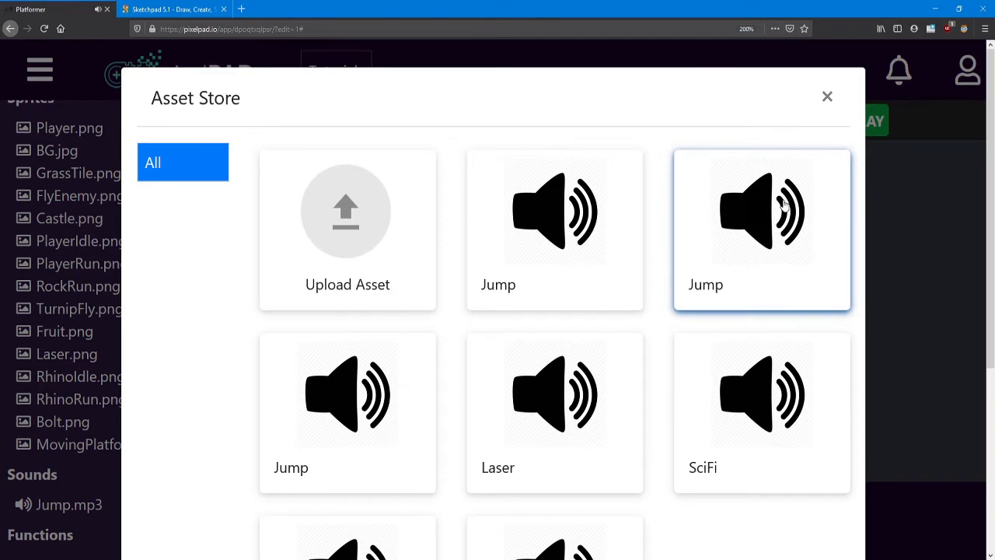
scroll("down", 3)
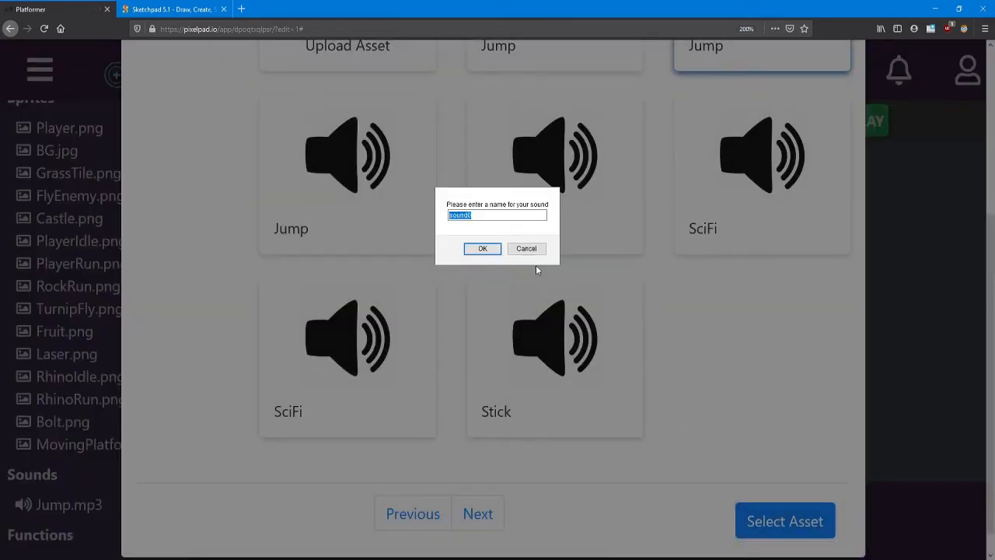
type("Bounce")
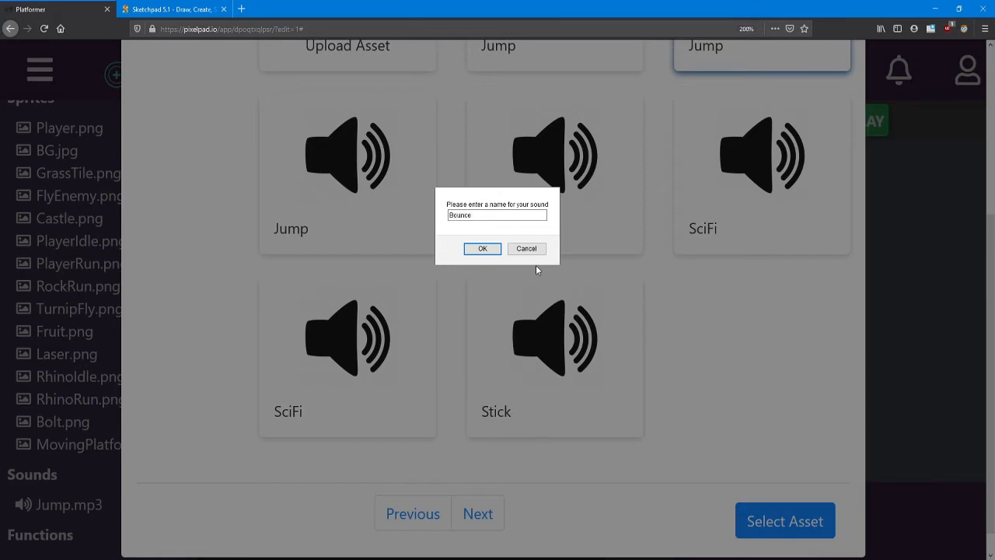
left_click(482, 249)
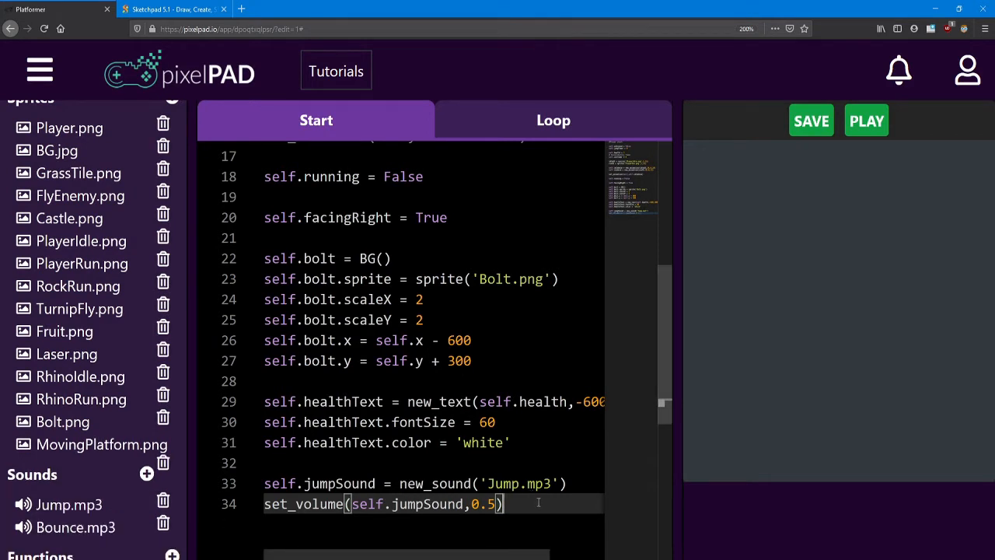
- Write self.bounceSound = new_sound('Bounce.mp3') below the jump sound lines and select bounceSound
scroll("down", 3)
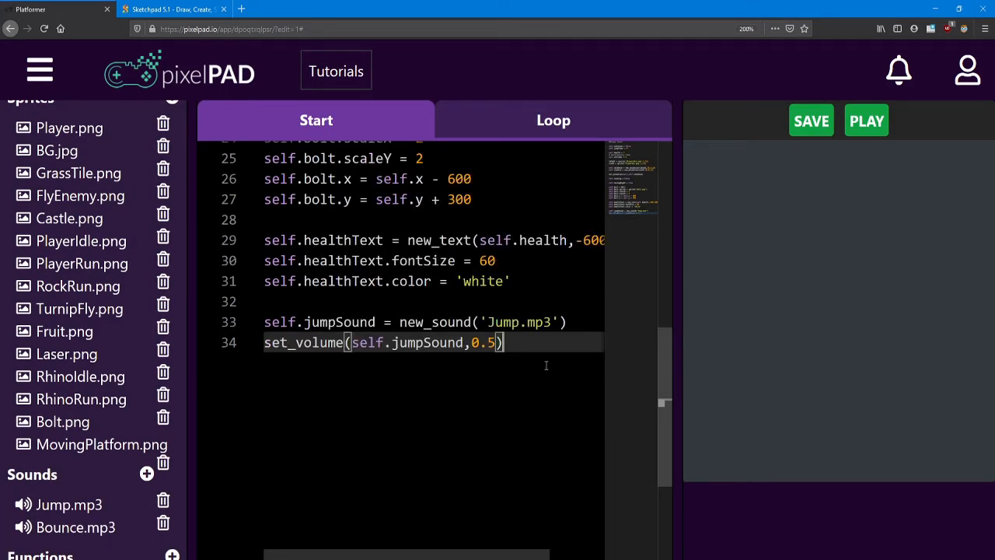
type("self")
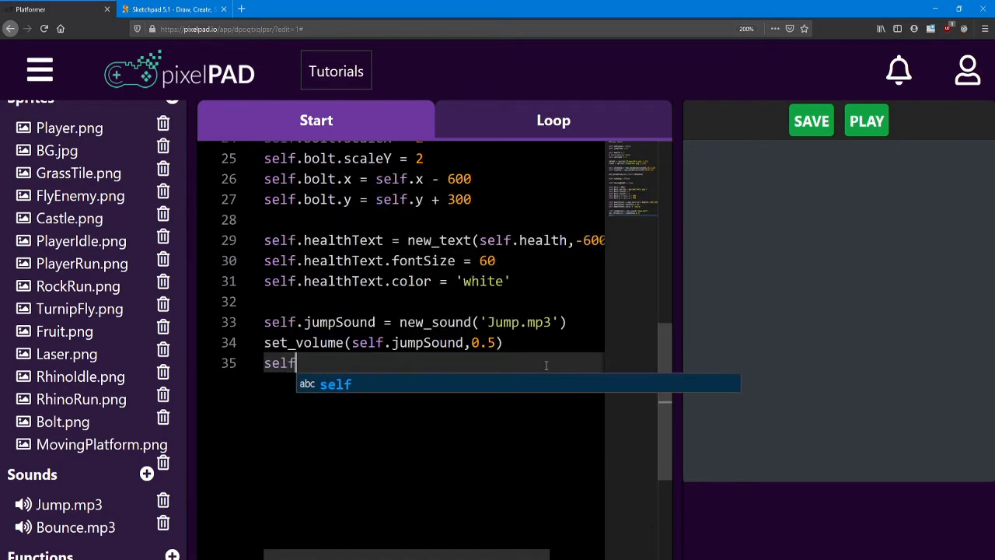
type(".bou")
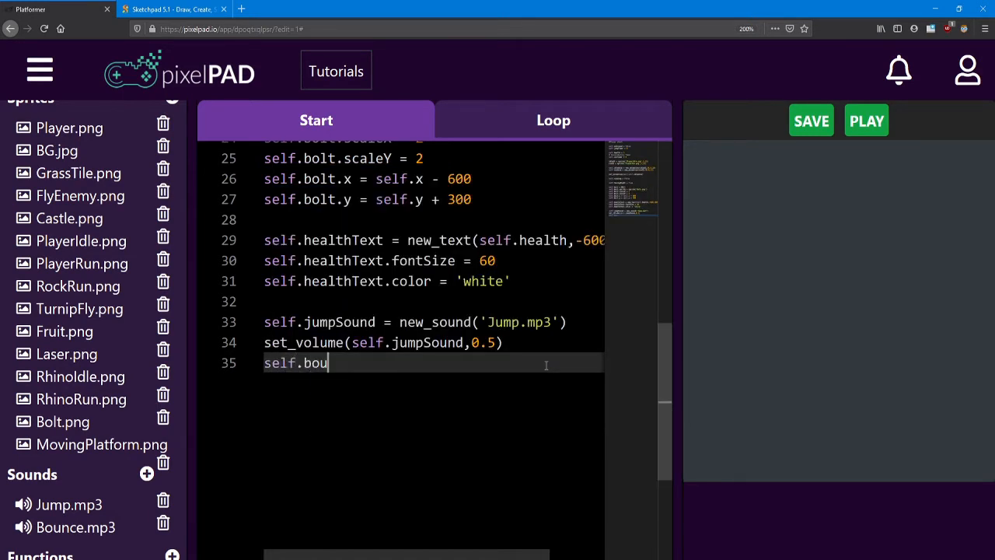
type("nceSound")
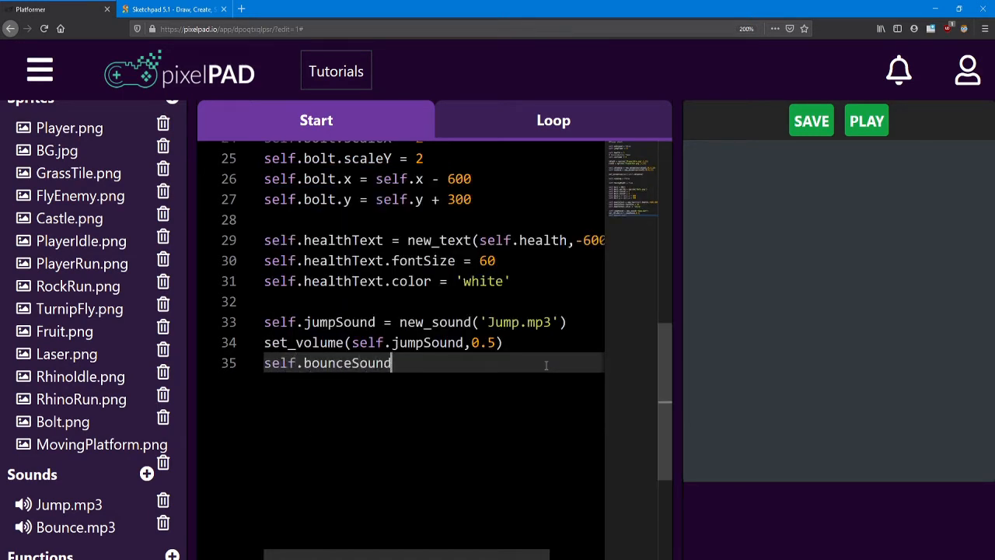
type("=")
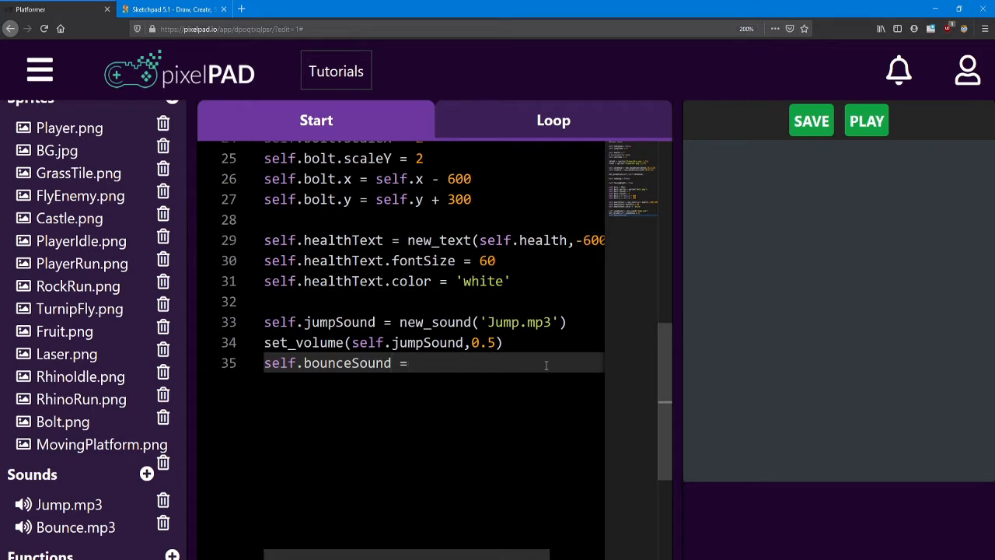
type("new_sound")
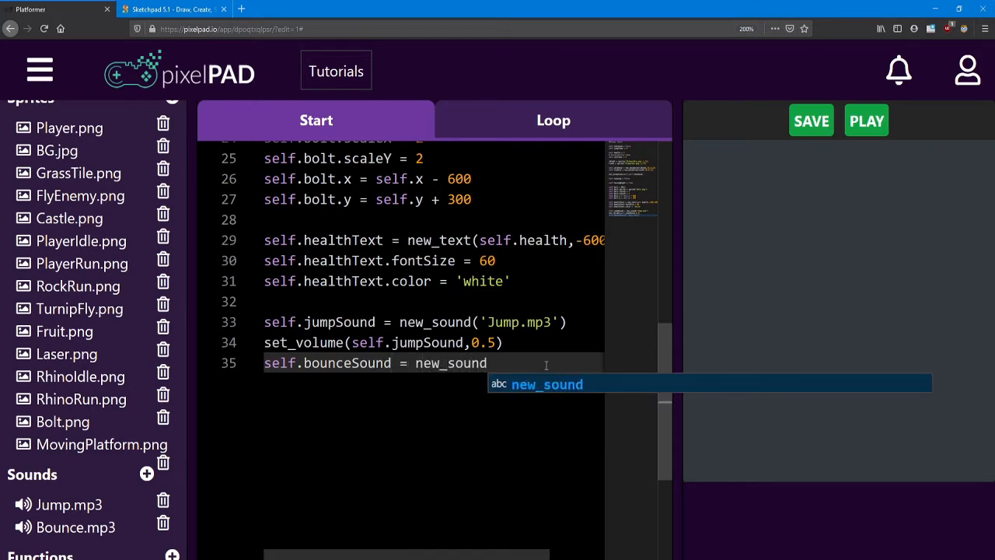
type("('Bo'")
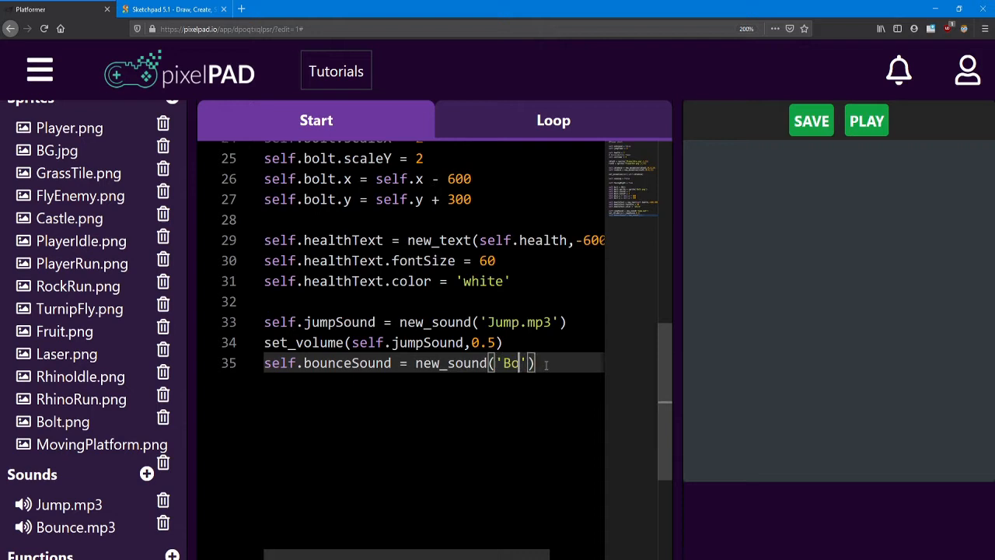
type("unce.mp3")
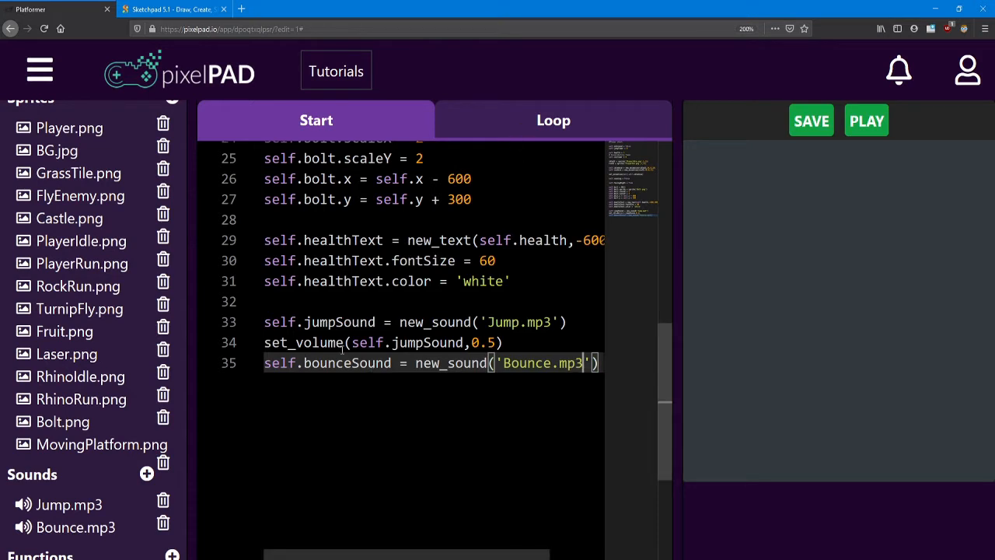
double_click(347, 362)
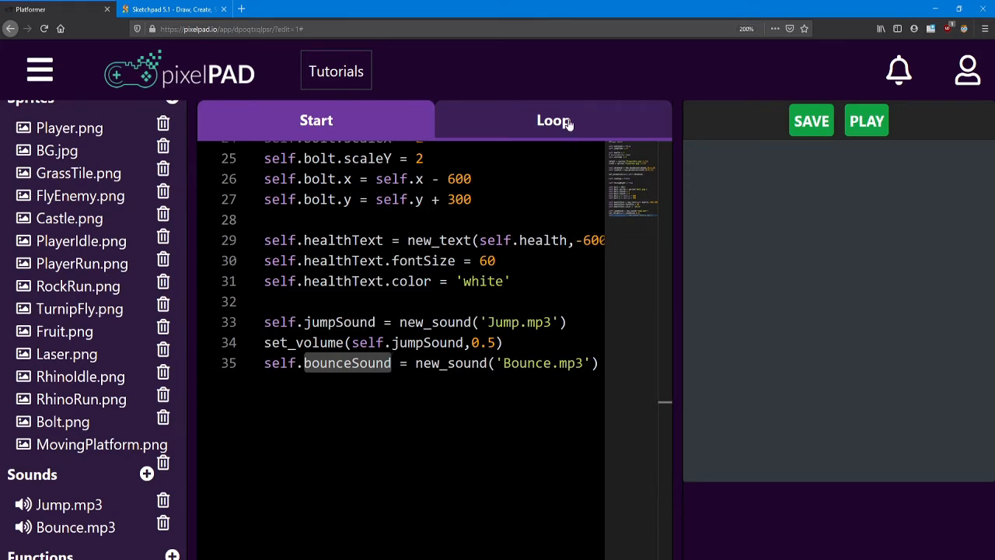
- In the Loop code, start a new line after onGround = False in the FlyEnemy collision
left_click(553, 120)
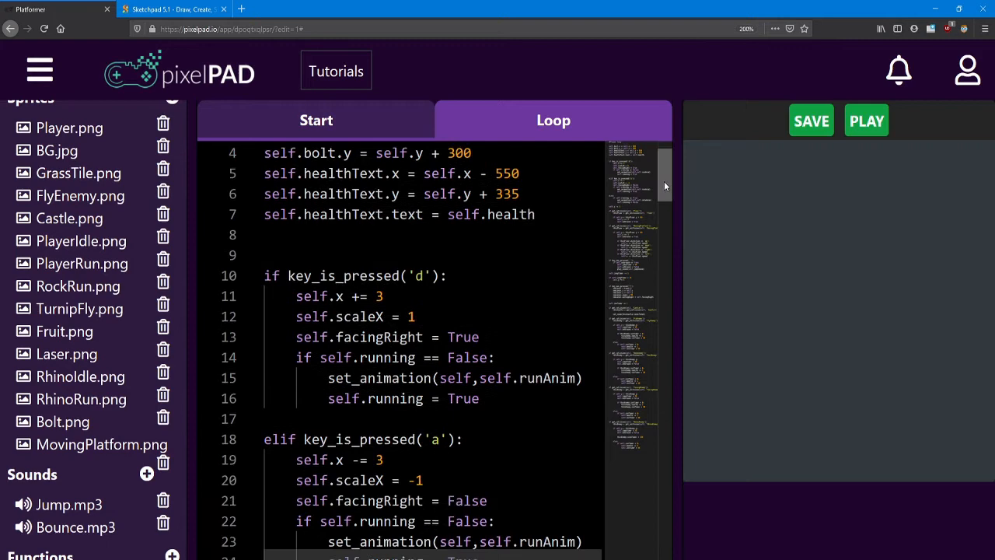
scroll("down", 3)
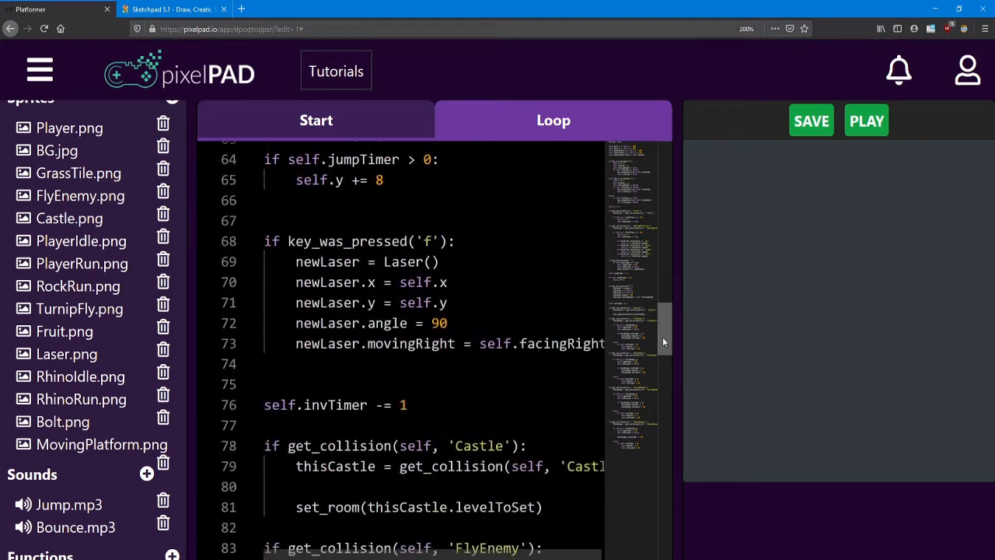
scroll("down", 3)
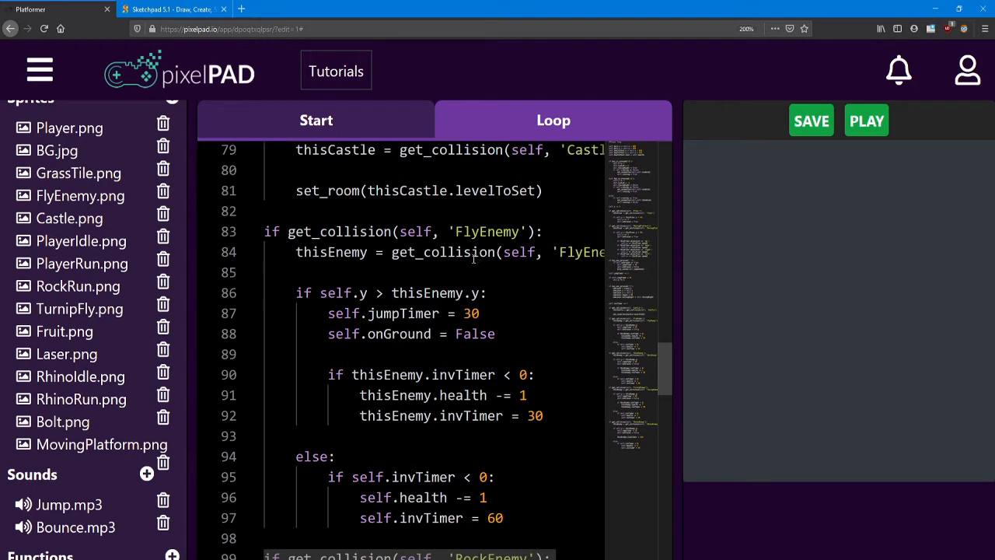
mouse_move(508, 311)
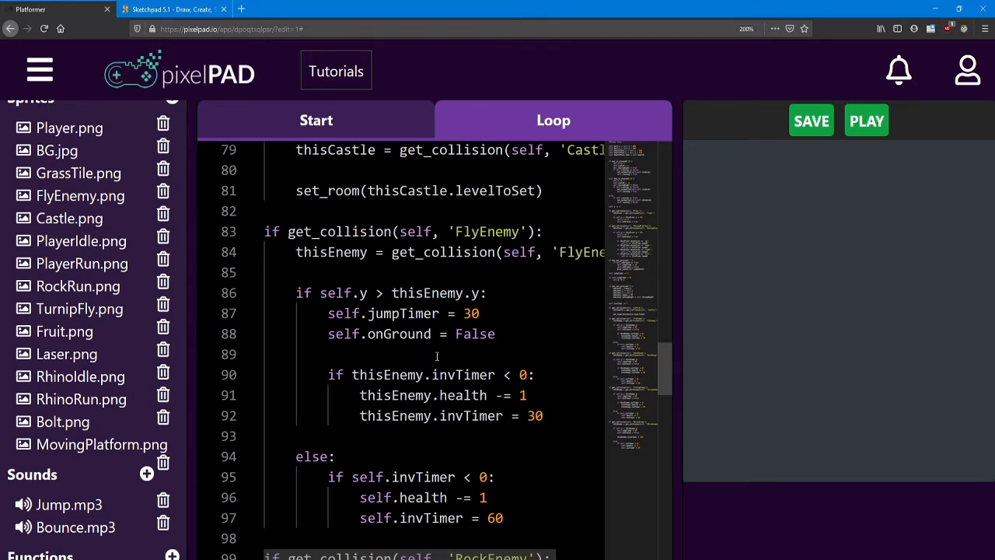
left_click(408, 354)
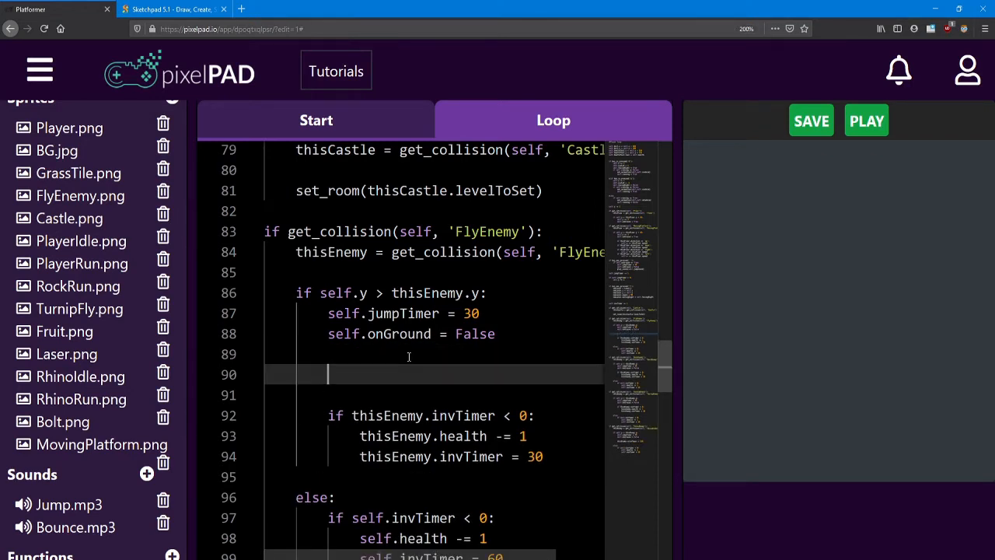
- Enter play_sound(self.bounceSound) there and select the line to copy it
type("play_sound")
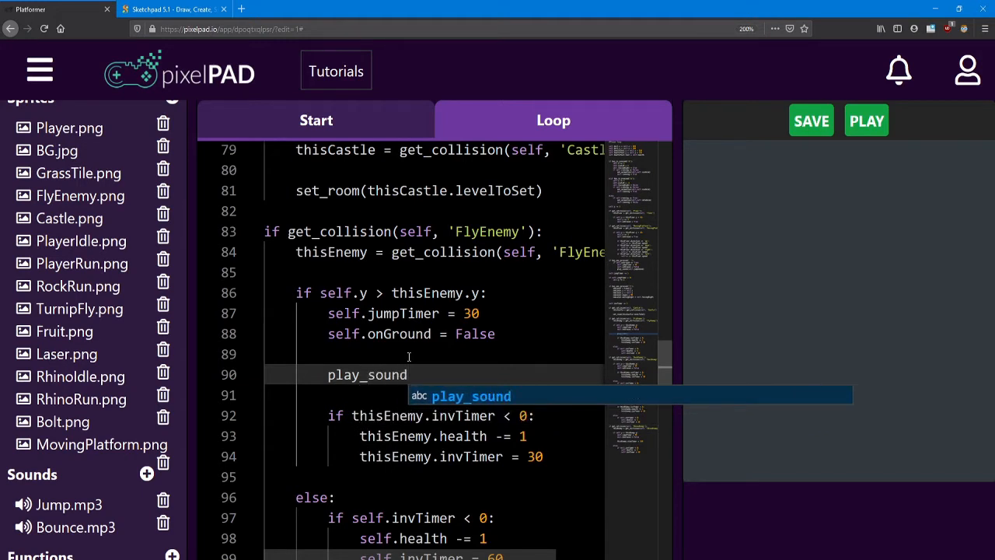
type("(self.")
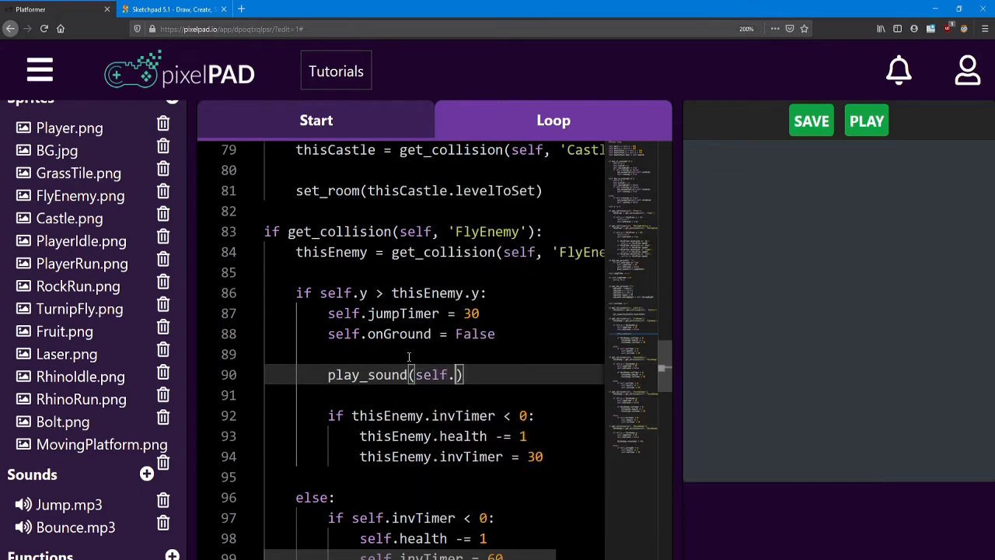
type("bounceS")
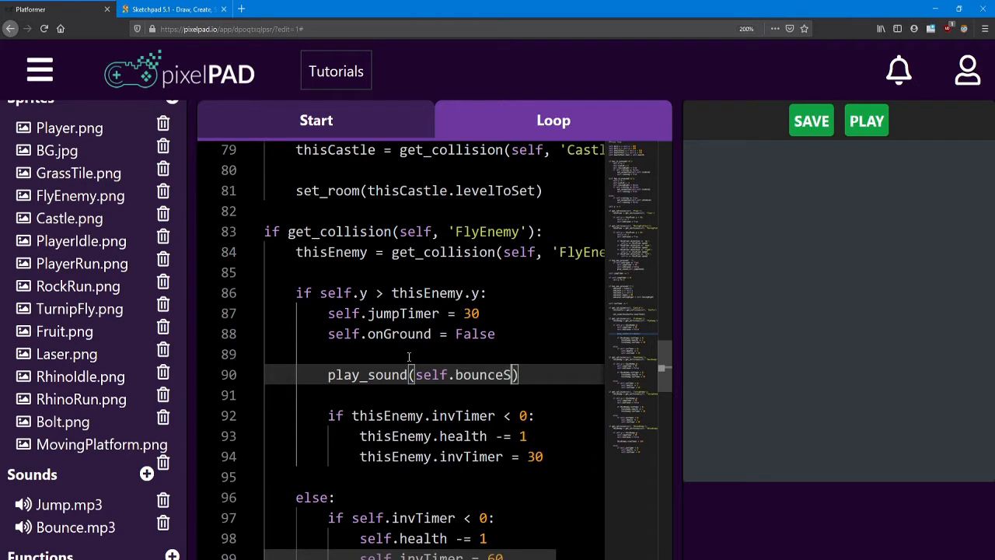
type("ound")
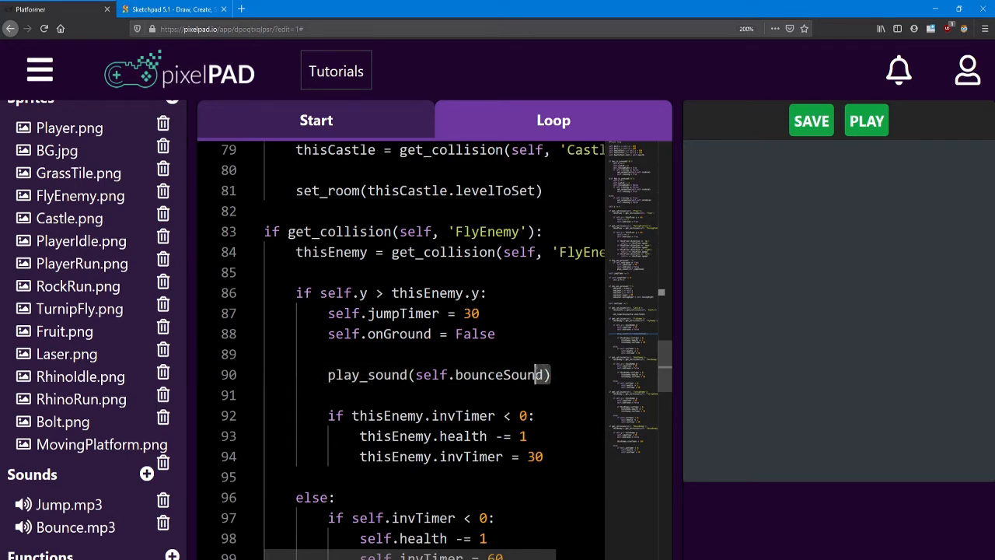
double_click(438, 373)
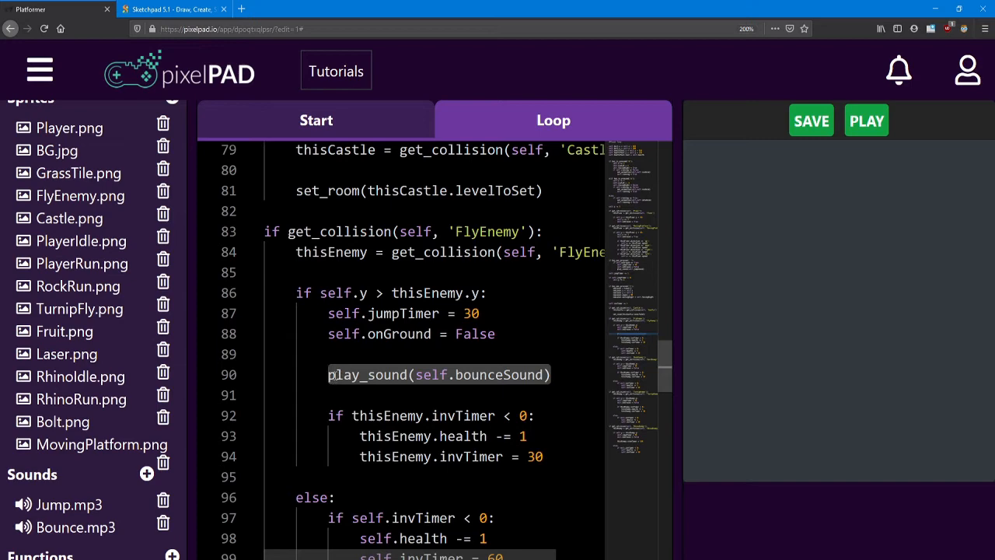
- Add play_sound(self.bounceSound) to the RockEnemy, TurnipEnemy and RhinoEnemy stomp branches of the loop code
scroll("down", 3)
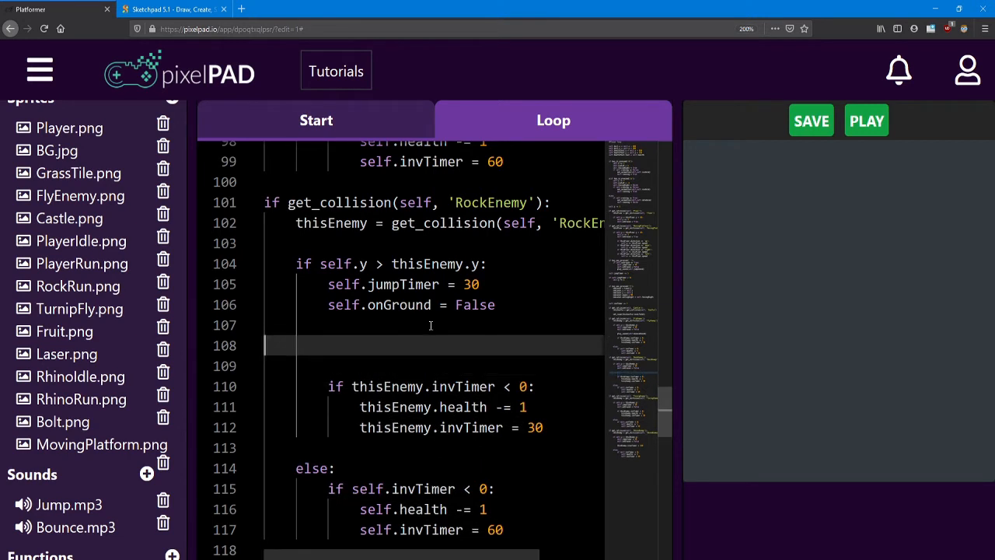
type("play_sound(self.bounceSound)")
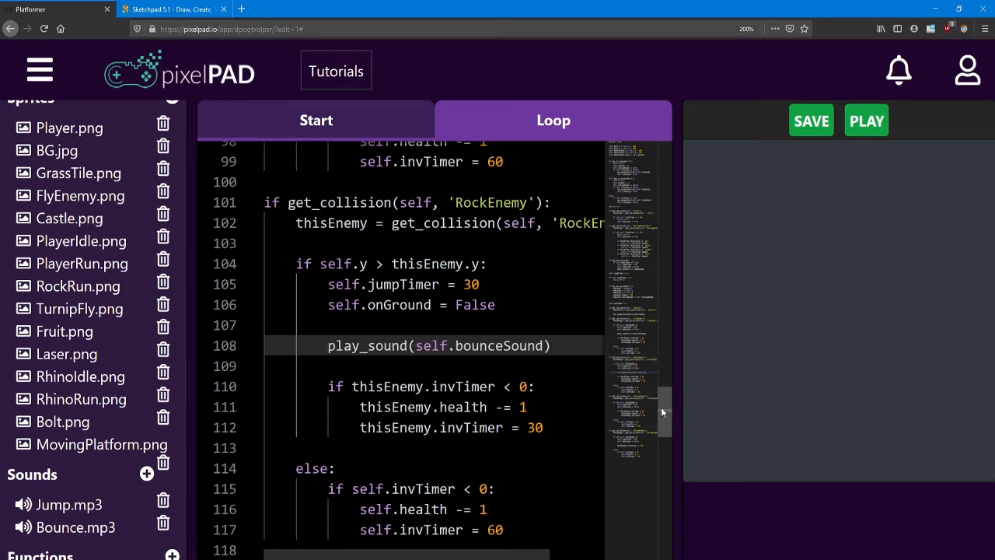
scroll("down", 3)
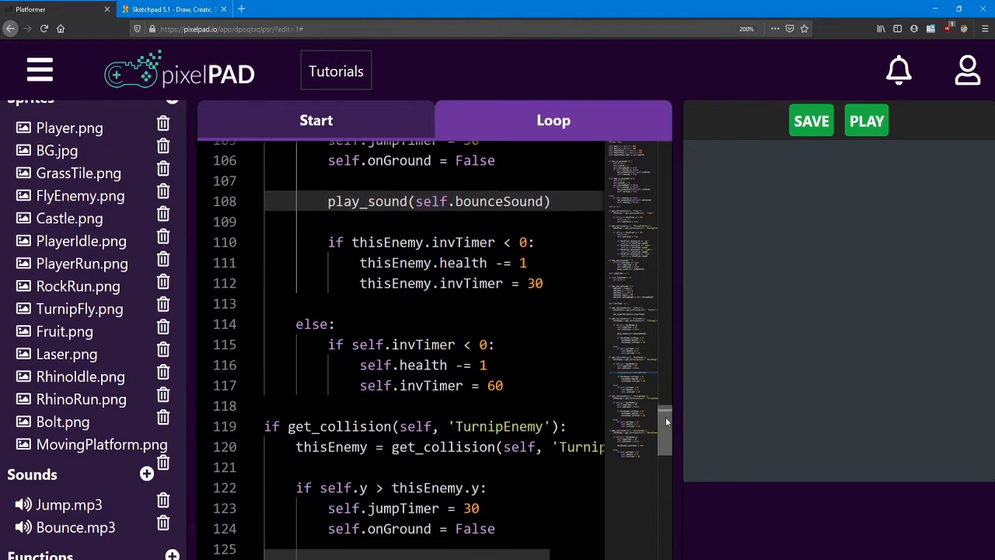
scroll("down", 3)
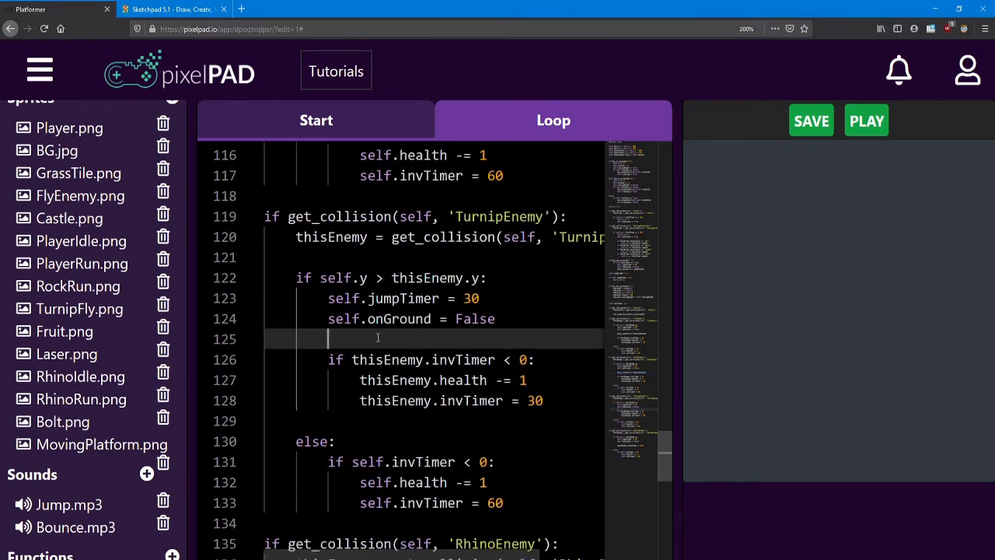
type("play_sound(self.bounceSound)")
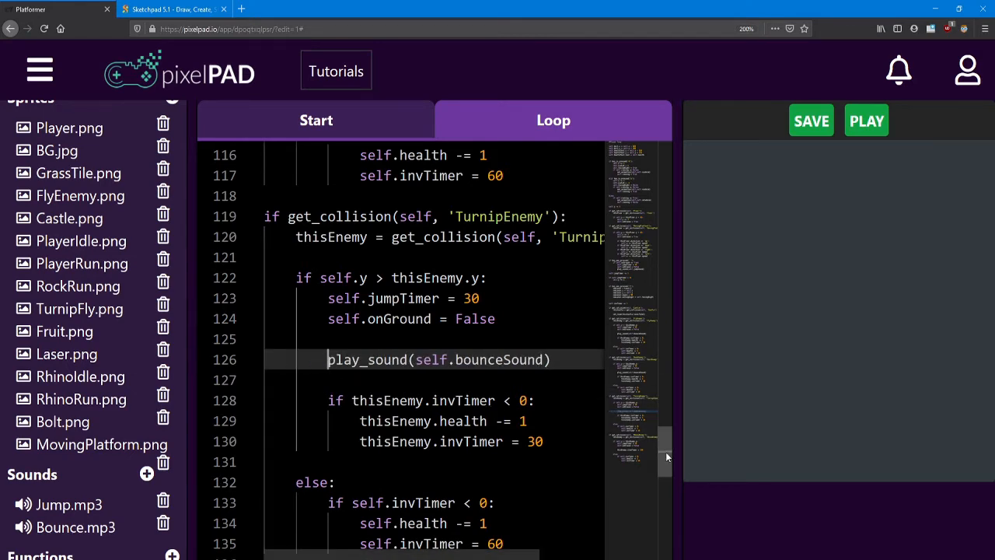
scroll("down", 3)
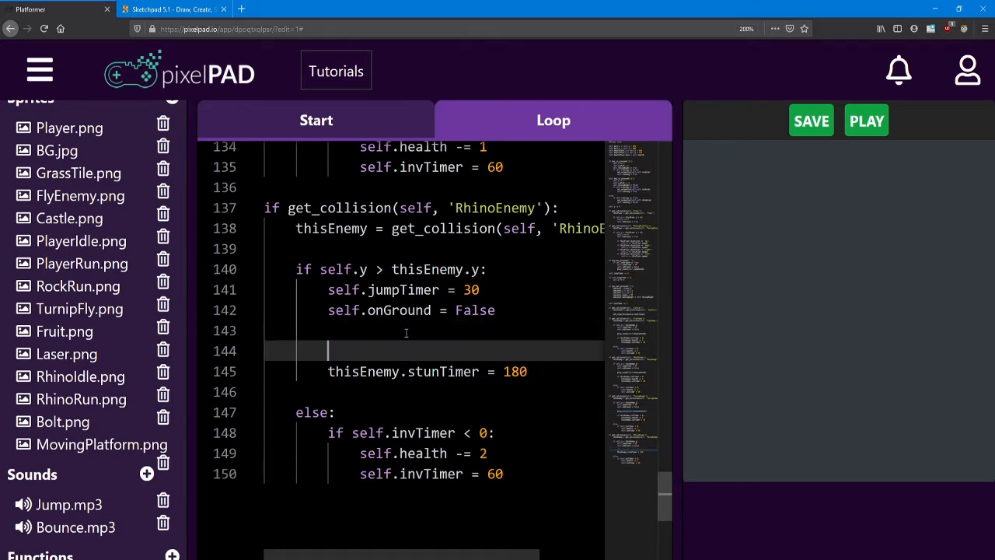
type("play_sound(self.bounceSound)")
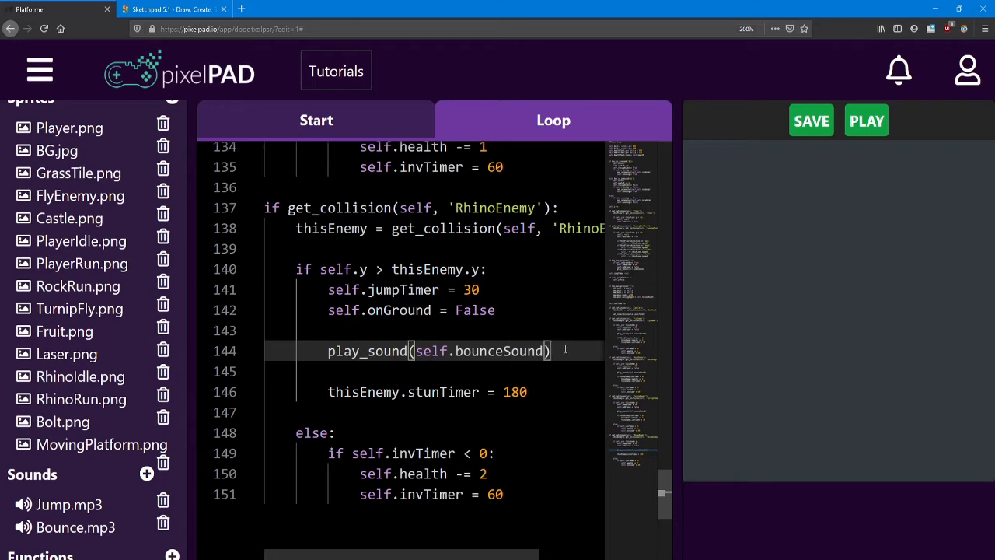
mouse_move(866, 124)
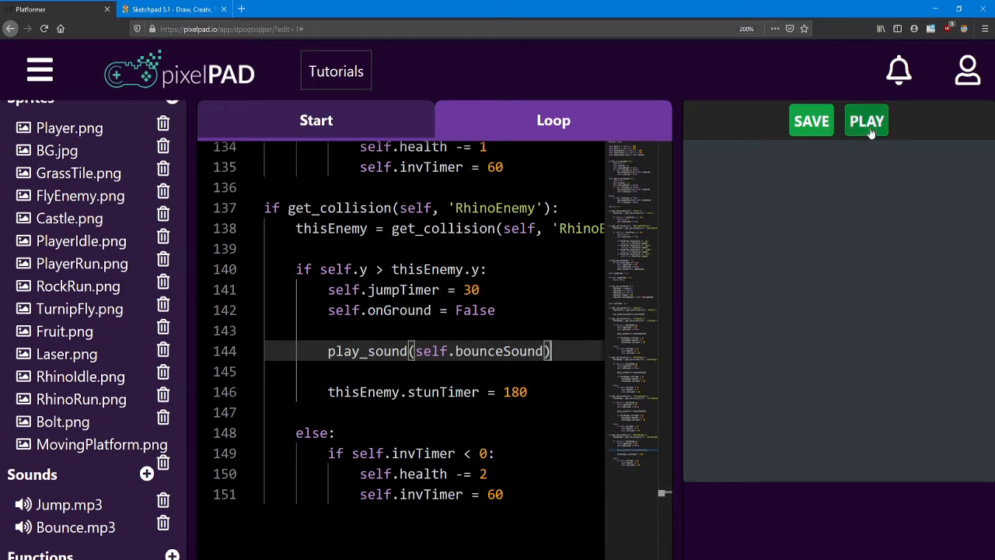
left_click(866, 121)
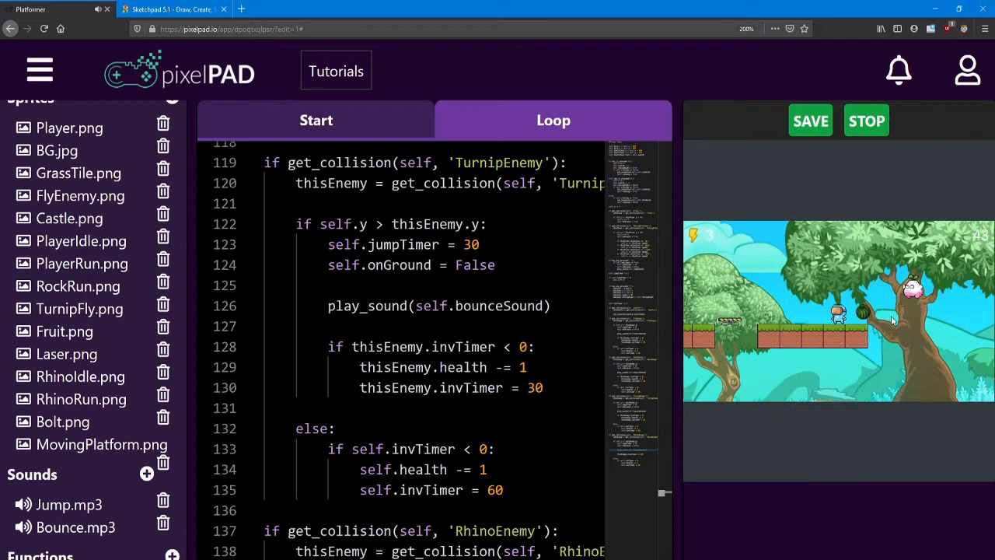
left_click(865, 121)
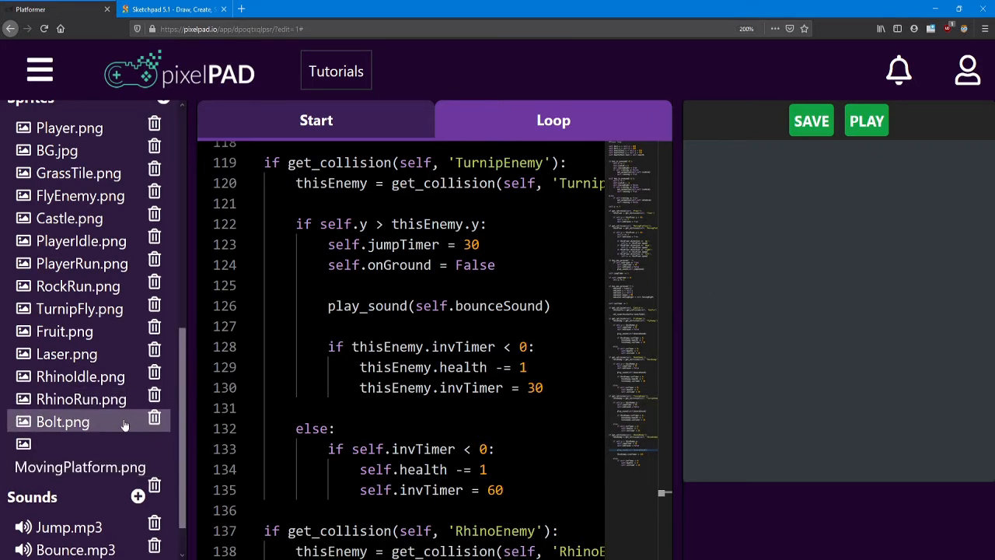
- From the sound Asset Store bring in the Laser sound named Laser, then return to the previous page of sounds
scroll("down", 3)
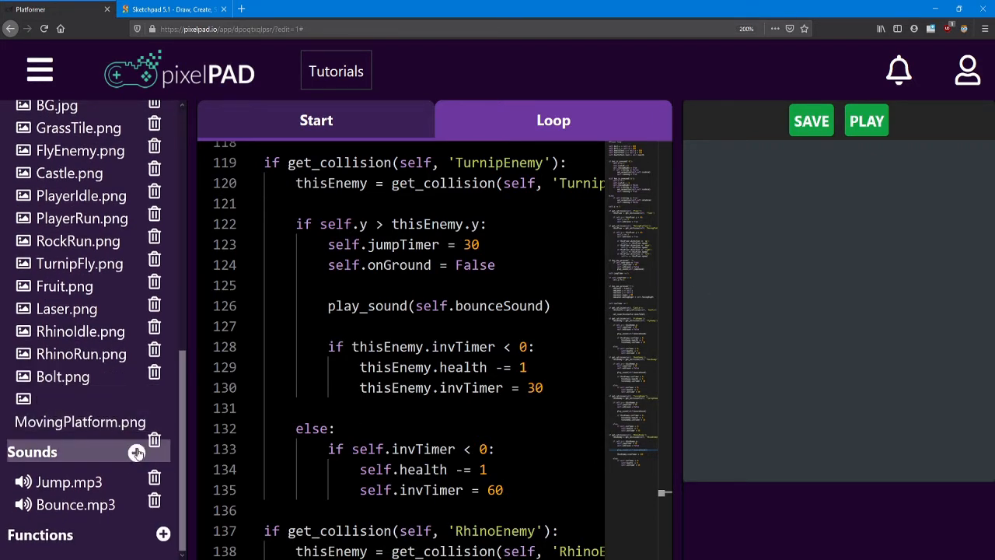
left_click(137, 451)
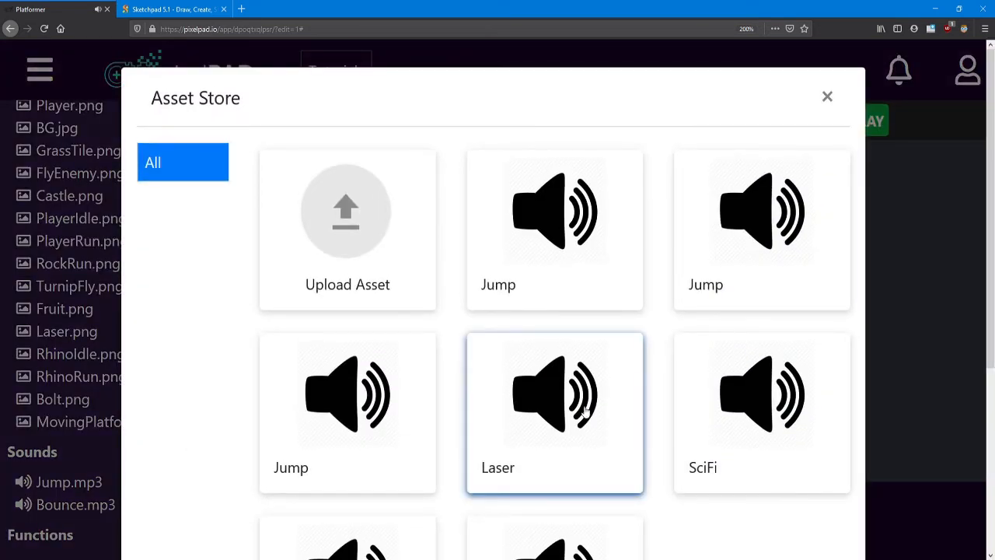
scroll("down", 3)
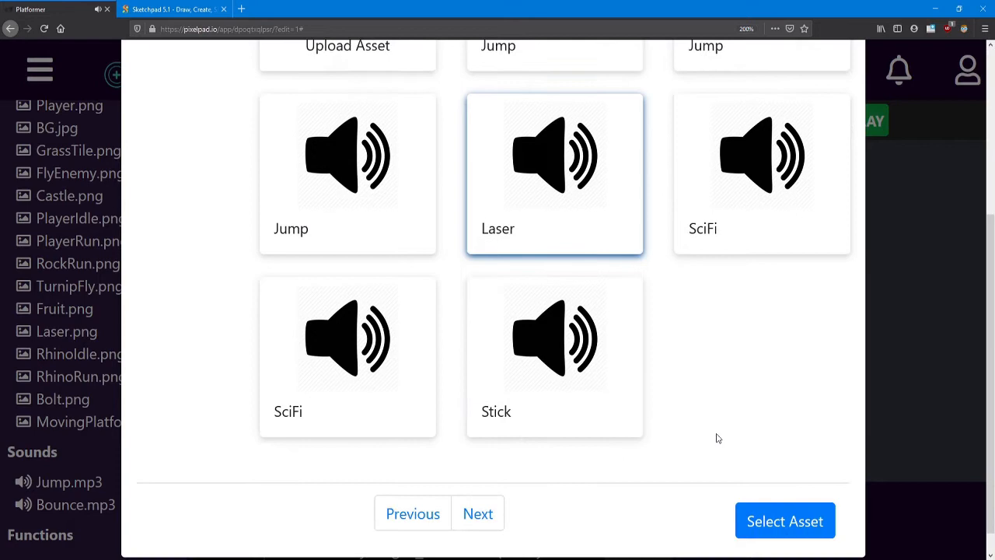
left_click(784, 520)
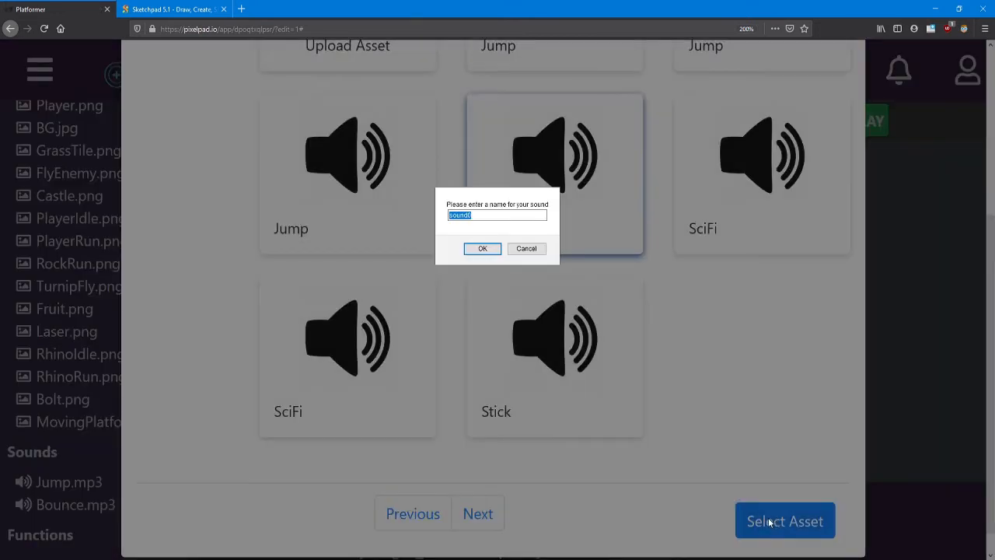
type("Laser")
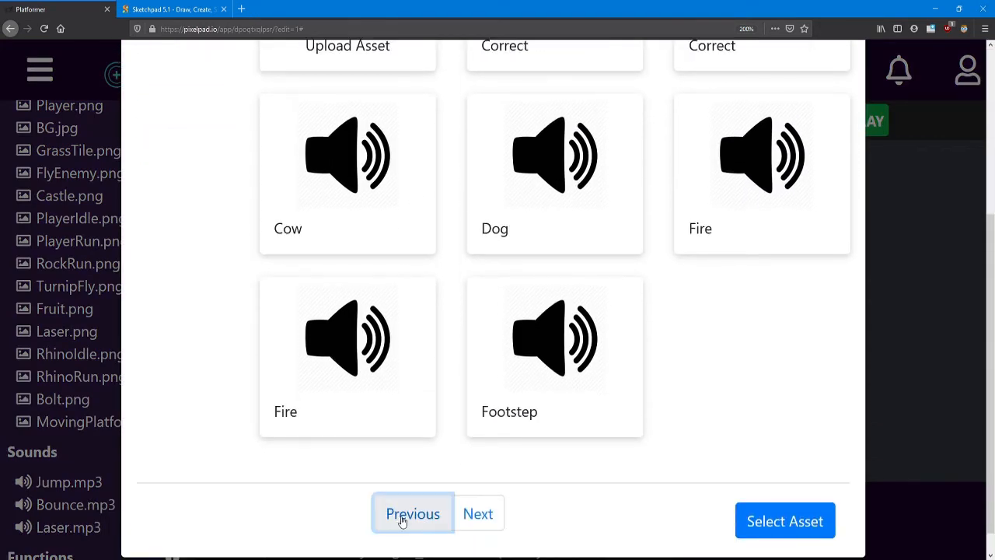
left_click(412, 512)
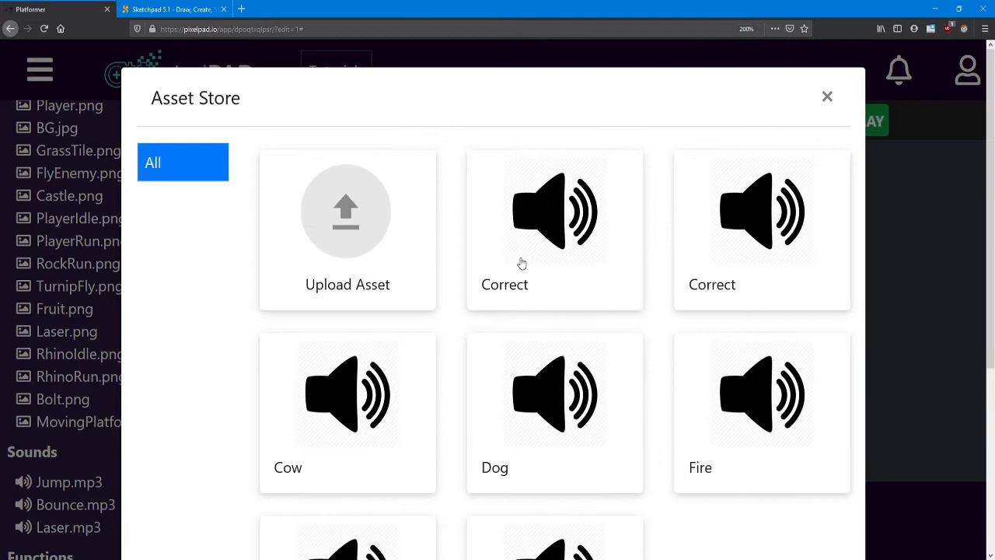
- Add the Correct sound to the project as Fruit.wav under Sounds
left_click(553, 230)
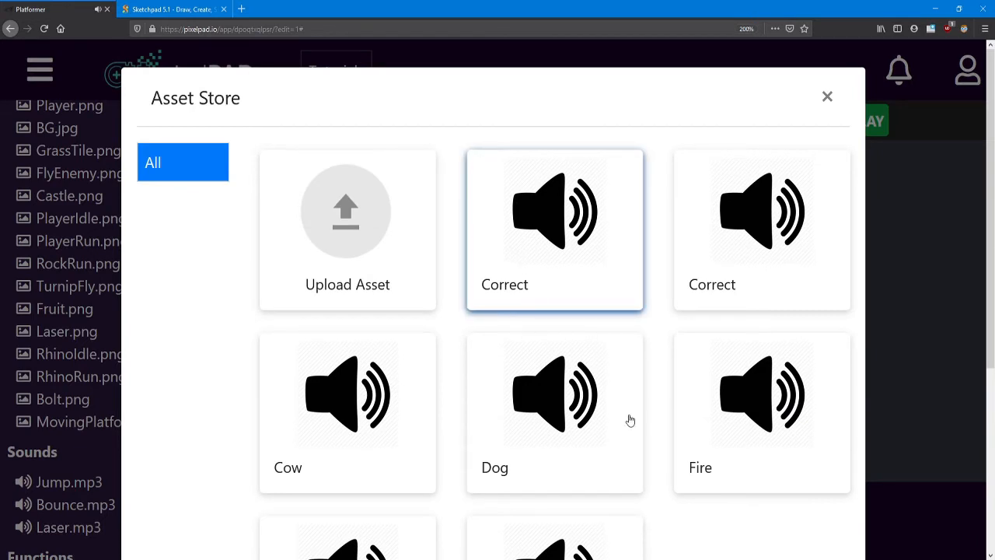
scroll("down", 3)
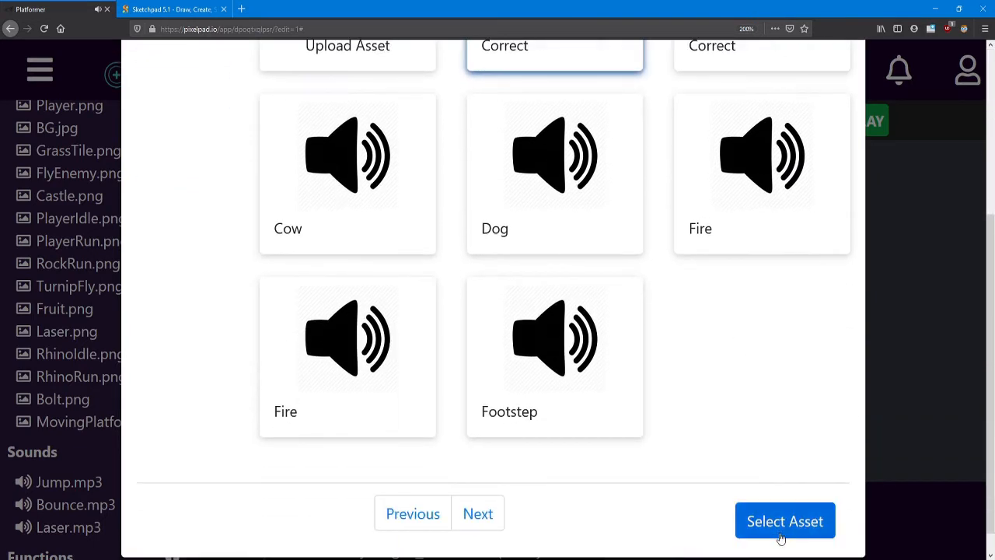
left_click(783, 520)
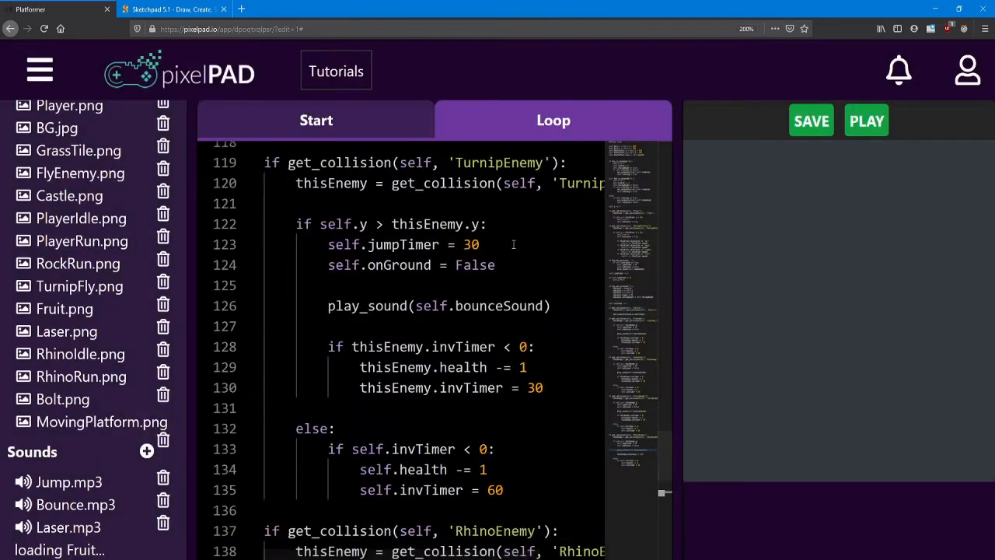
scroll("down", 3)
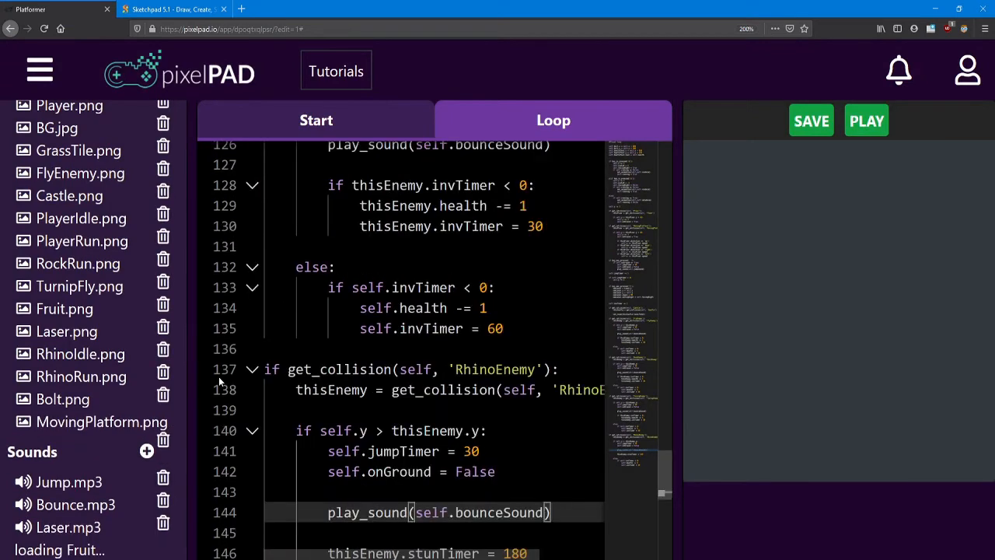
scroll("down", 3)
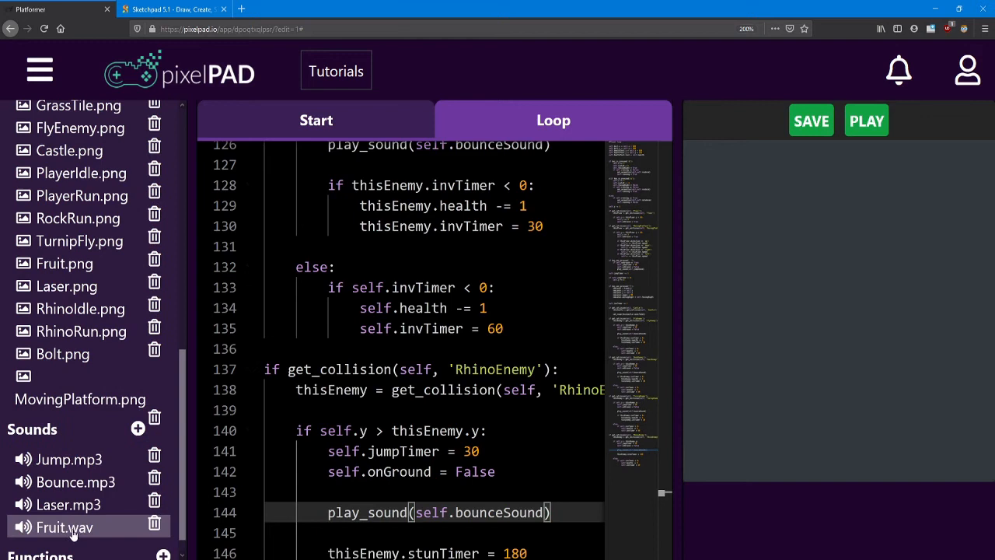
mouse_move(139, 429)
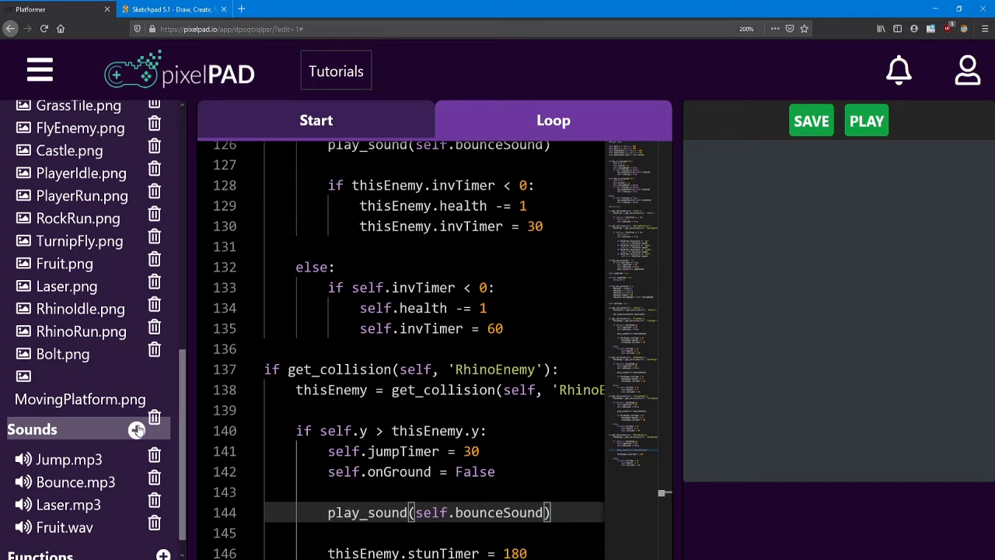
left_click(164, 429)
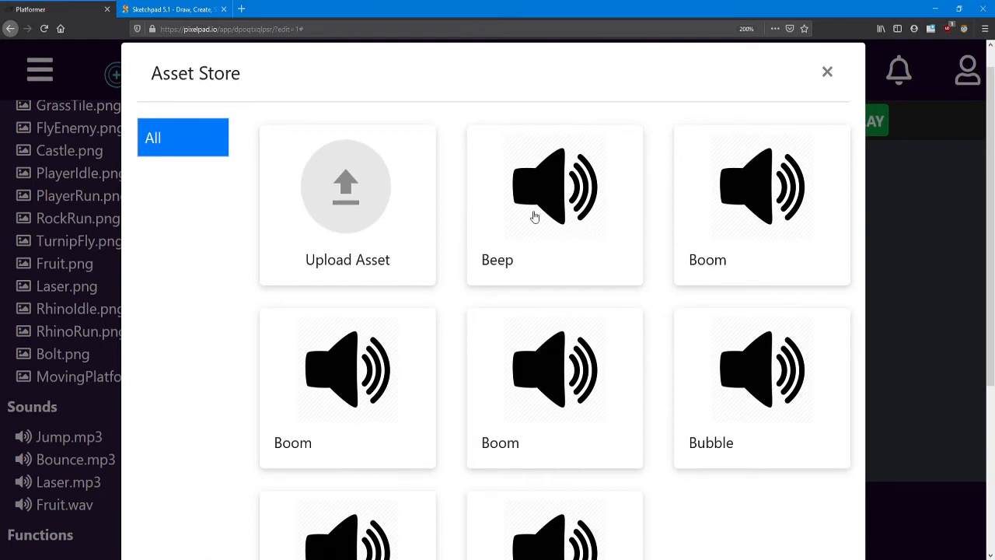
- Add a library sound to the project named LevelWin, giving LevelWin.wav under Sounds
left_click(553, 205)
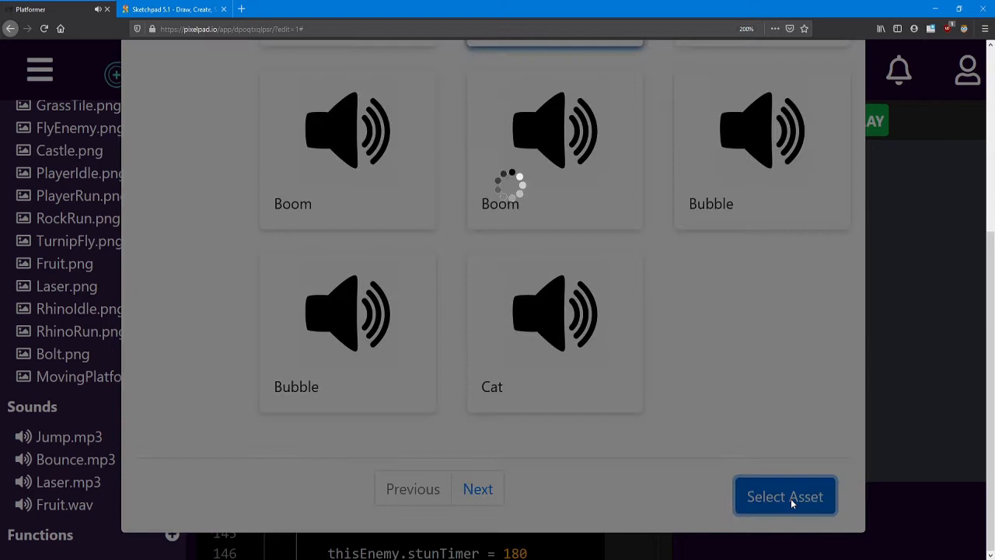
left_click(783, 496)
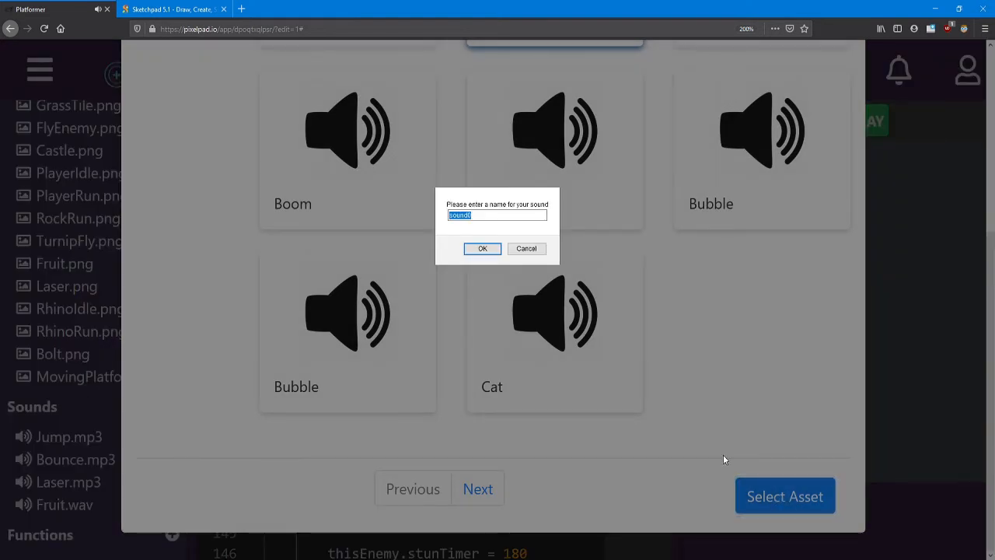
type("LevelWin")
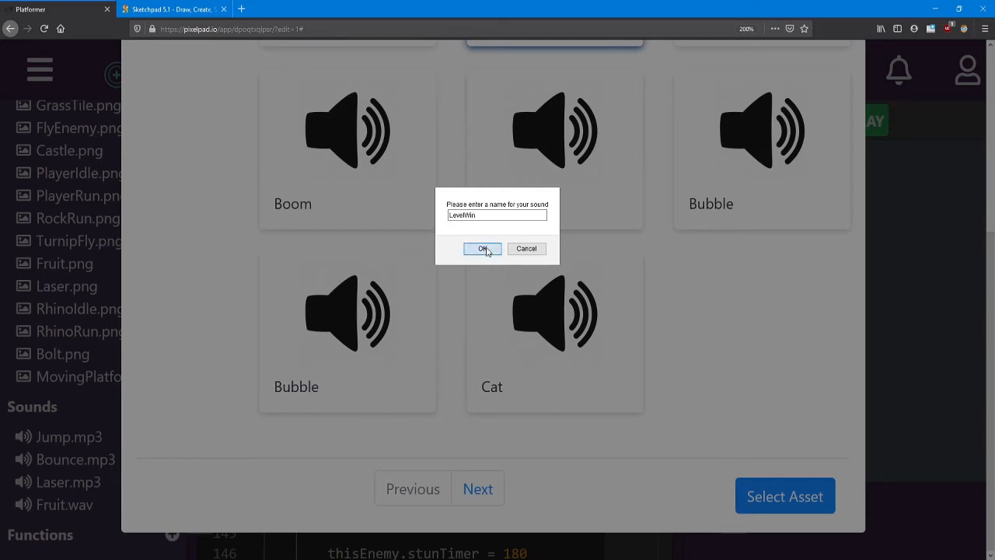
left_click(481, 248)
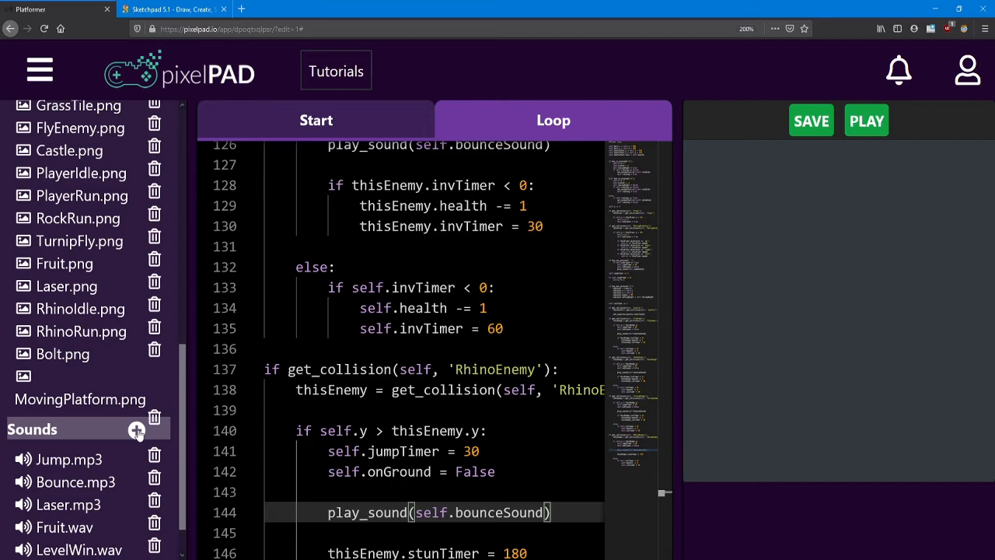
left_click(137, 430)
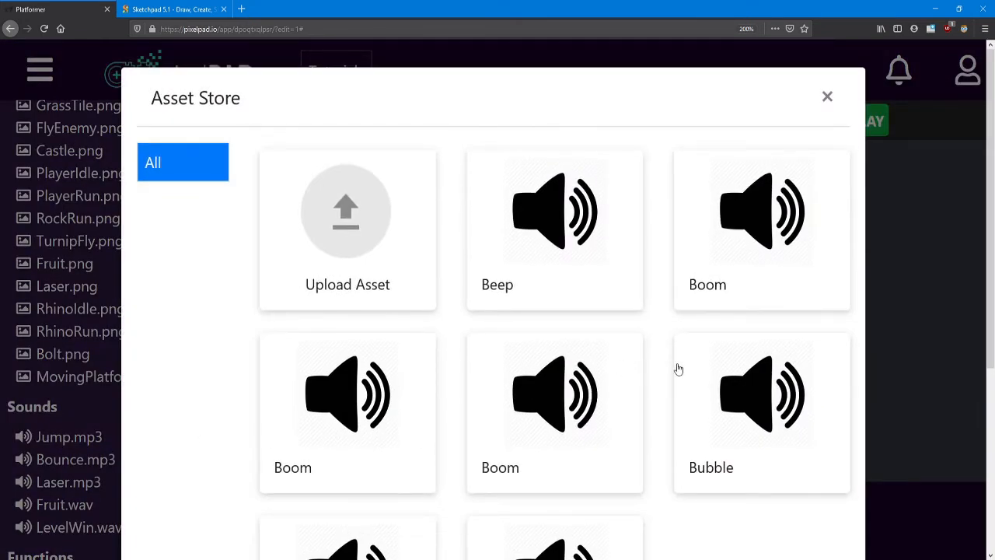
mouse_move(665, 365)
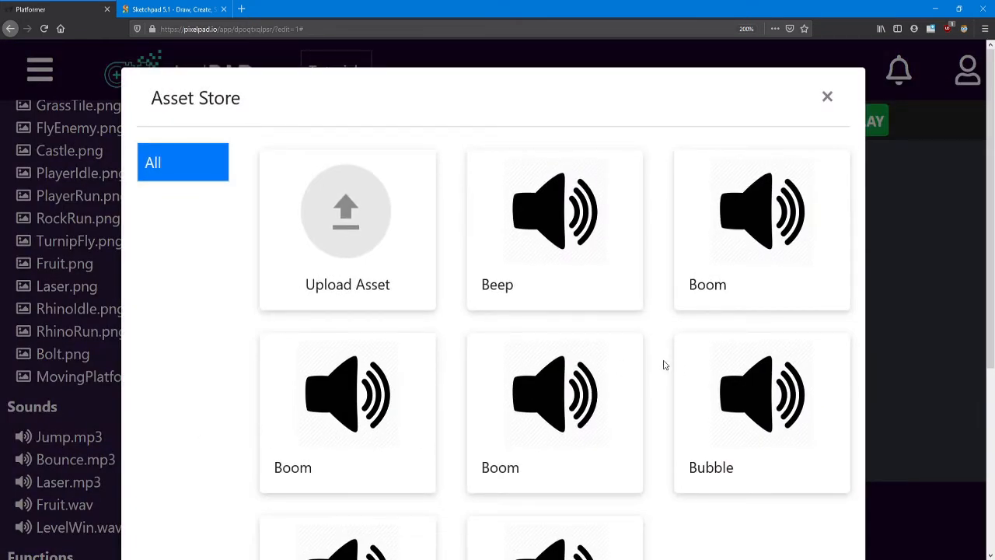
- Add the Bubble sound to the project as LevelLose.wav and return to the Player's start code
scroll("down", 3)
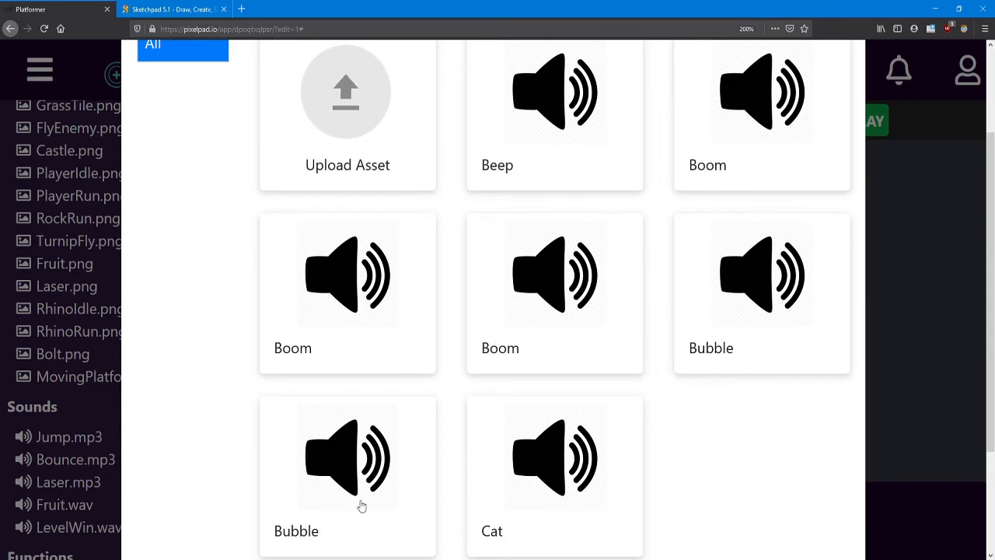
left_click(348, 457)
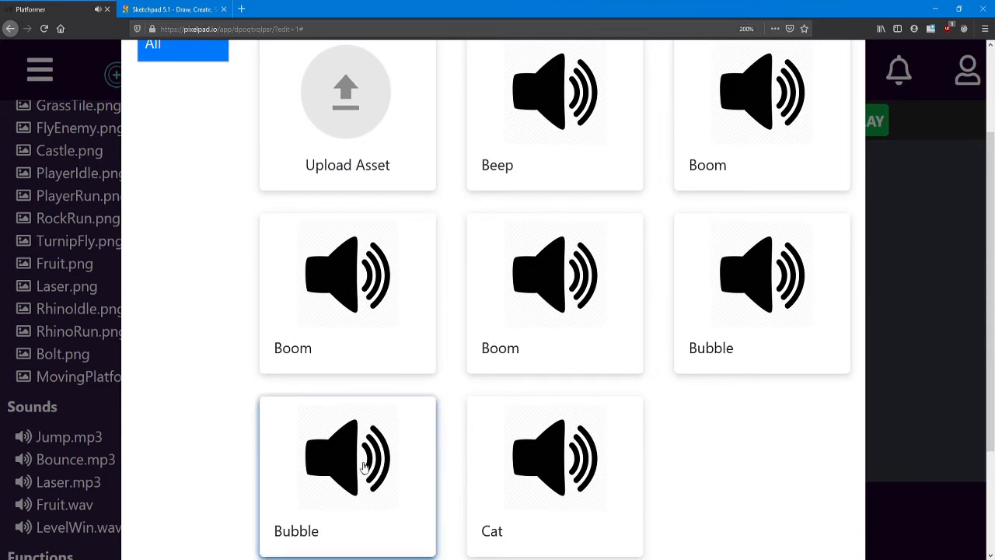
scroll("down", 3)
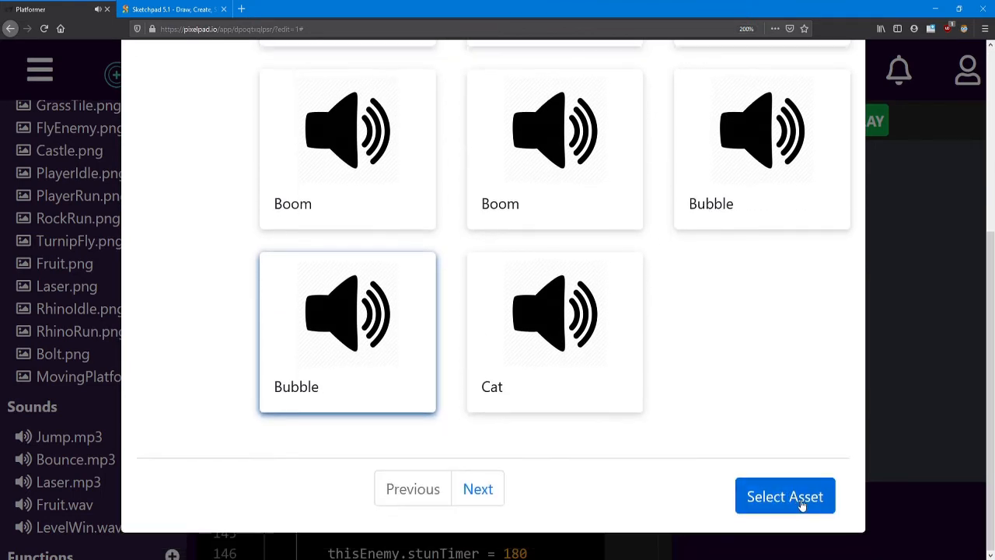
left_click(783, 496)
type("LevelLose")
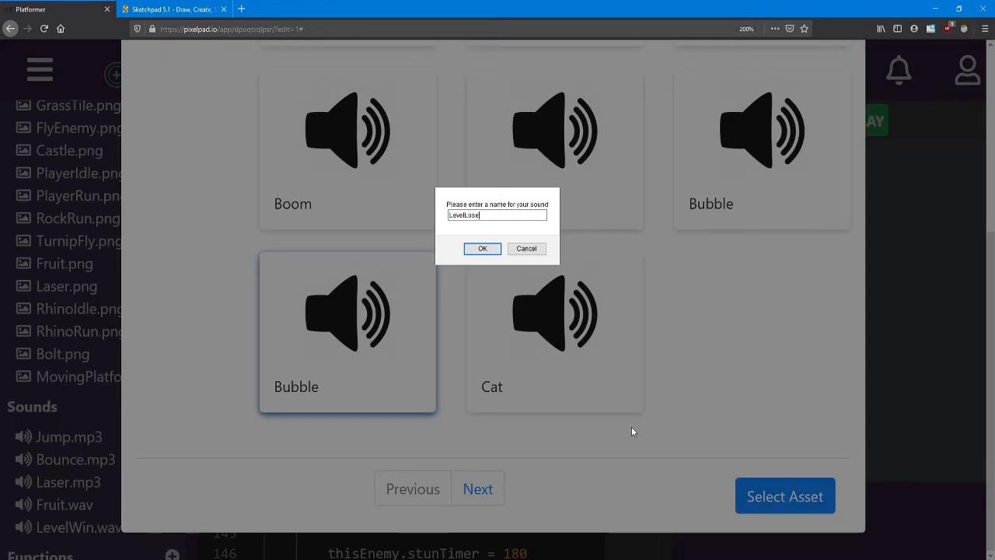
left_click(482, 249)
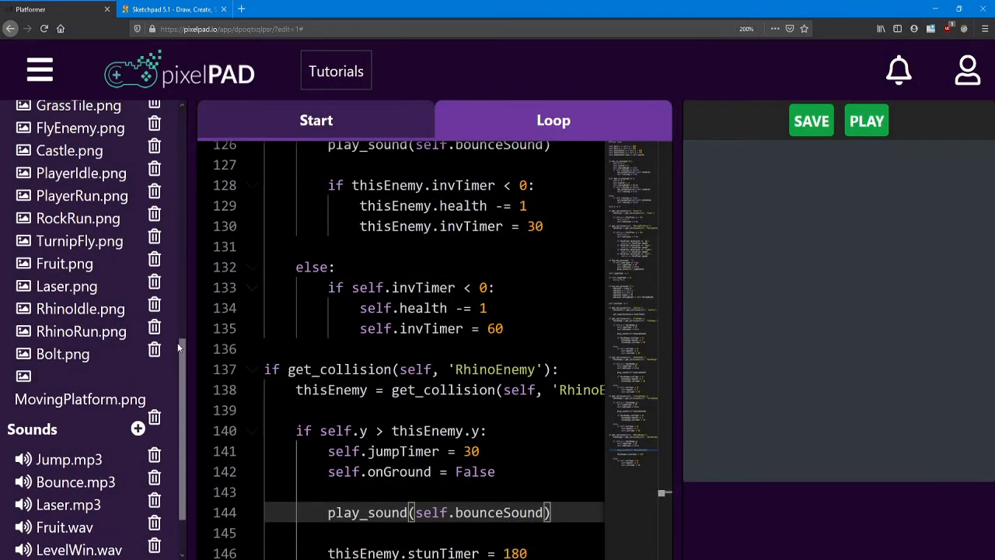
scroll("down", 3)
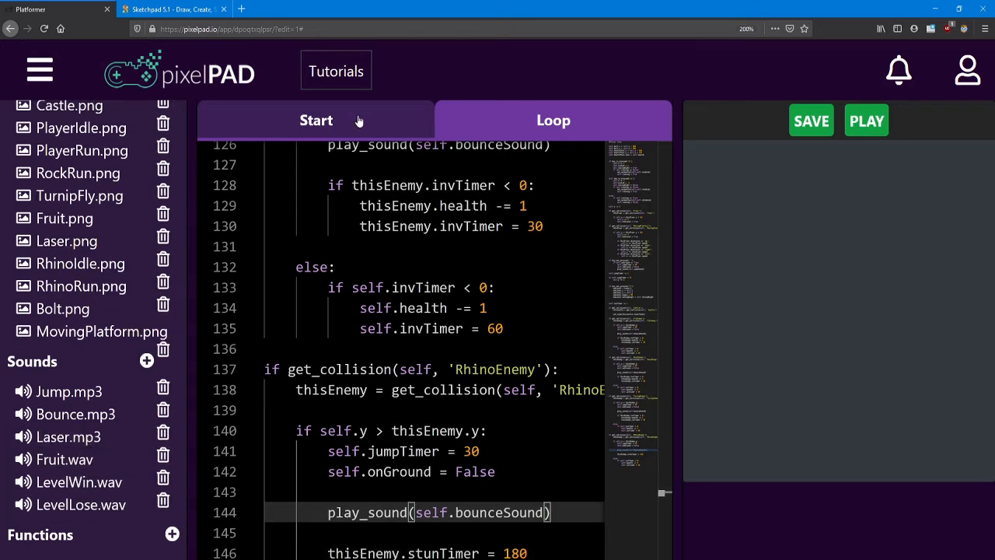
left_click(316, 120)
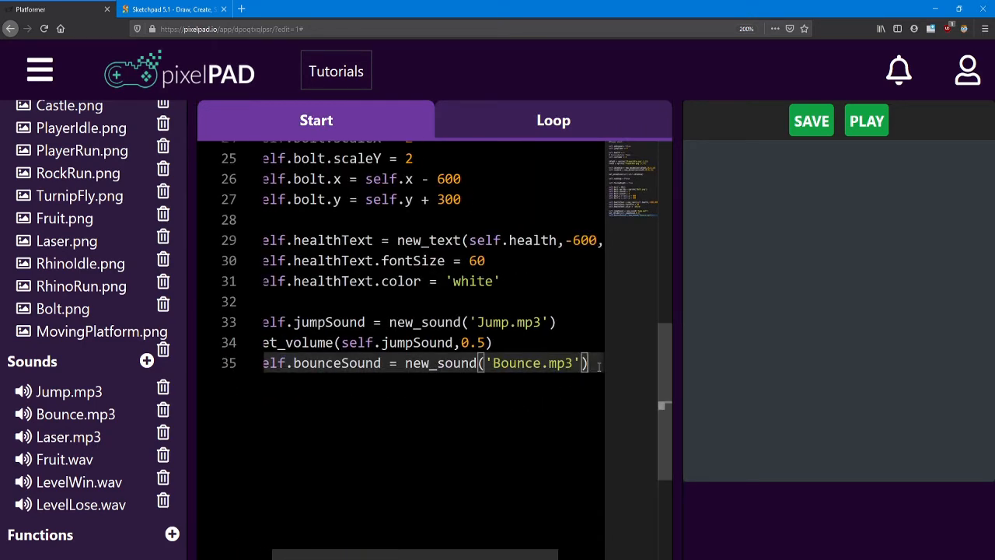
- Write self.laserSound = new_sound('Laser.mp3') in the Player's start code
type("self")
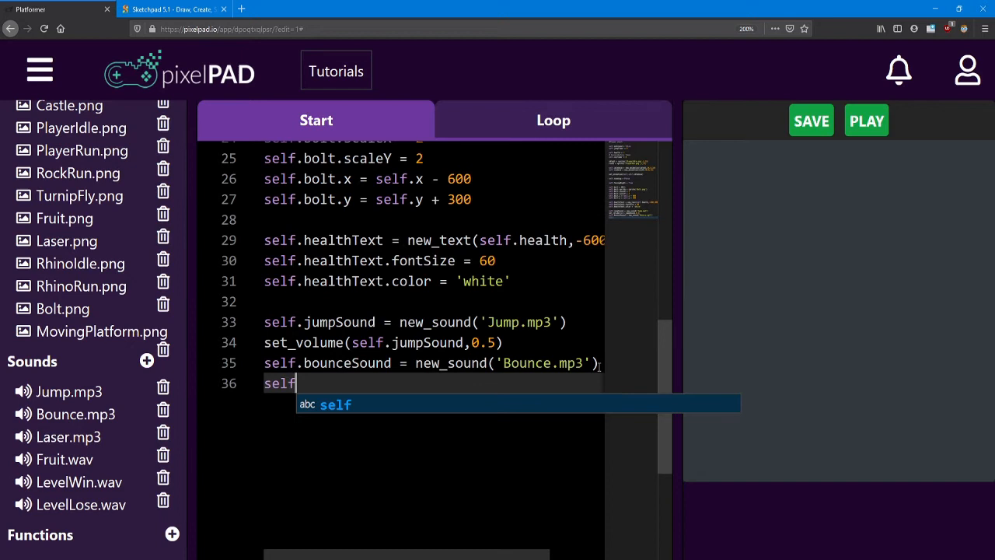
type(".laser")
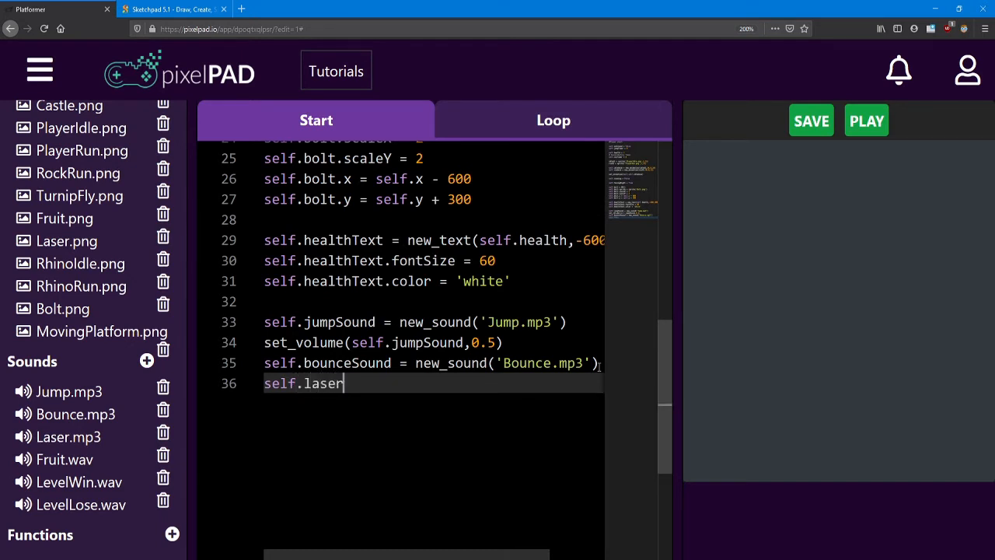
type("Sound")
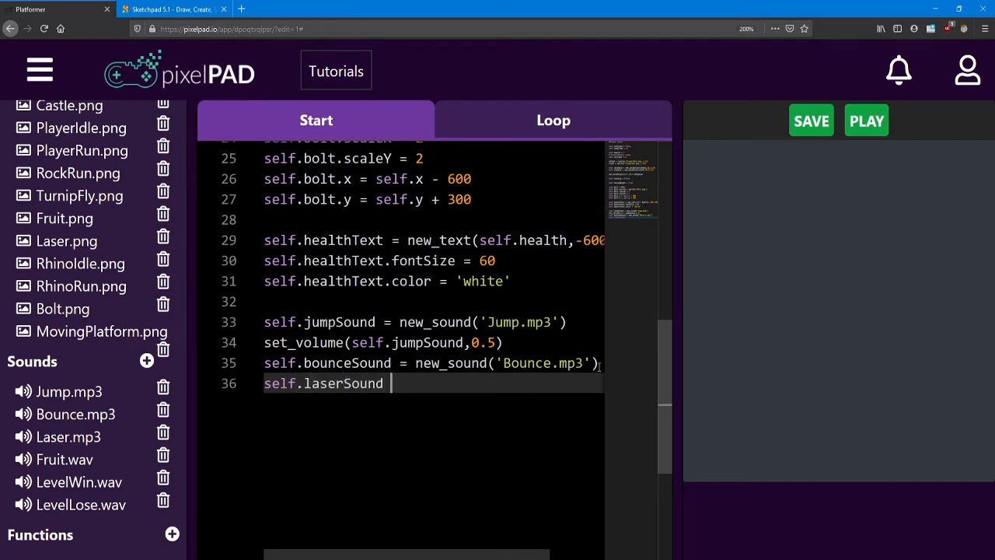
type("= new_sound(")
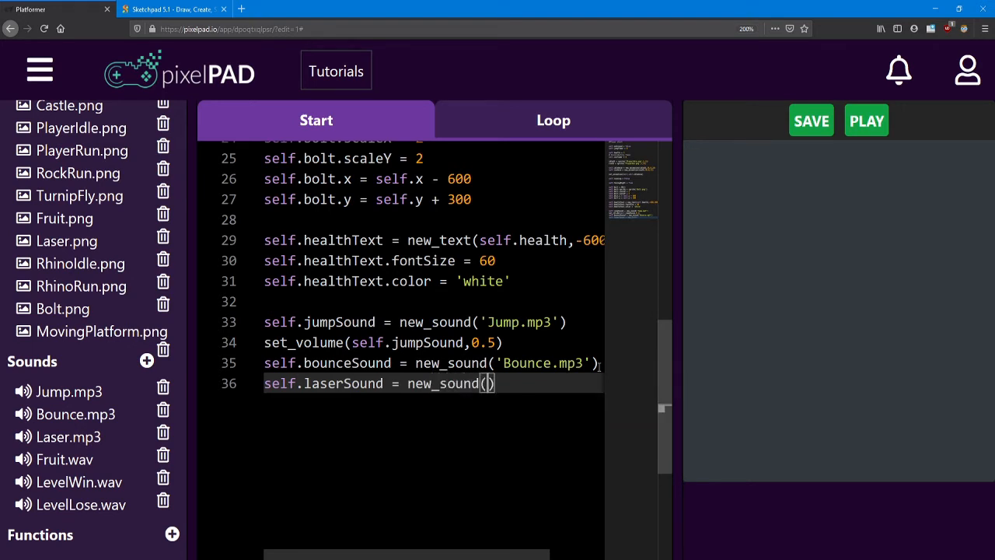
type("''")
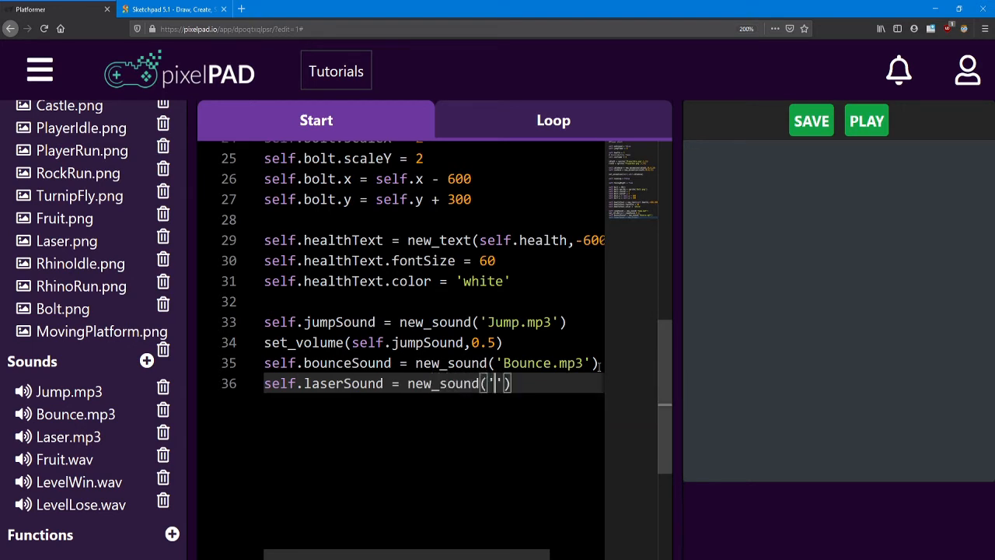
type("Laser.")
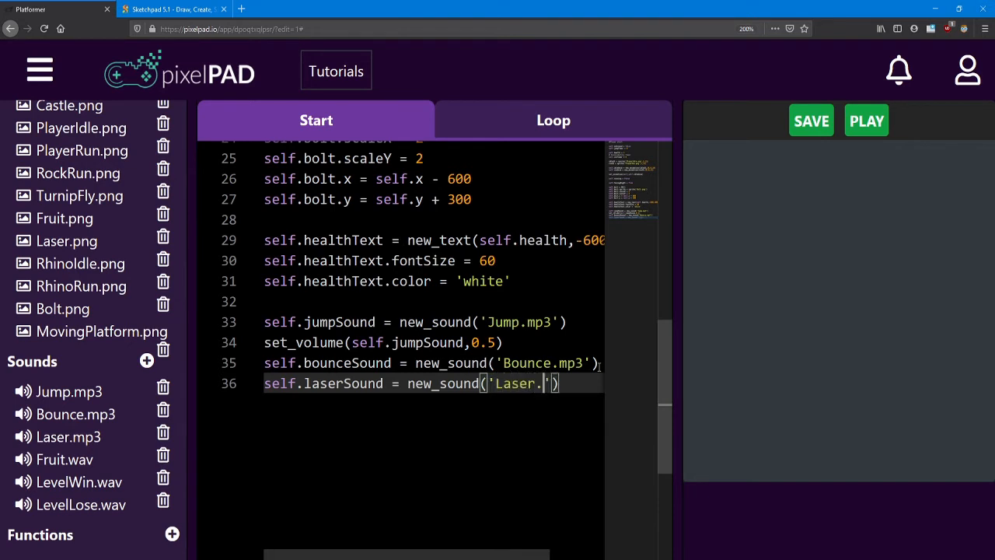
type("mp3")
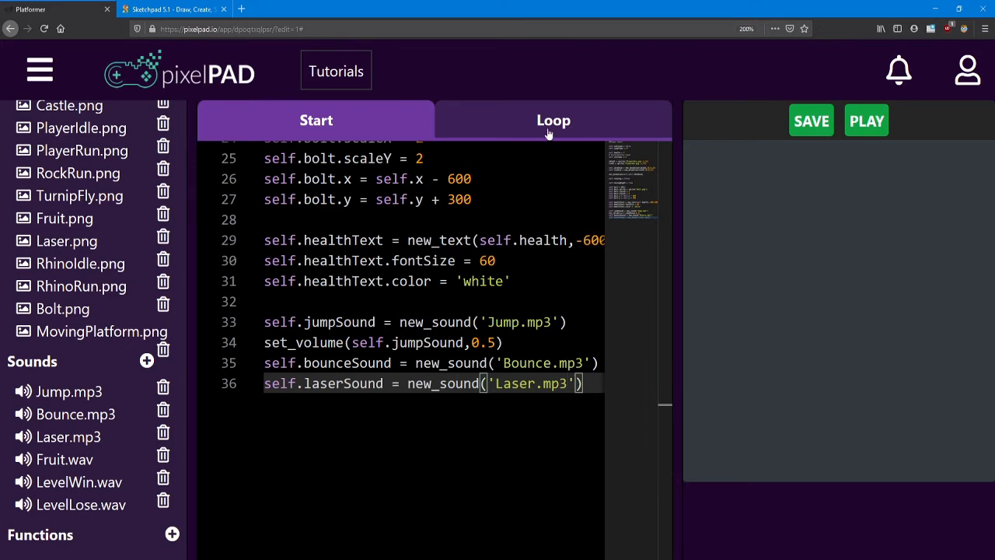
left_click(553, 120)
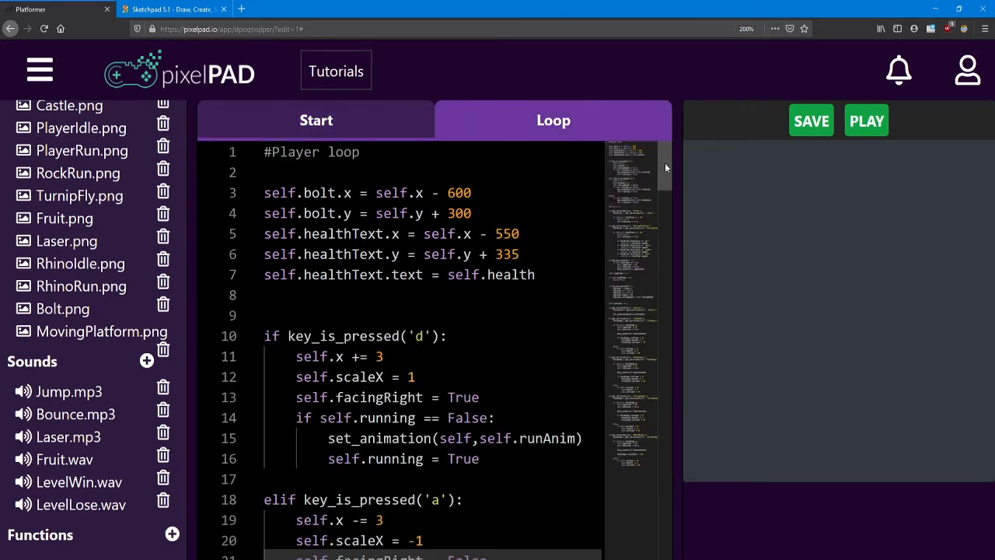
- After the laser creation line add play_sound(self.laserSound) so firing plays the laser sound
scroll("down", 3)
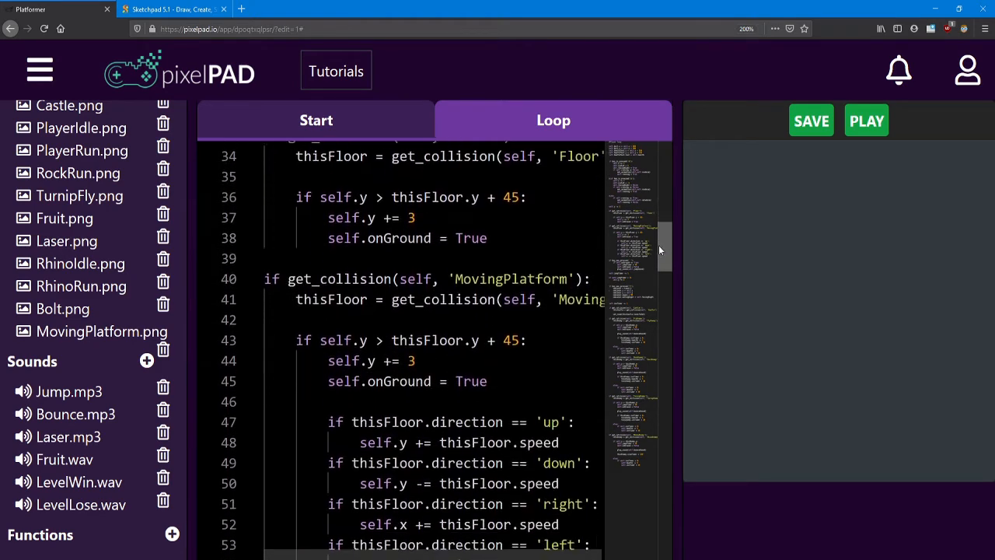
scroll("down", 3)
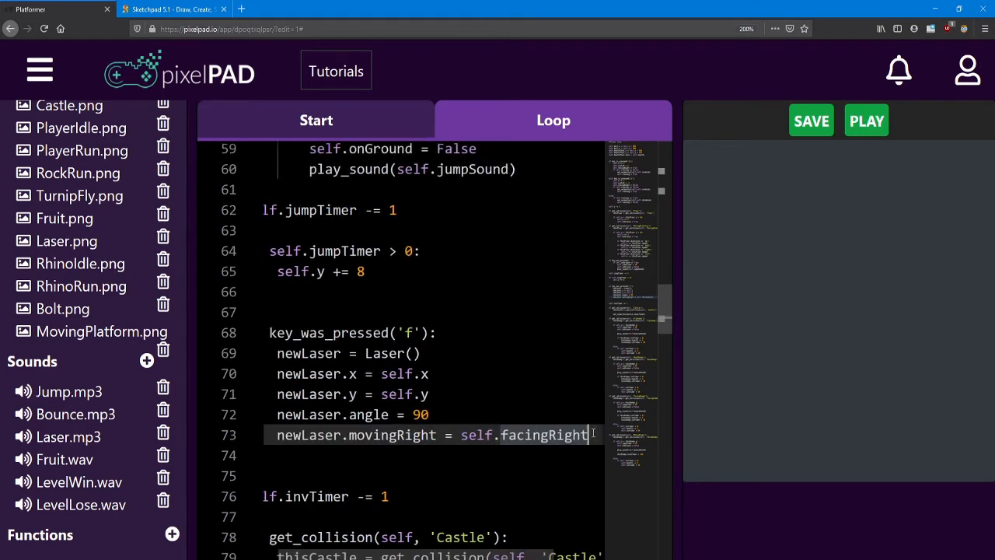
key("enter")
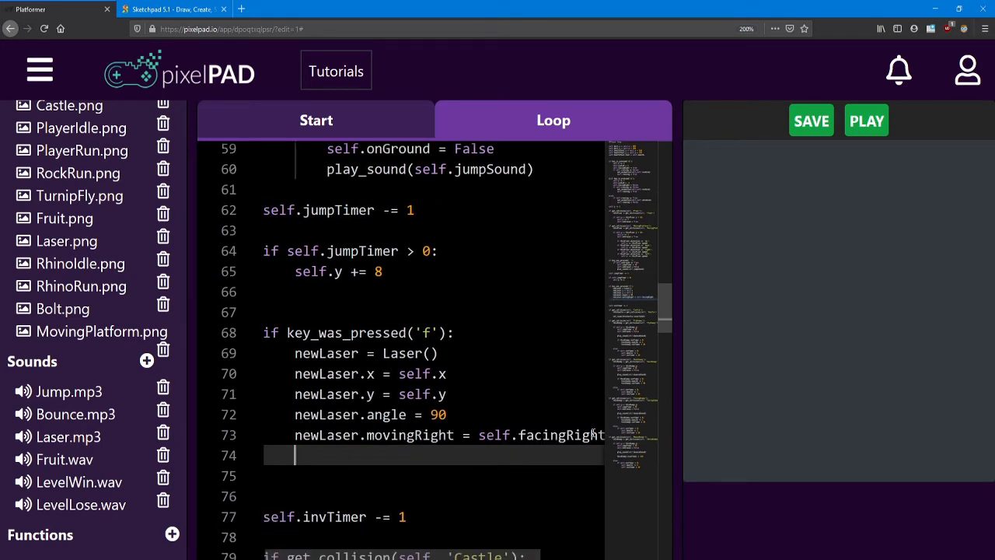
type("play_sound(s")
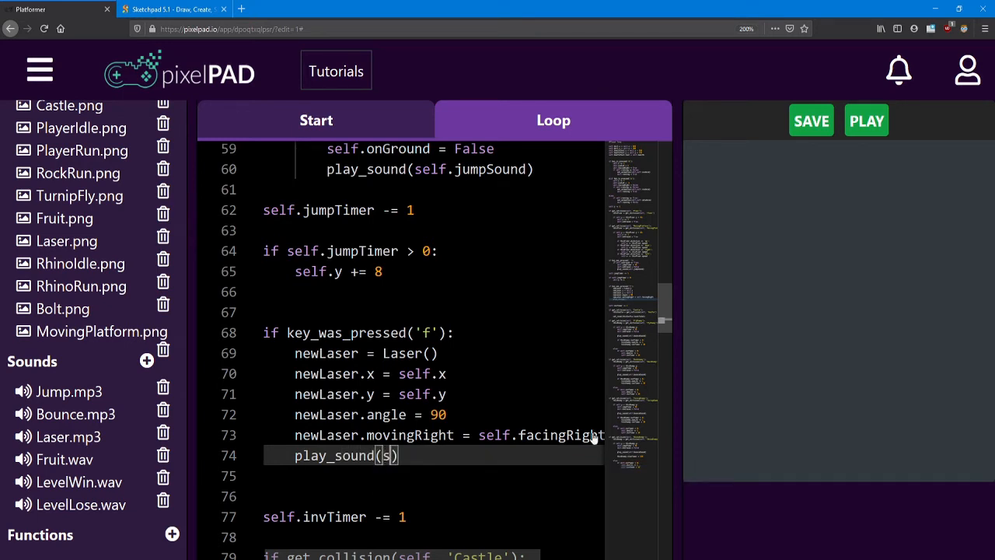
type("self.laserSound")
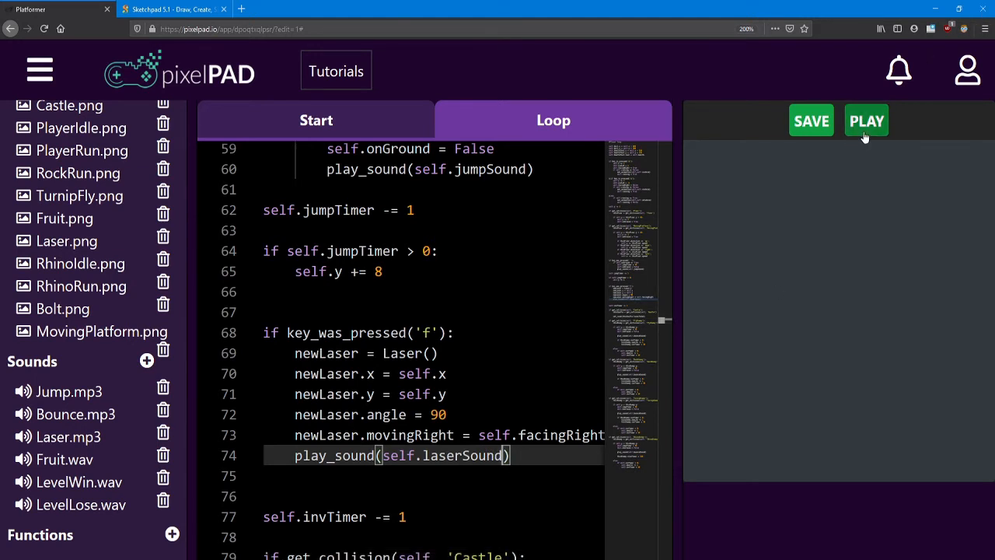
- Run the platformer to hear the laser shot sound, then stop the preview
left_click(865, 121)
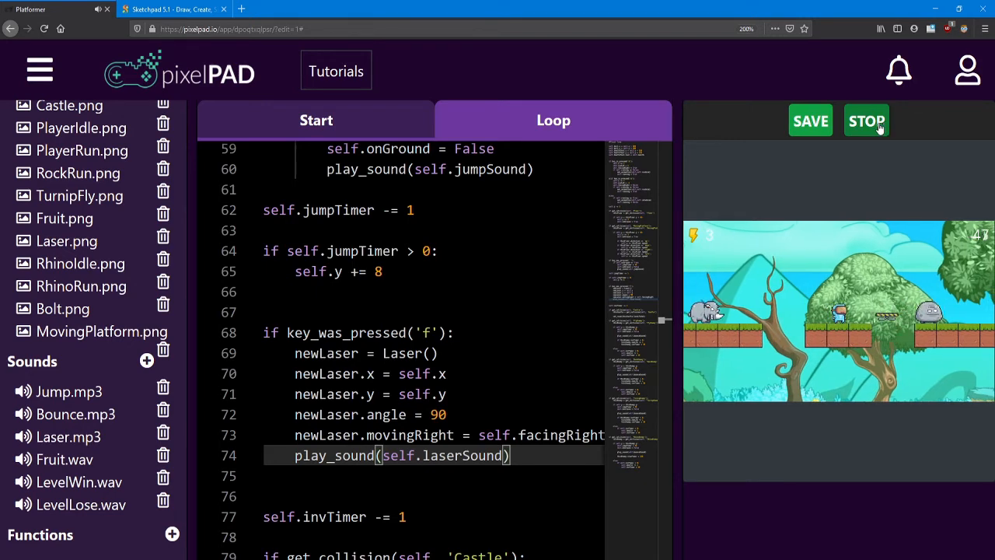
left_click(866, 121)
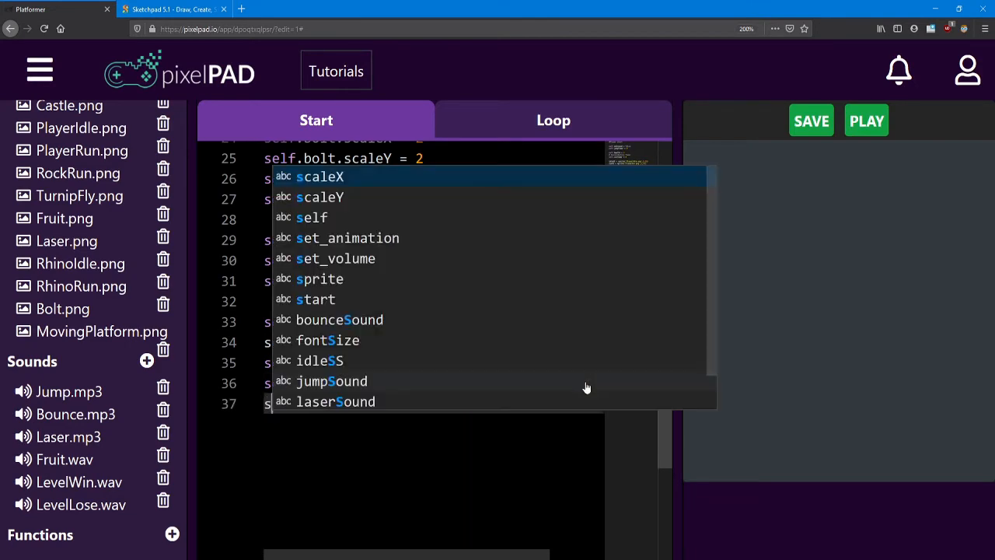
- Write set_volume(self.laserSound,0.2) in Player Start, save the project, and go to the Fruit class
type("set_volume(self")
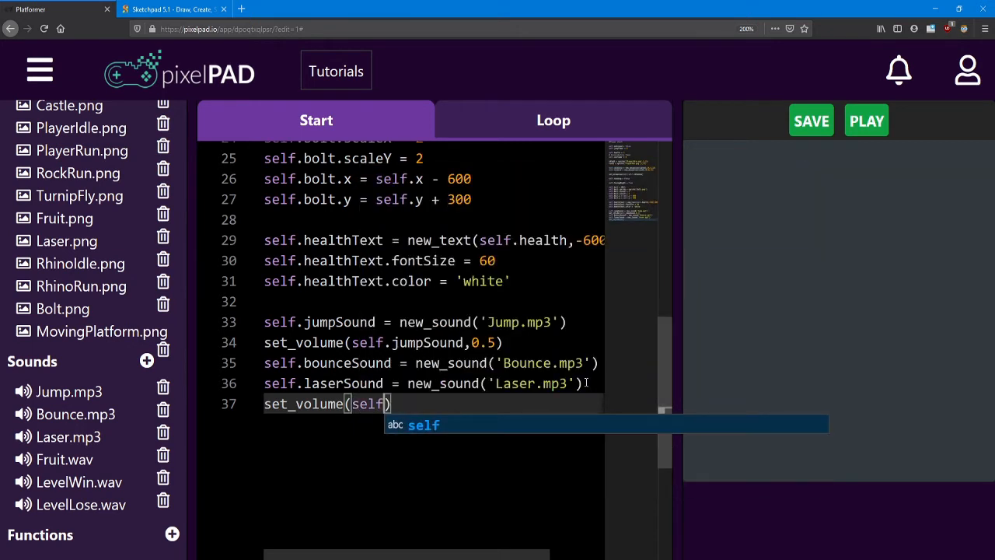
type("las")
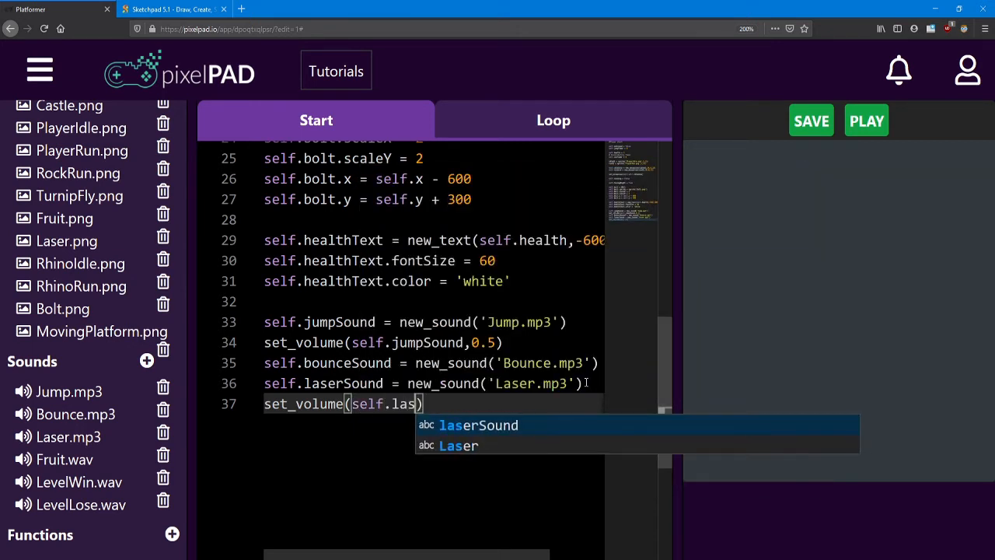
left_click(477, 425)
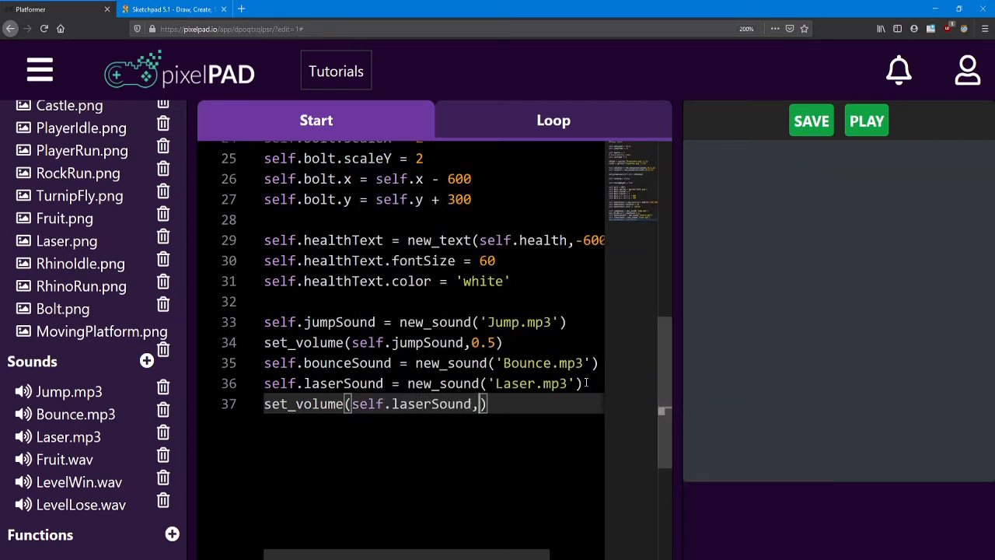
type("0.2")
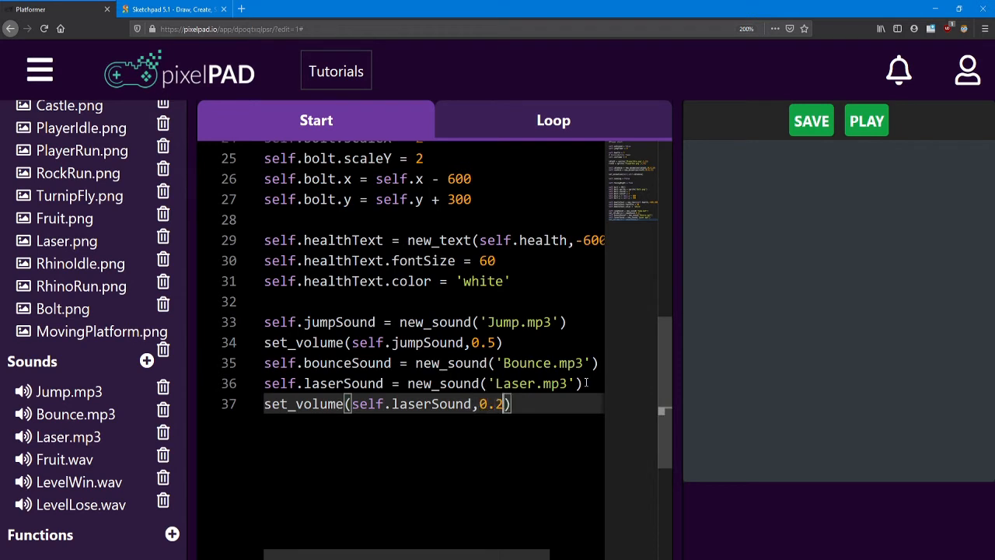
left_click(866, 122)
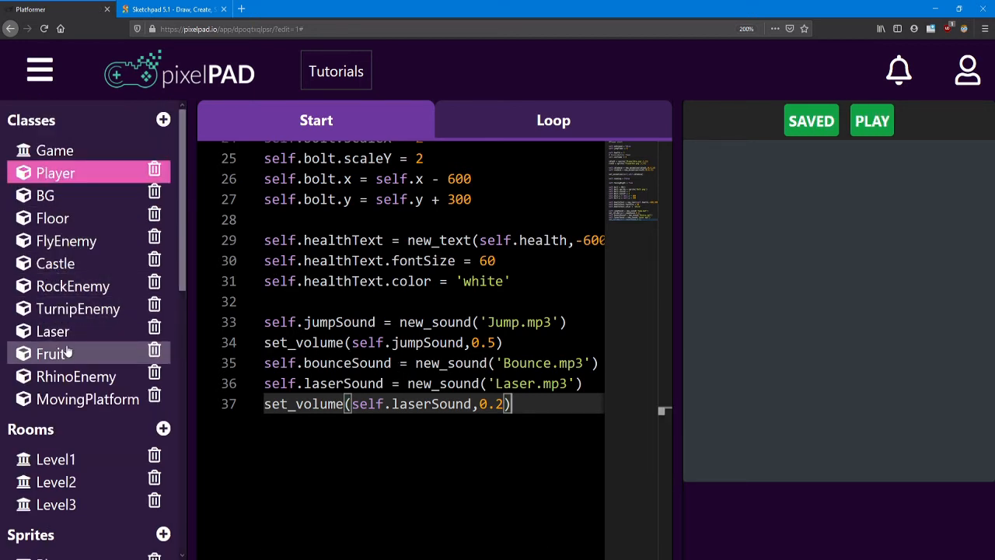
left_click(53, 353)
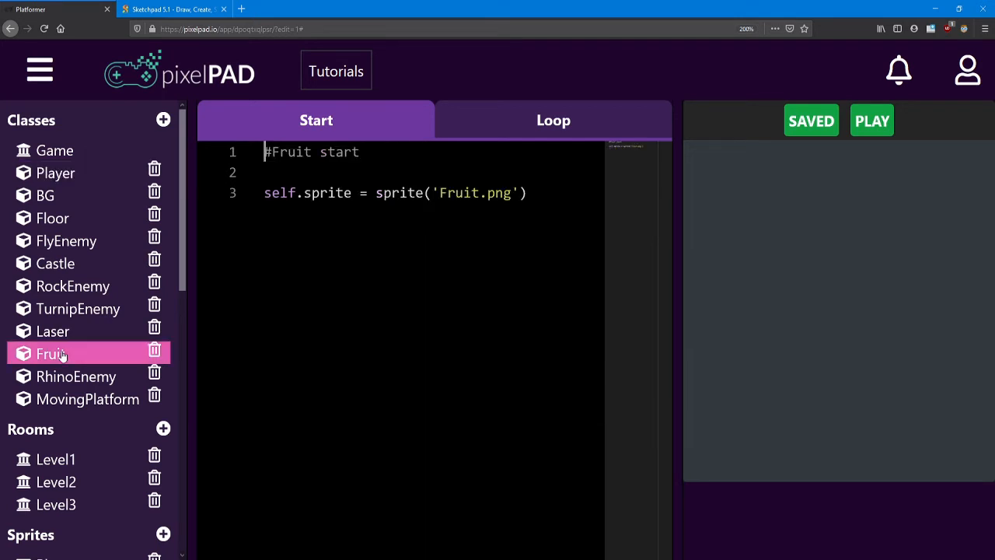
- Write self.collectSound = new_sound('Fruit.wav') on line 5 of the Fruit start code
left_click(553, 120)
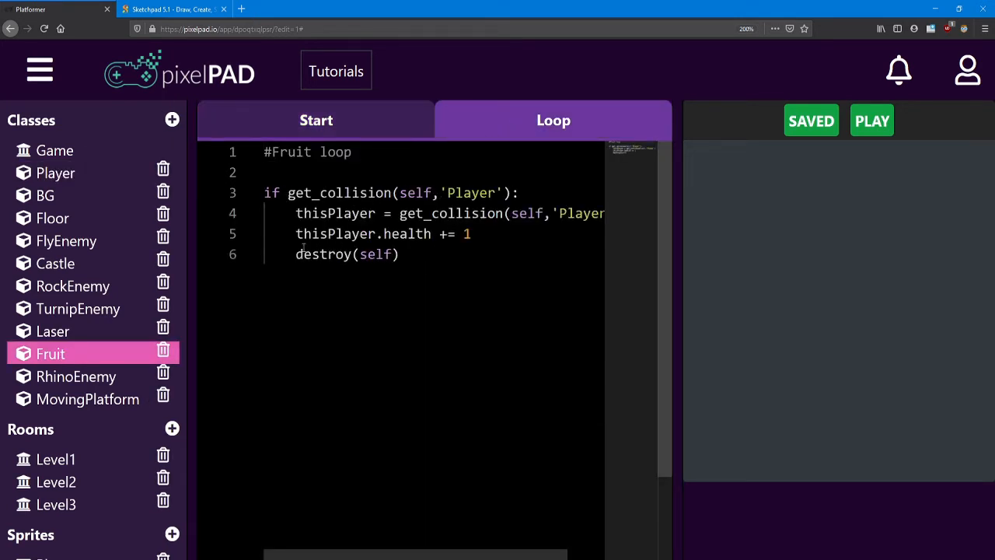
left_click(316, 120)
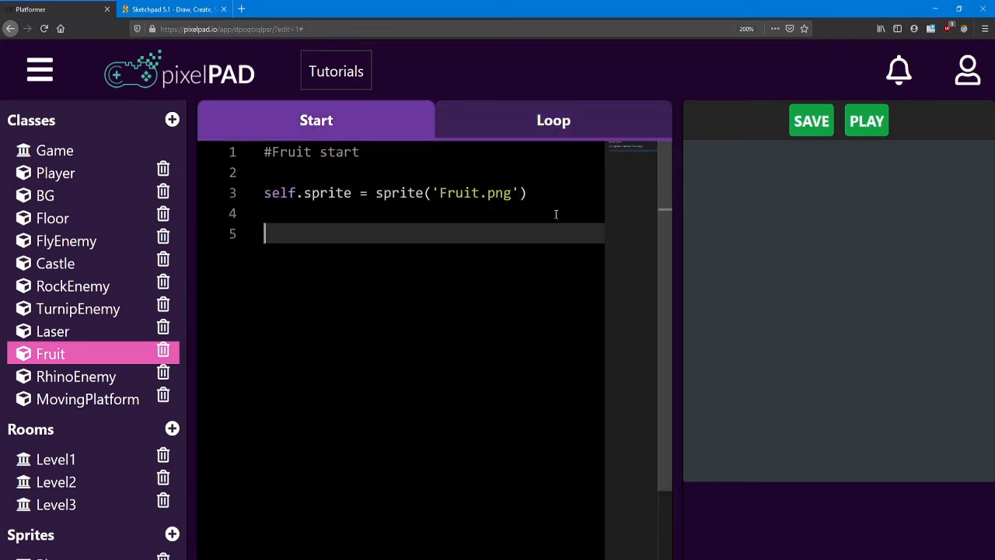
type("self")
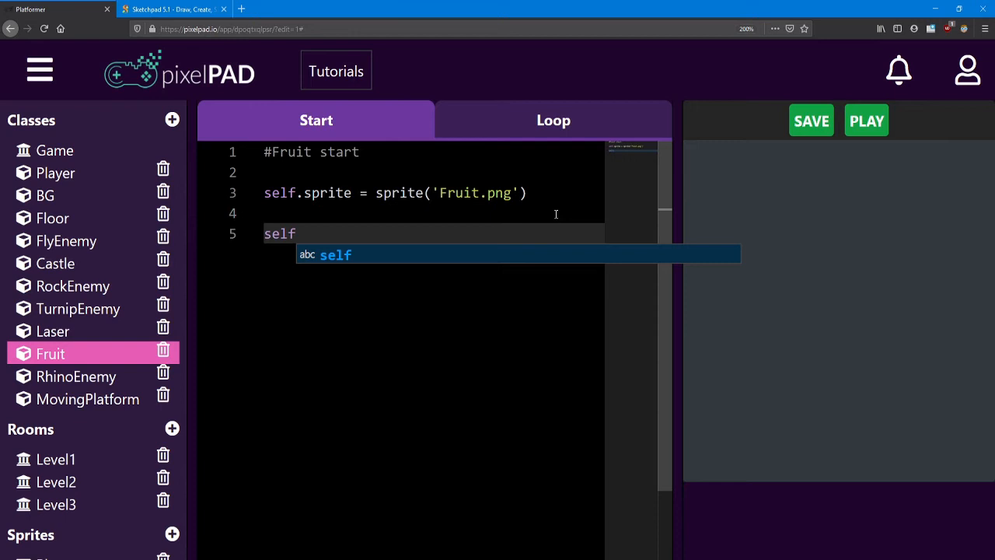
type(".collectSo")
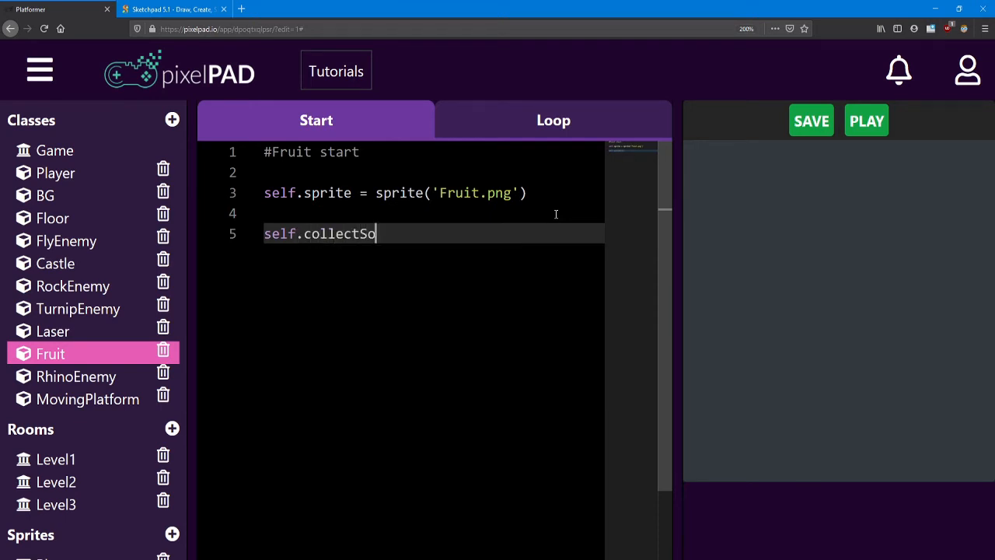
type("und =")
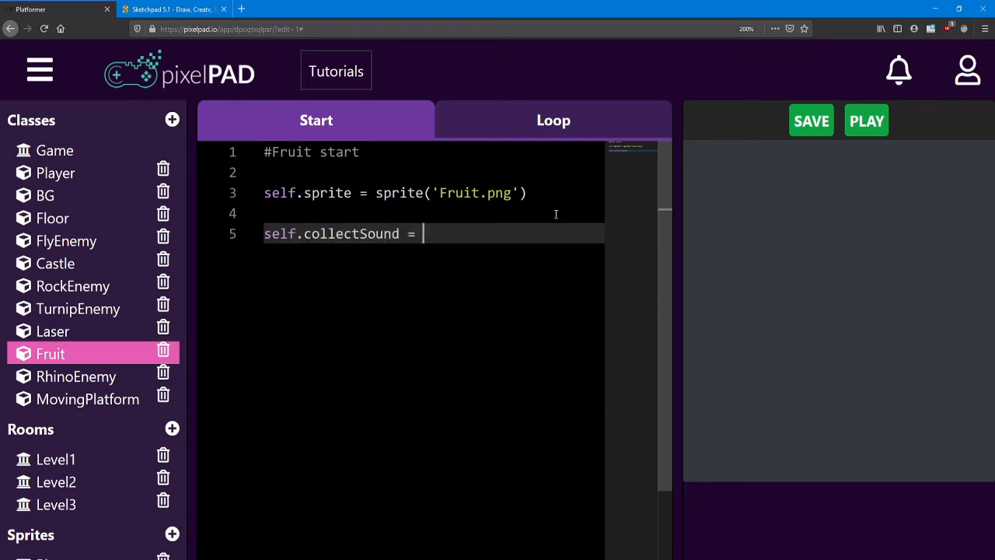
type("new_sound")
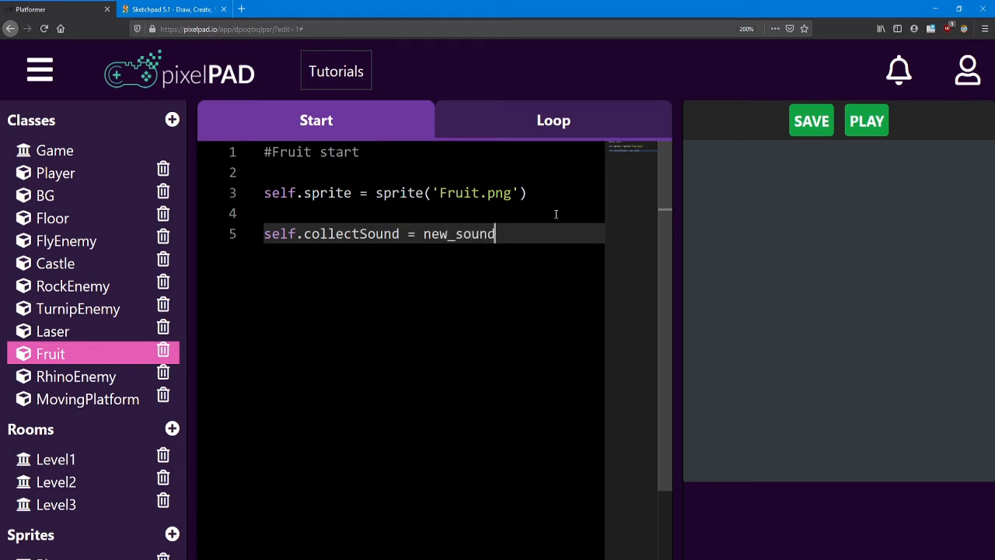
type("('')")
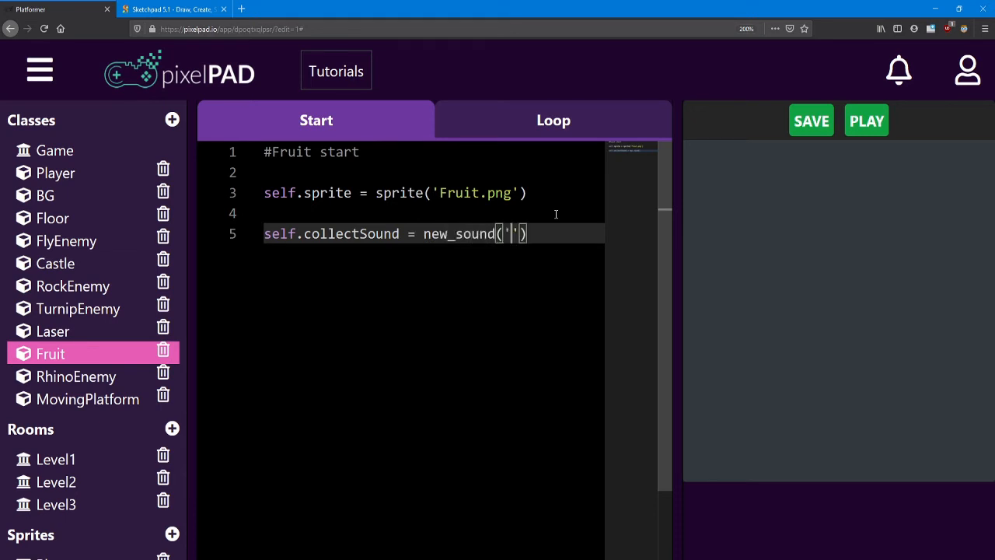
type("Fruit")
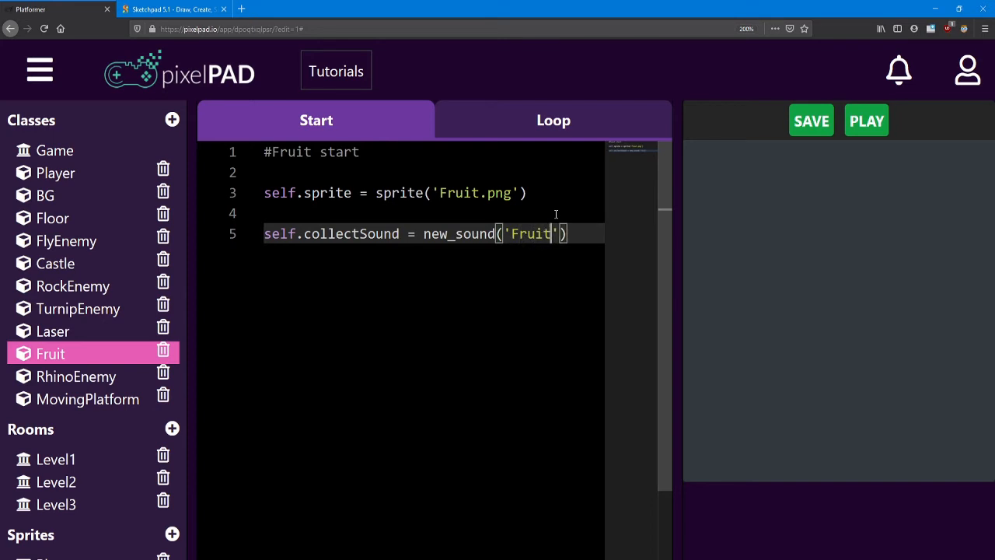
type(".wav")
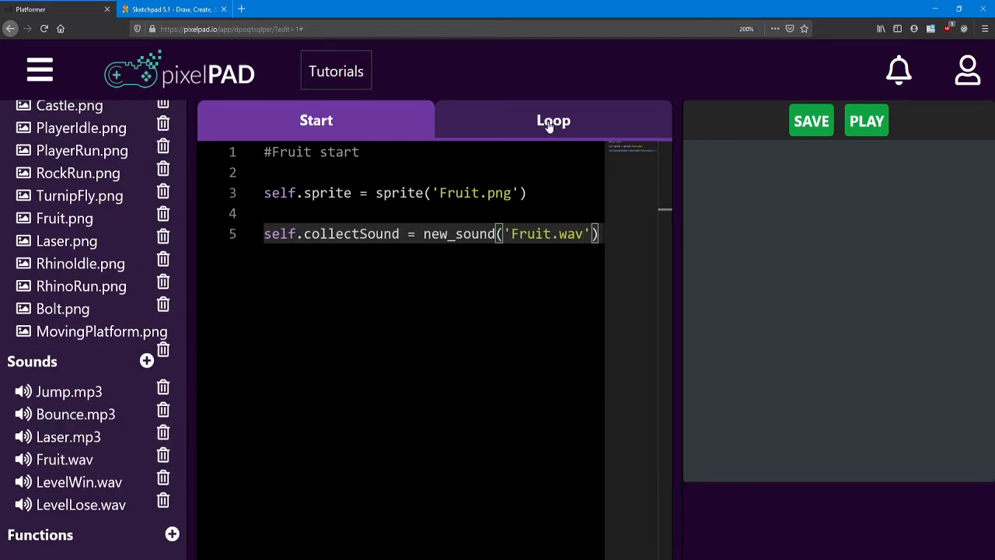
- Add play_sound(self.collectSound) before destroy(self) in Fruit's loop, then test-run and stop the game
left_click(553, 120)
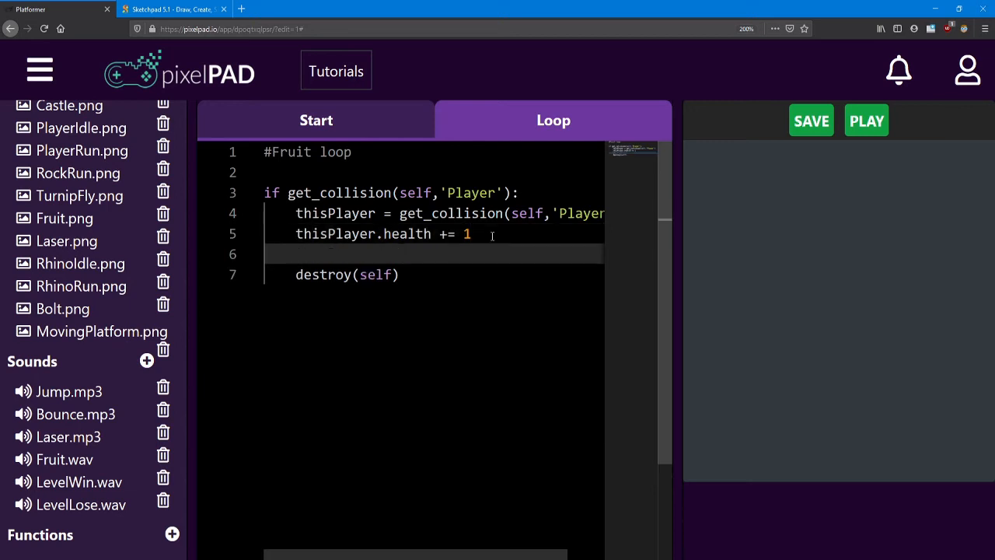
type("play_sound(self.collec")
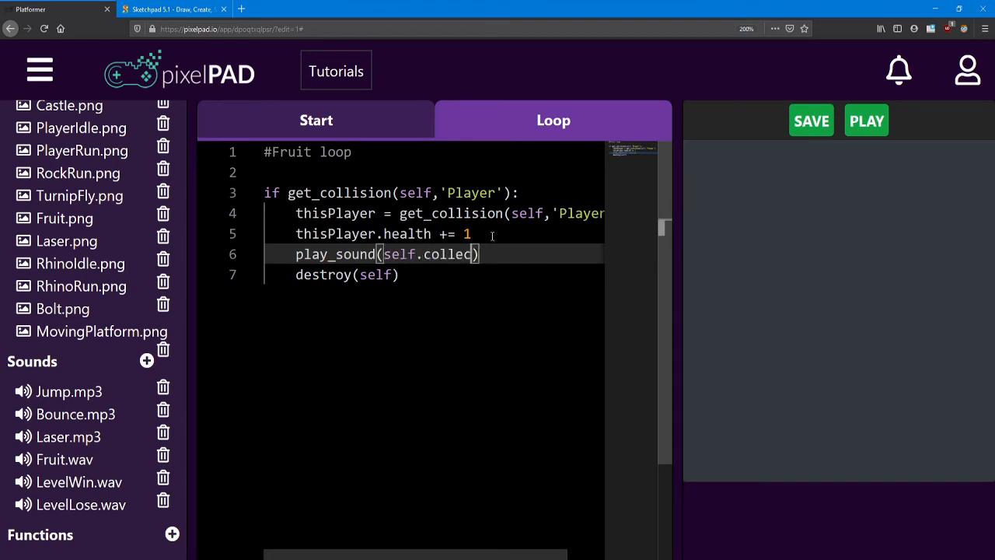
type("Sound")
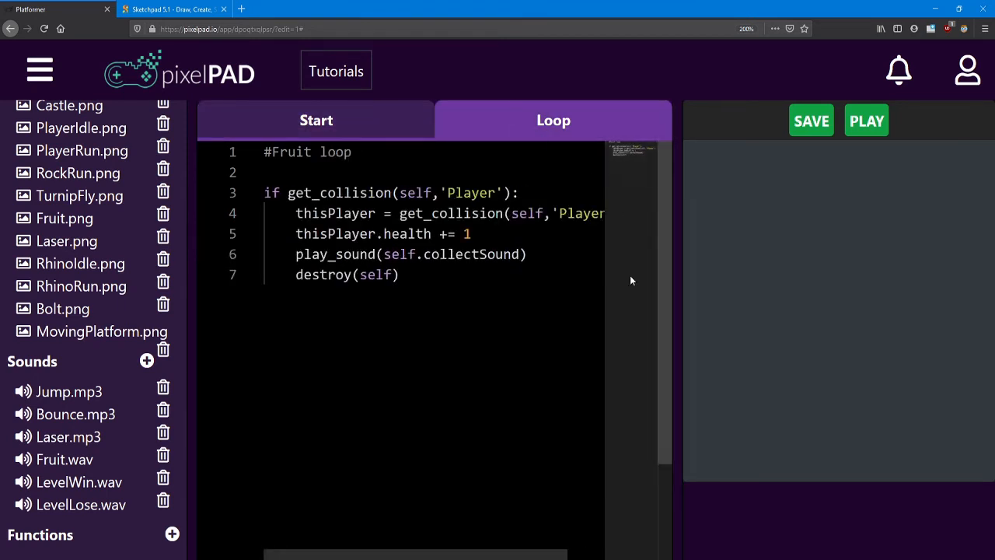
left_click(866, 122)
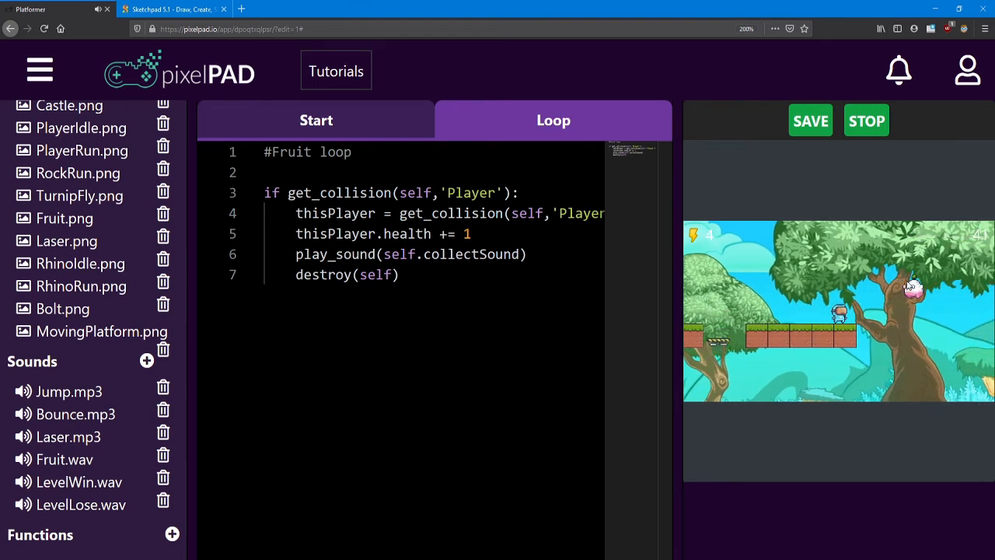
left_click(866, 121)
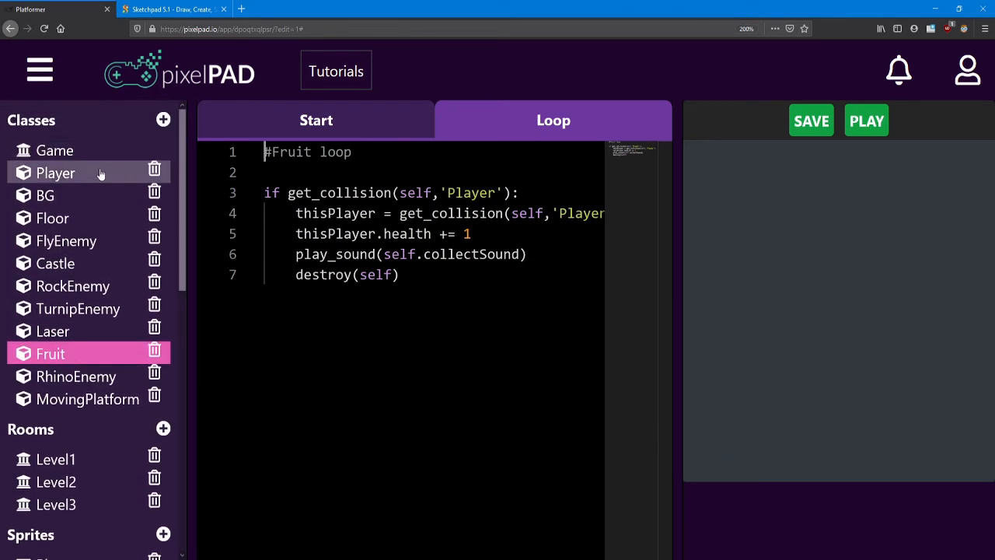
- Write self.winSound = new_sound('LevelWin.wav') on line 38 of the Player's start code
left_click(55, 172)
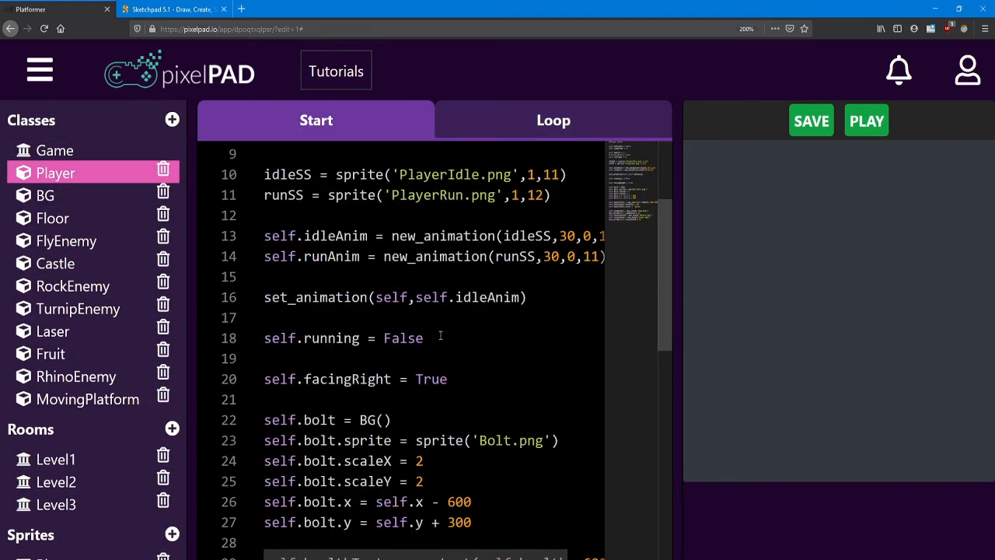
scroll("down", 3)
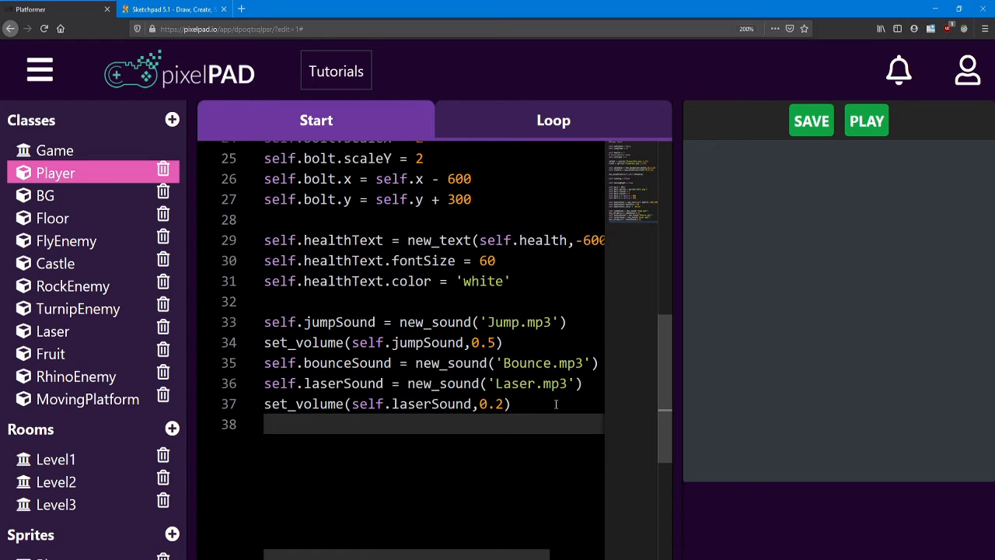
type("self.")
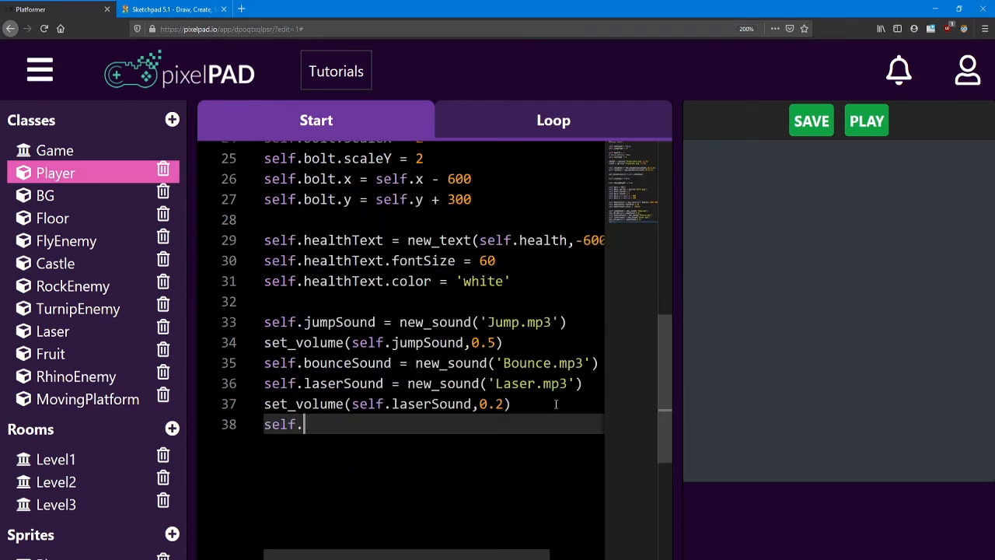
type("winSound")
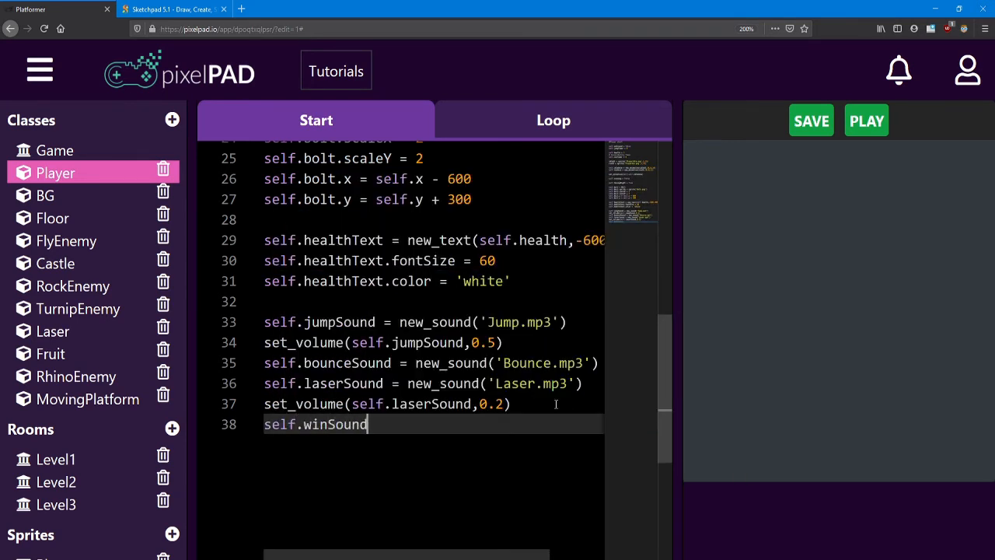
type("= new_sound")
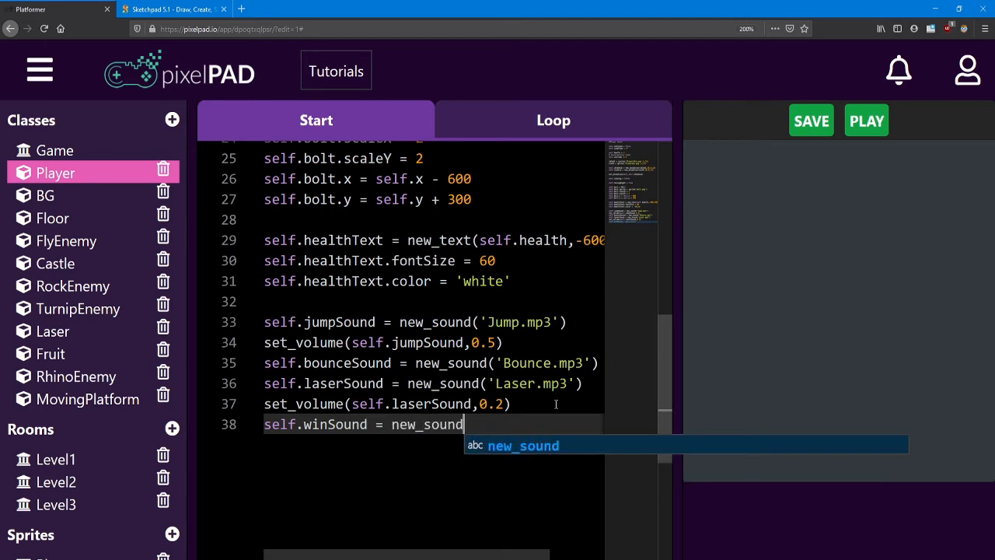
type("('')")
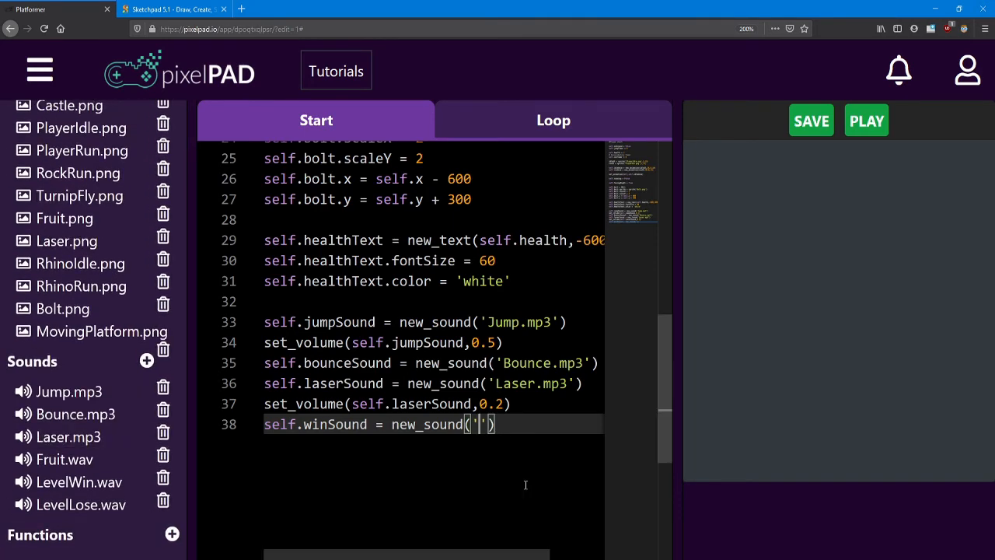
type("LevelW")
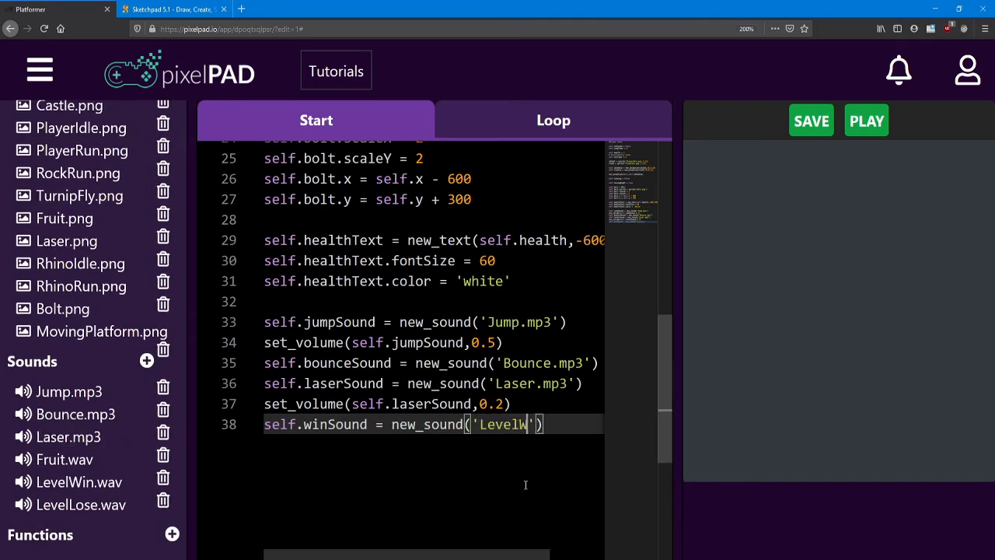
type("in.wav")
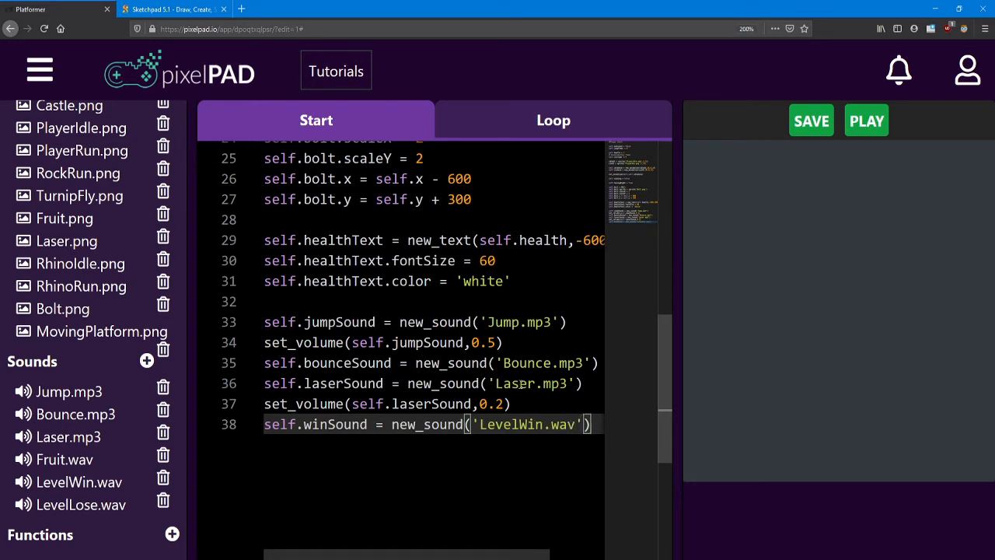
- Add play_sound(self.winSound) above set_room in the Player's Castle collision block
left_click(554, 120)
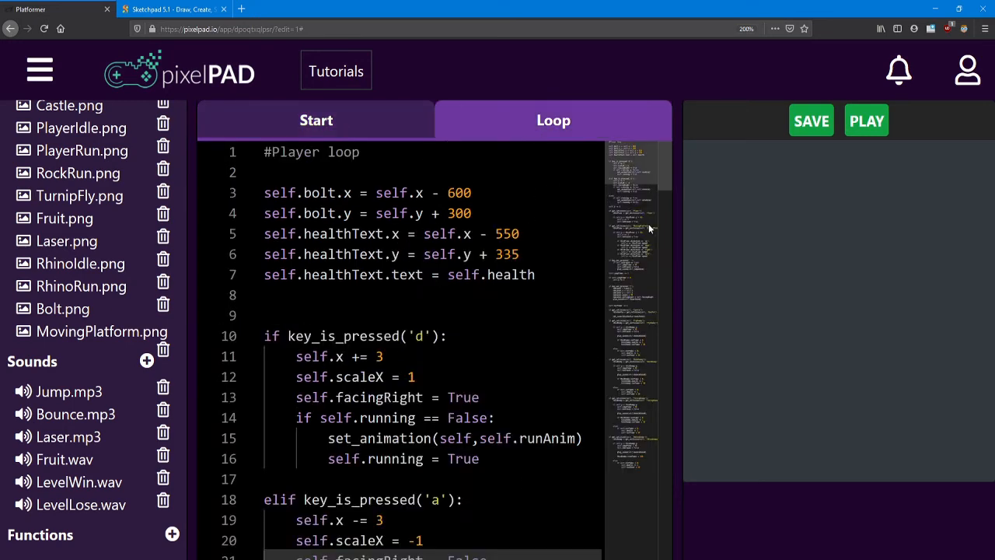
scroll("down", 3)
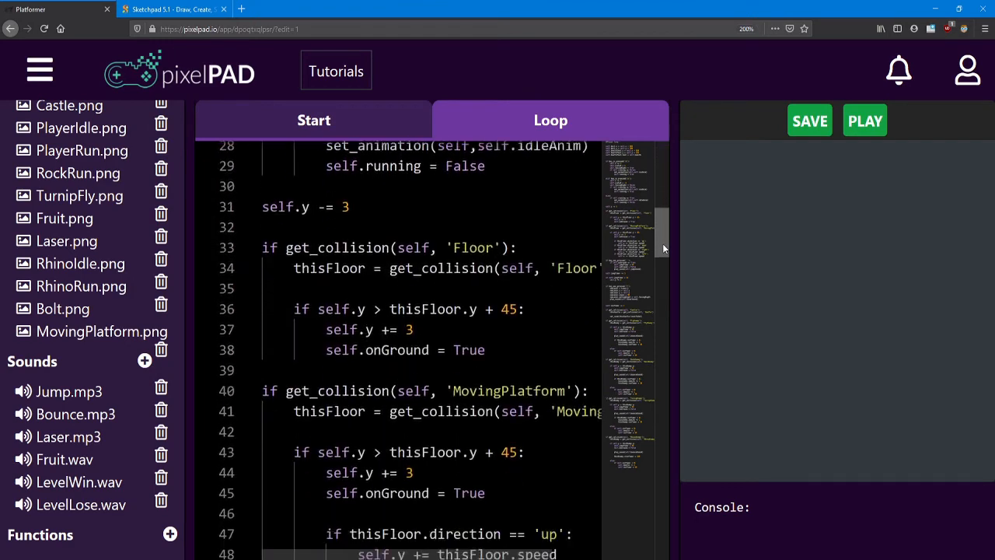
scroll("down", 3)
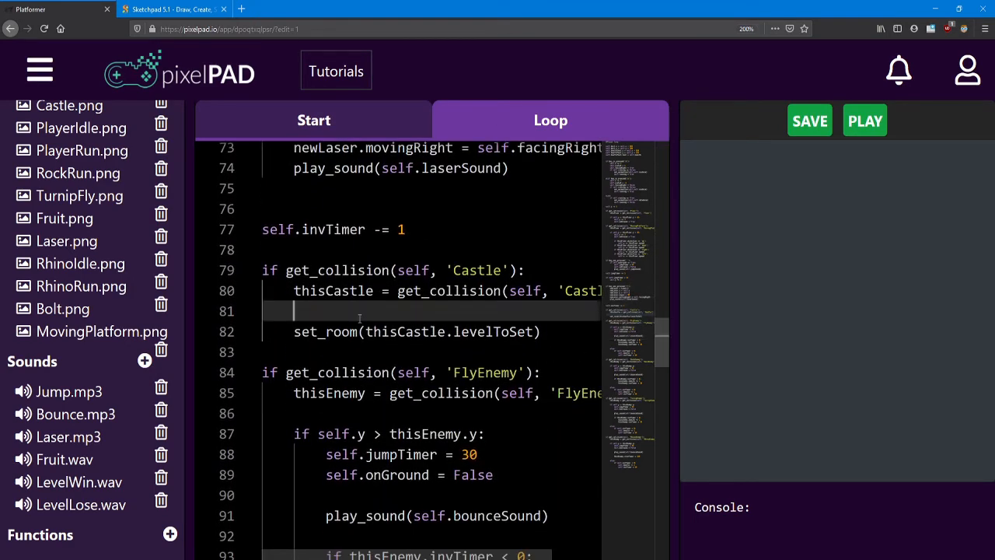
type("play_sound(")
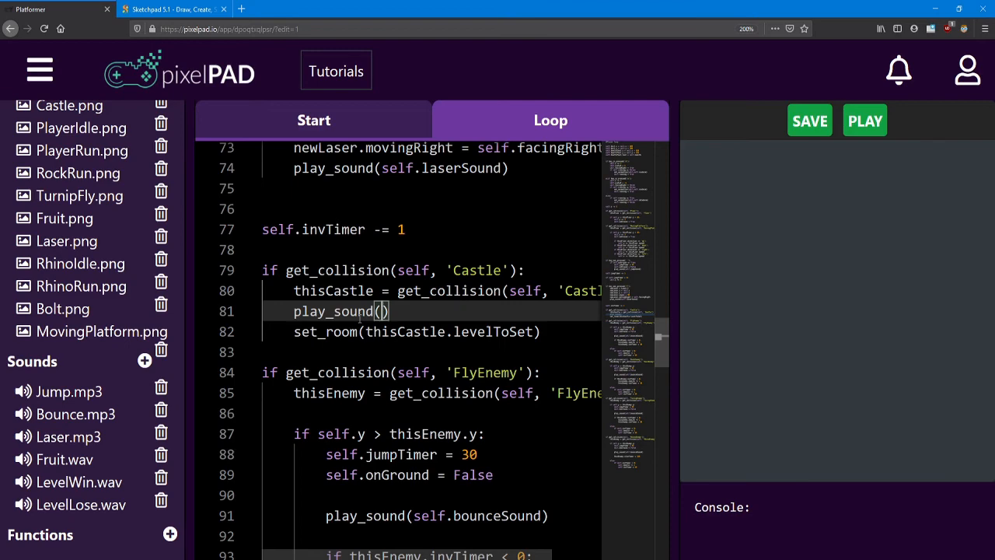
type("self.")
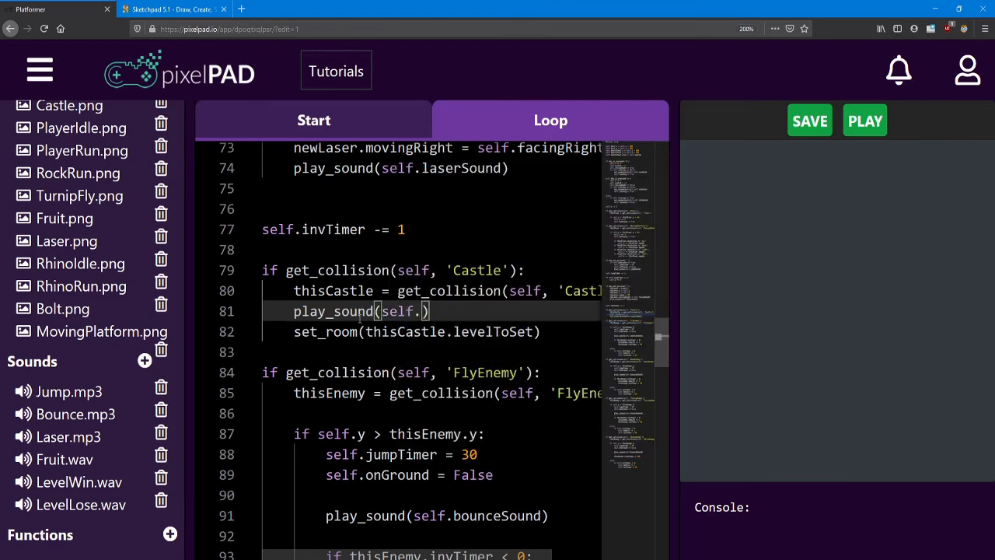
type("winS")
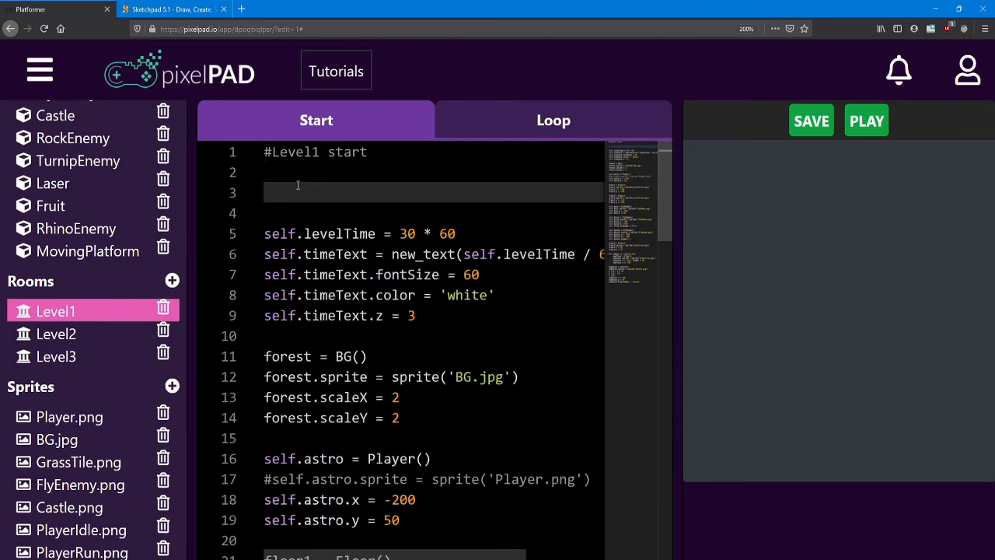
- Add self.levelLose = new_sound('LevelLose.wav') to Level1's start code
type("self.")
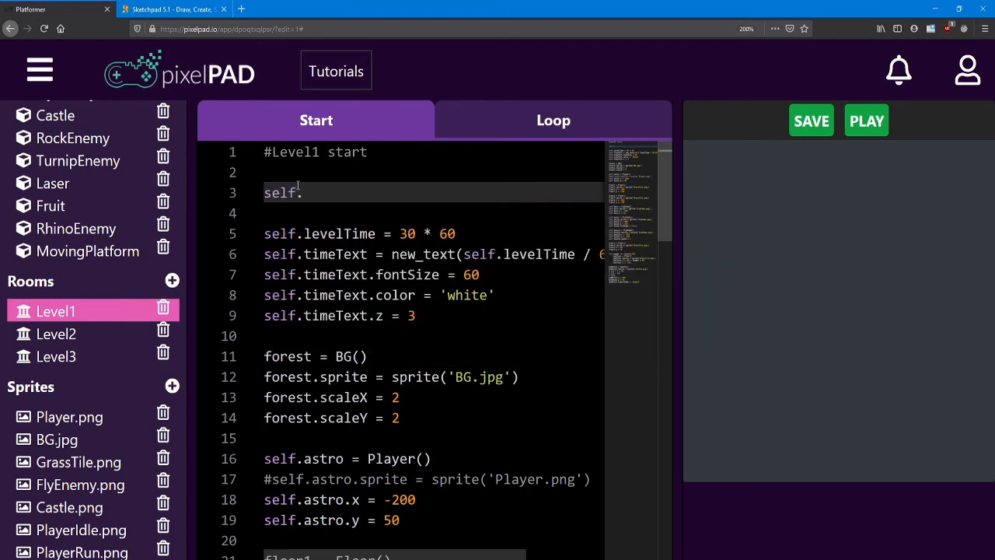
type("levelLose = new_sound")
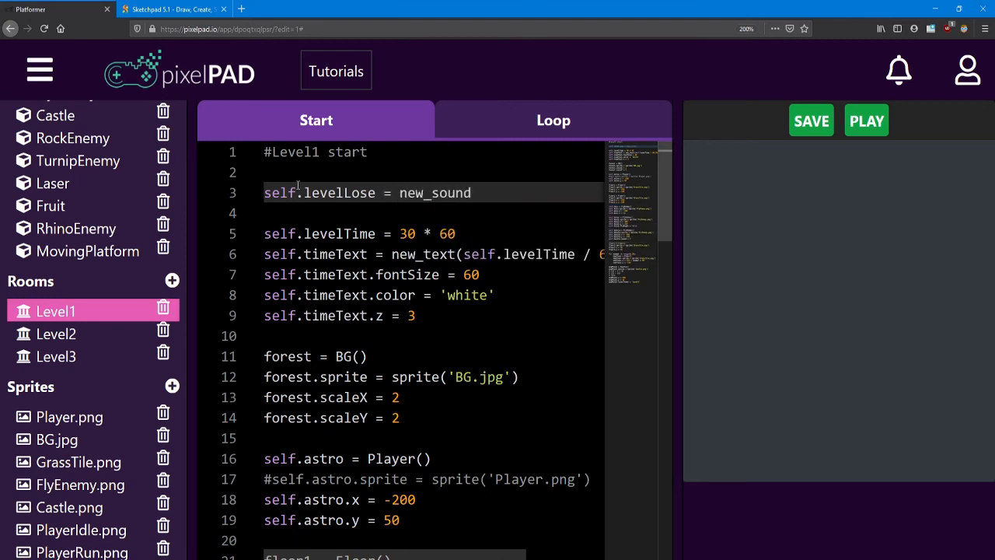
type("('L')")
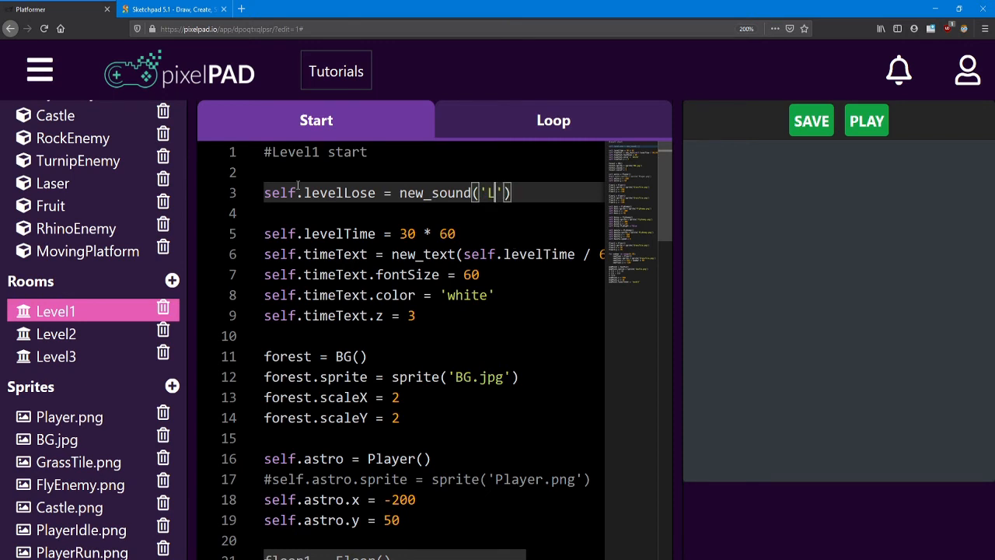
type("evelLost.")
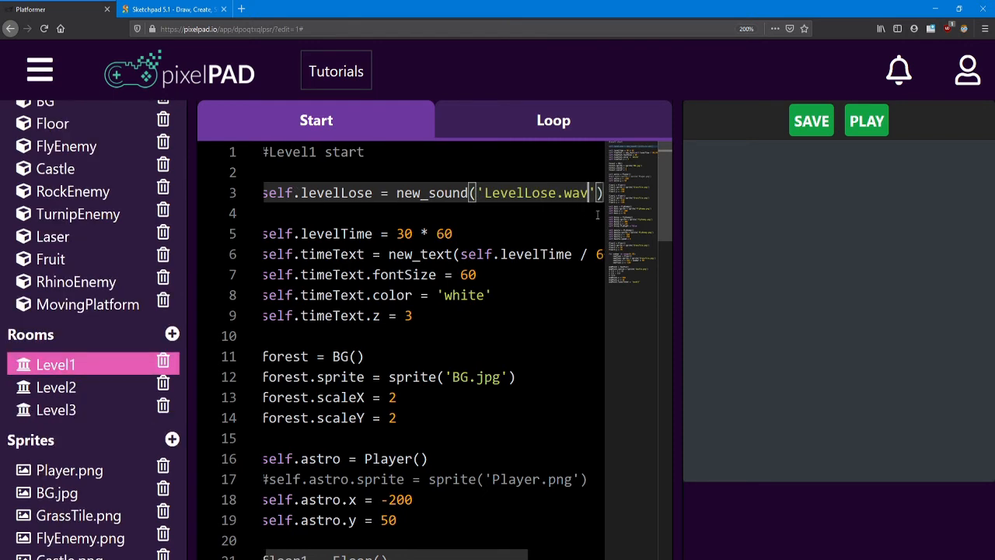
left_click(553, 119)
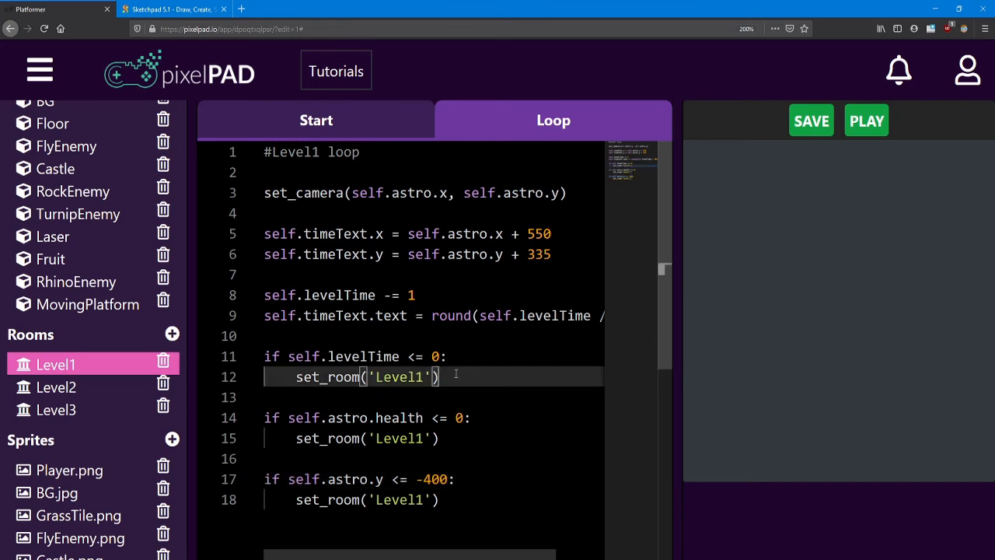
- Add play_sound(self.levelLose) under Level1's time-out and health-zero checks
type("play_")
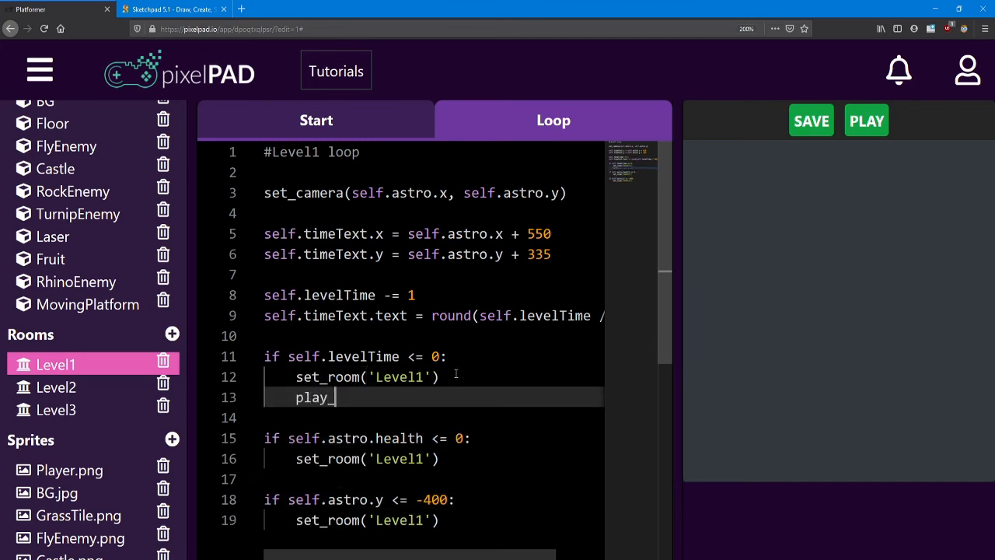
type("sound()")
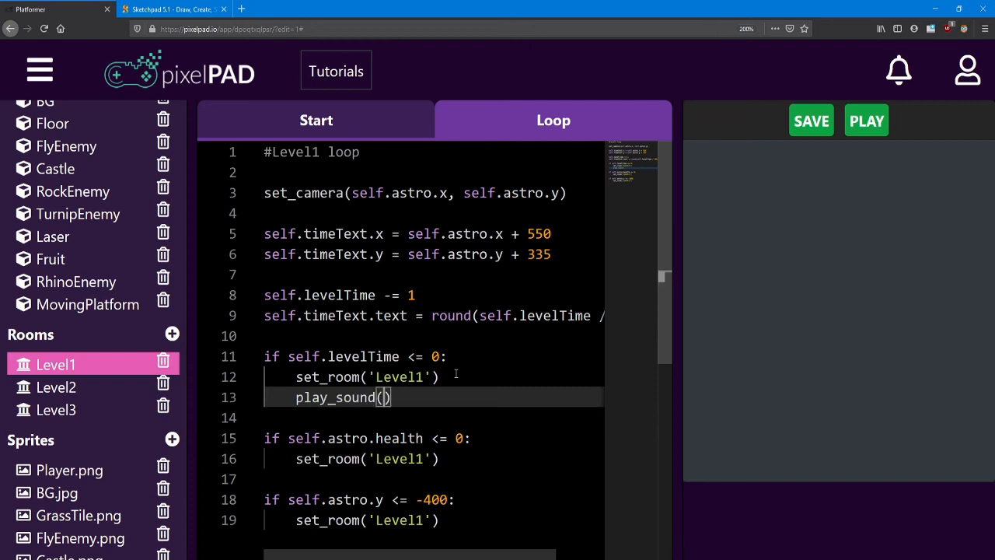
type("self.levelLose")
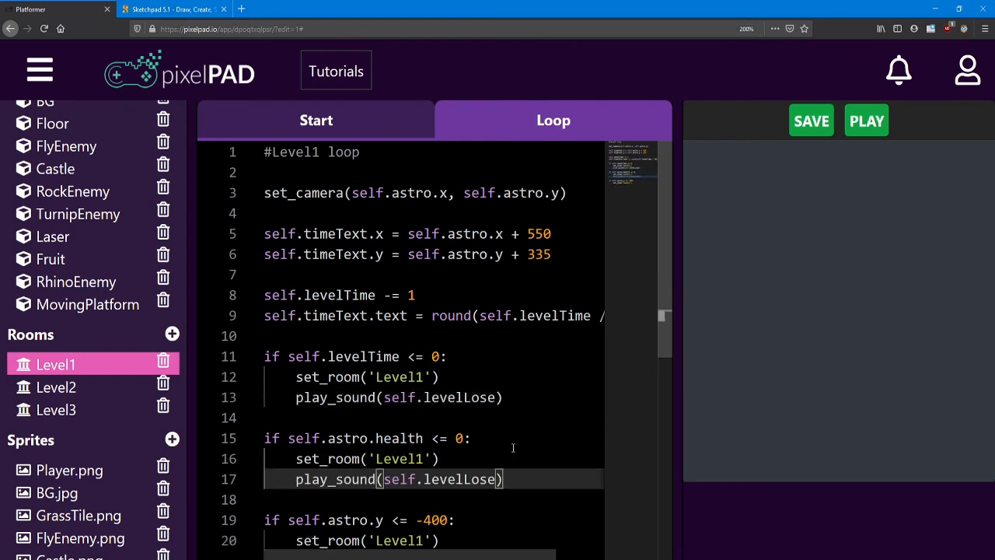
scroll("down", 3)
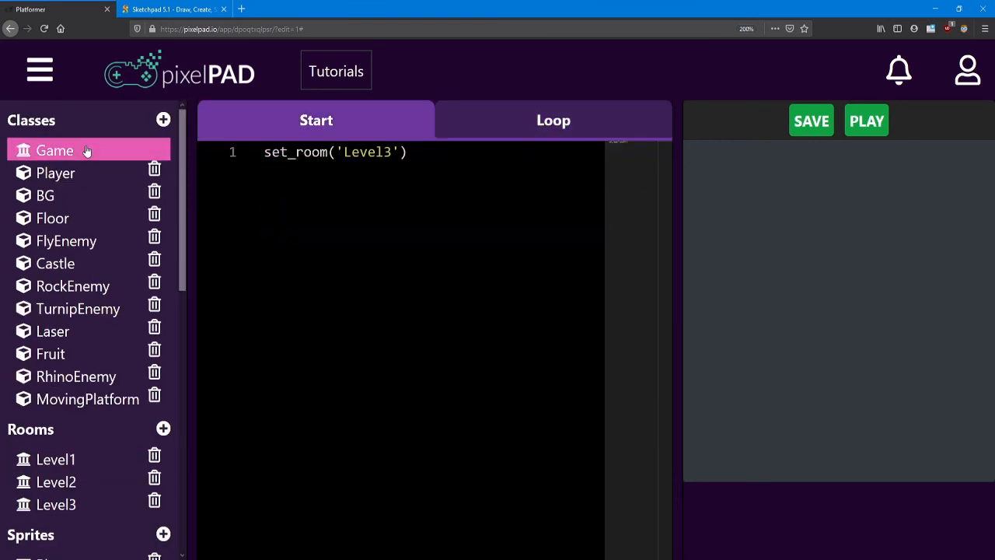
- Change the Game's starting room from Level3 to Level1 and test-run it, stopping after a TypeError
left_click(391, 152)
type("1")
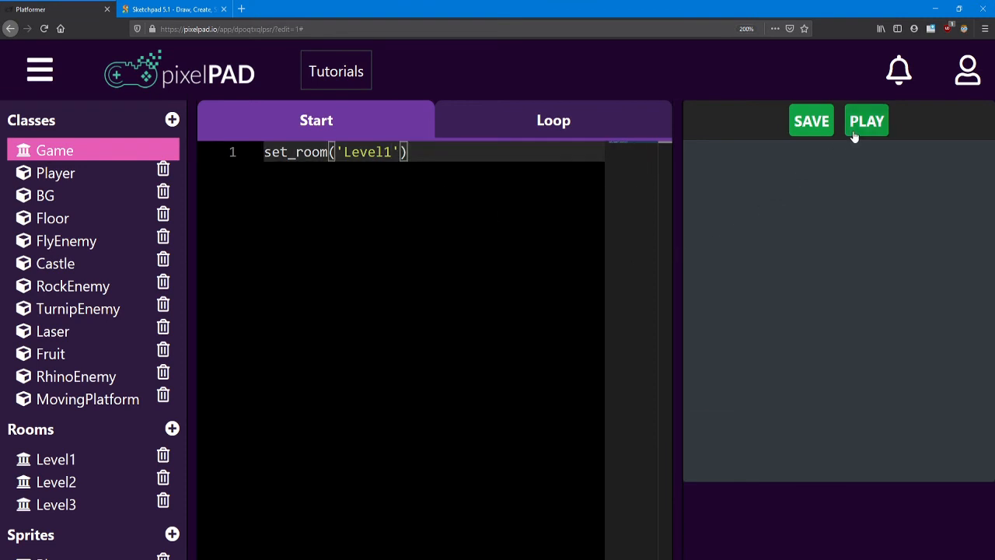
left_click(866, 122)
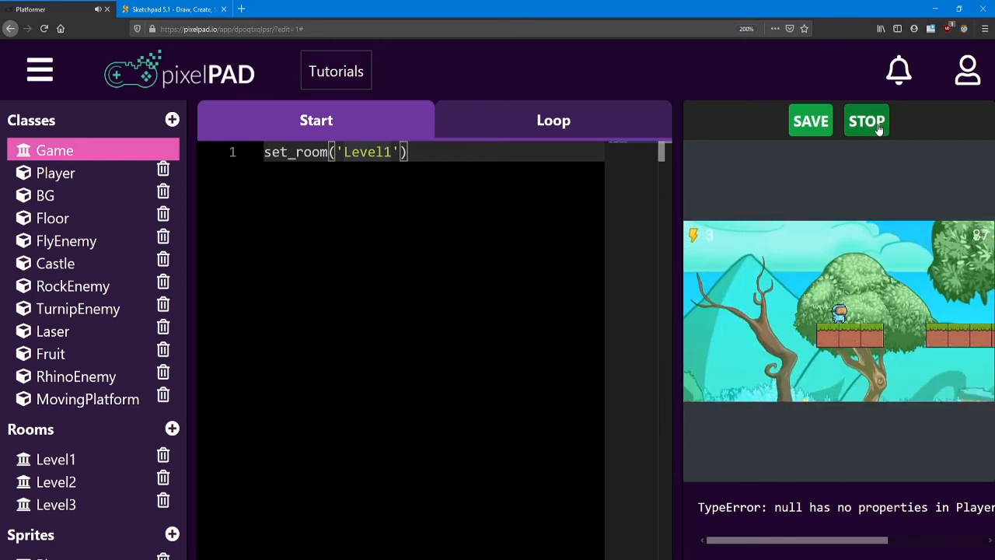
left_click(866, 120)
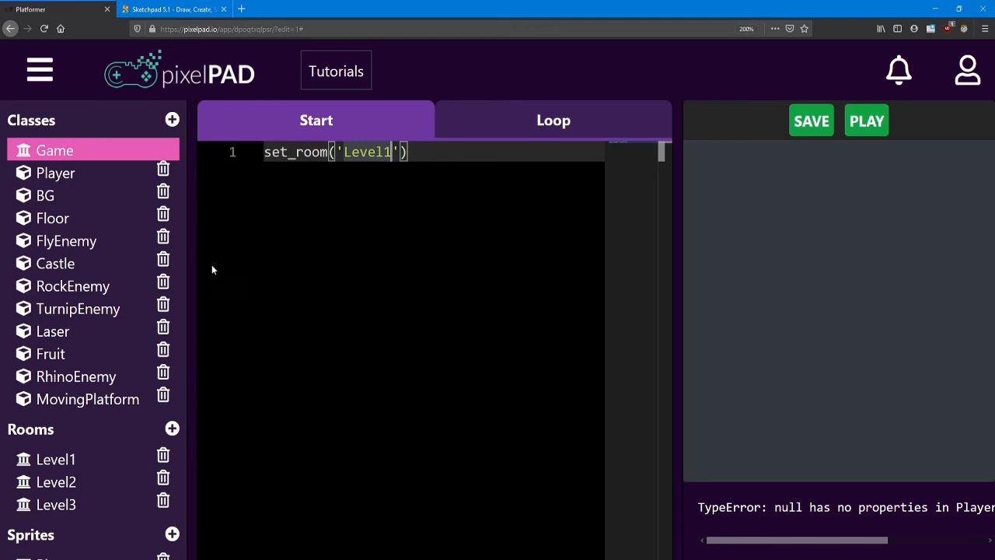
- Browse the Sounds Asset Store, close it, and save the project
scroll("down", 3)
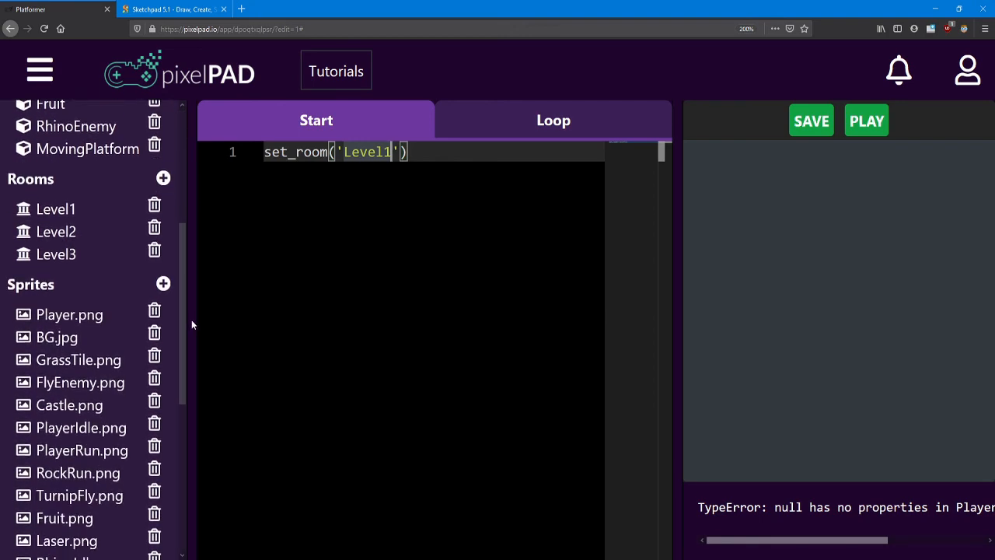
scroll("down", 3)
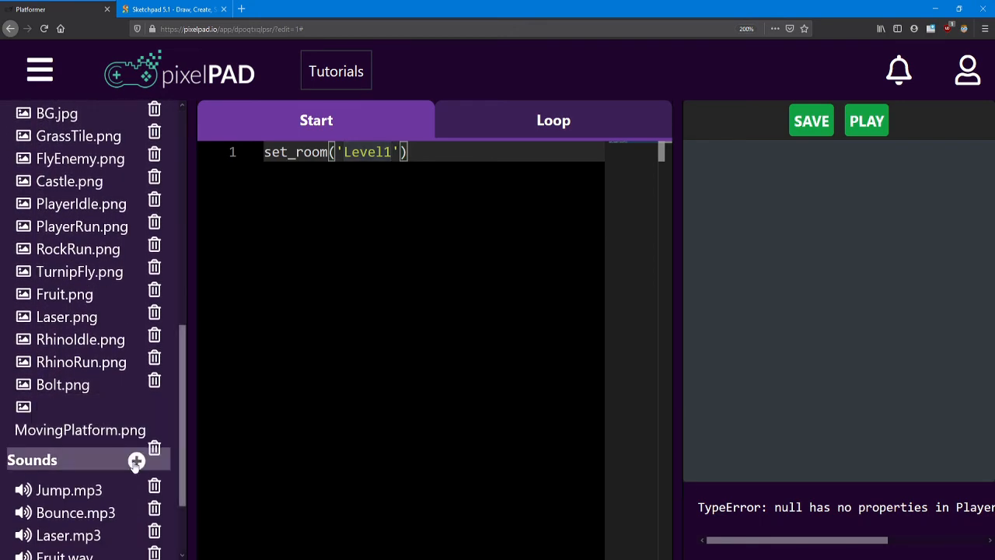
left_click(137, 460)
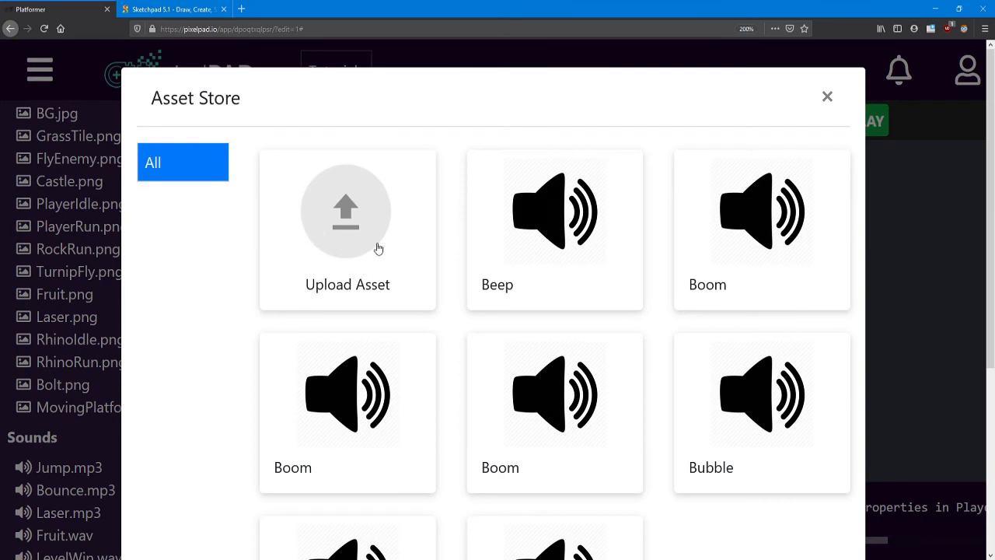
mouse_move(854, 84)
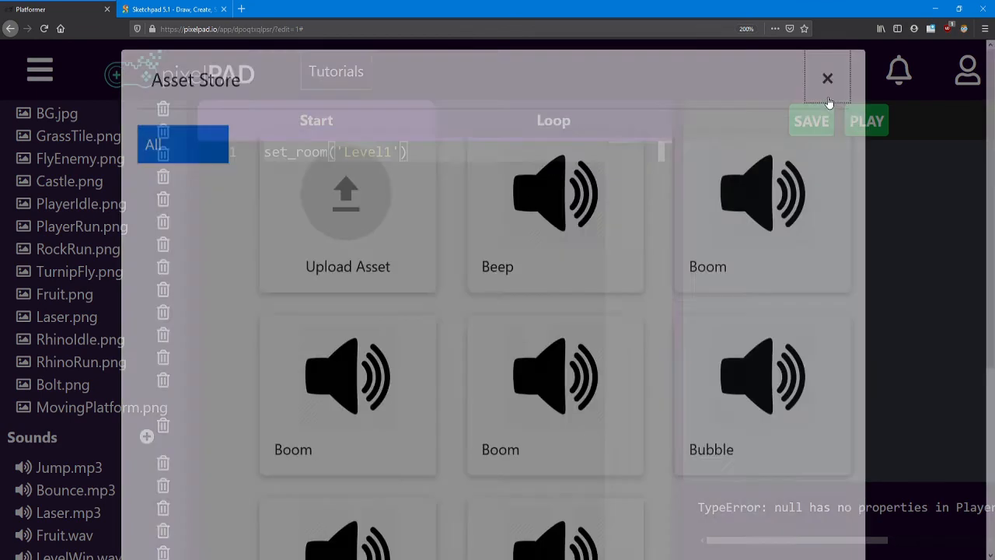
left_click(827, 78)
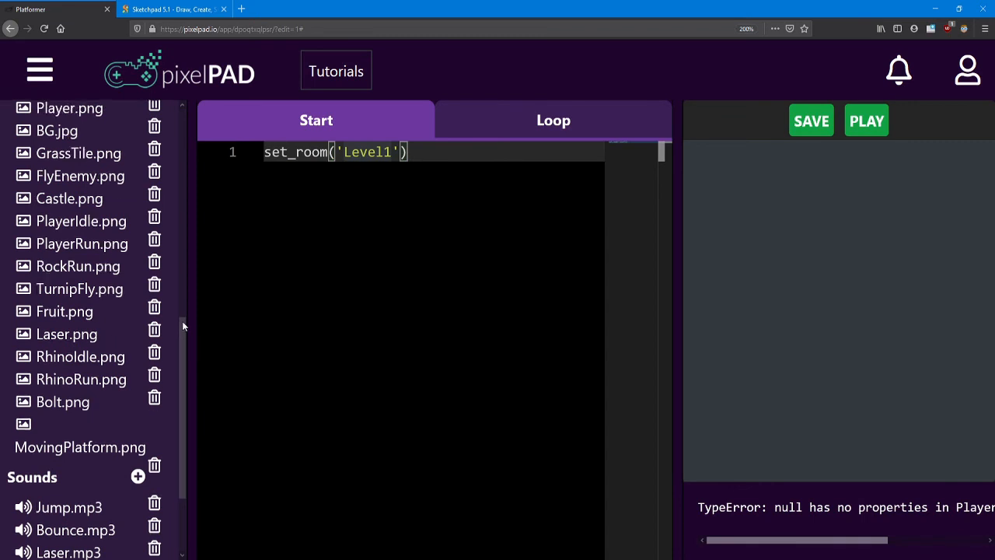
left_click(812, 121)
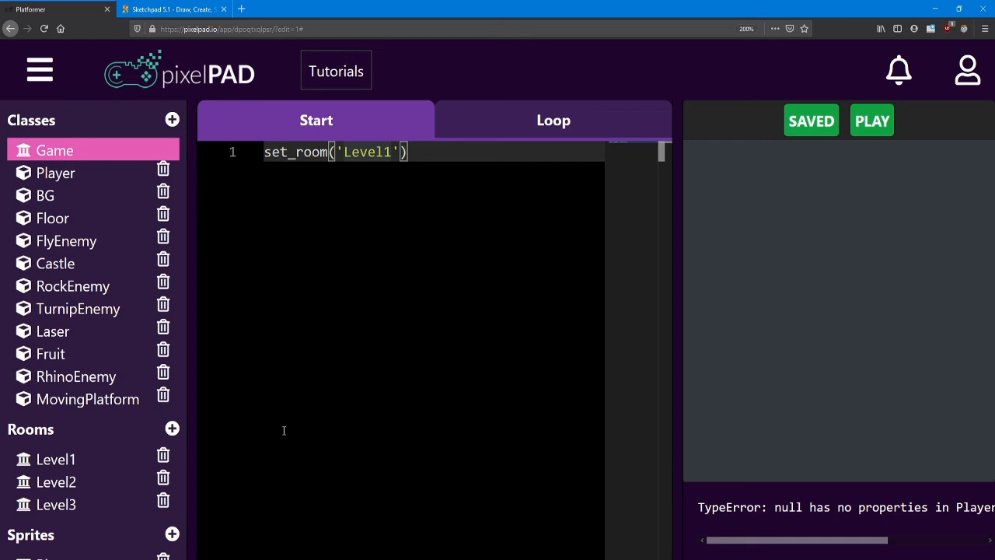
mouse_move(353, 426)
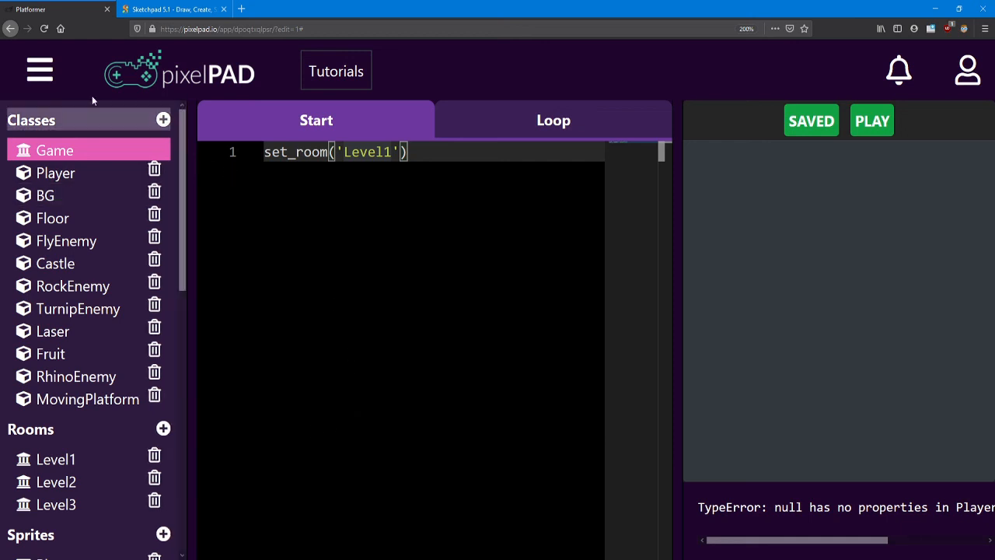
- From My Apps, launch the Platformer app in Play mode
left_click(41, 68)
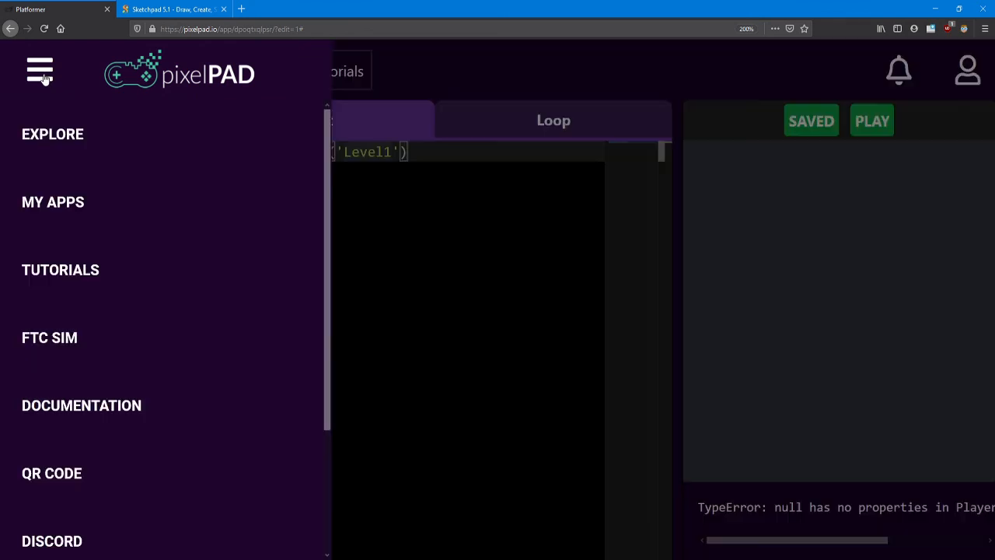
mouse_move(78, 313)
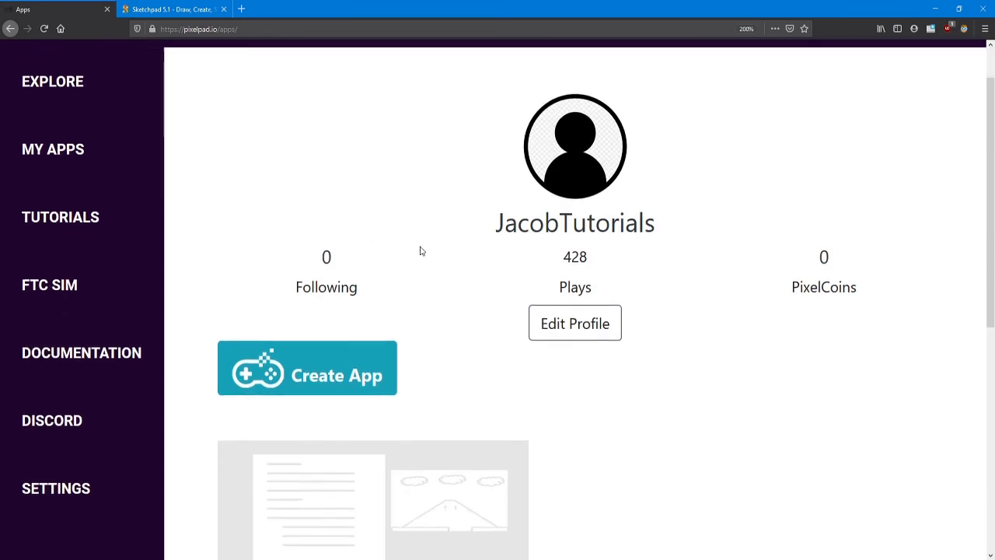
scroll("down", 3)
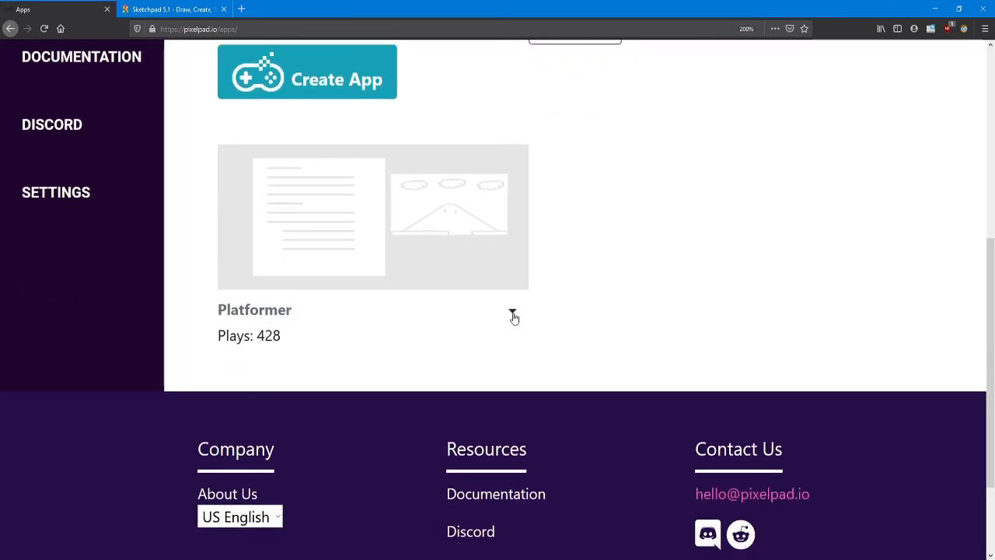
left_click(510, 311)
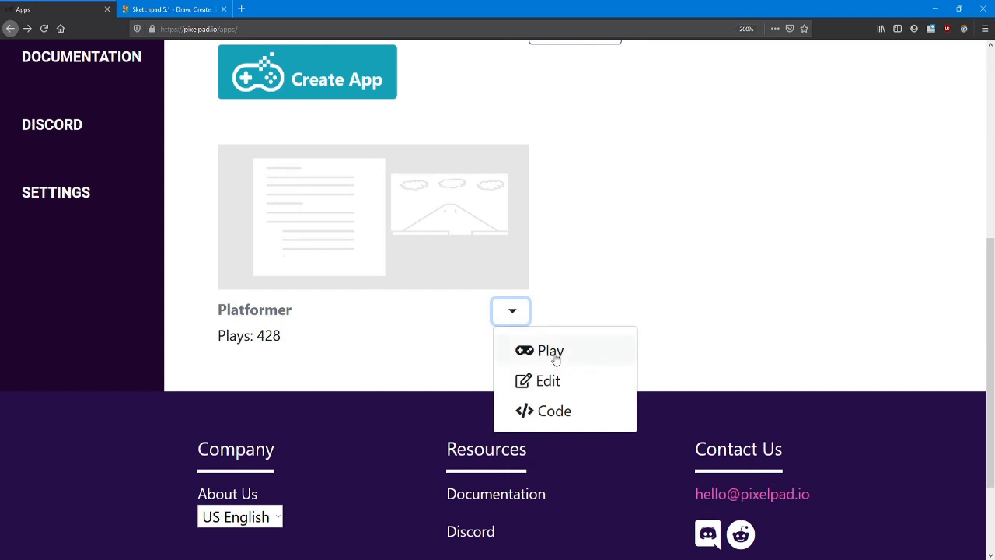
left_click(550, 351)
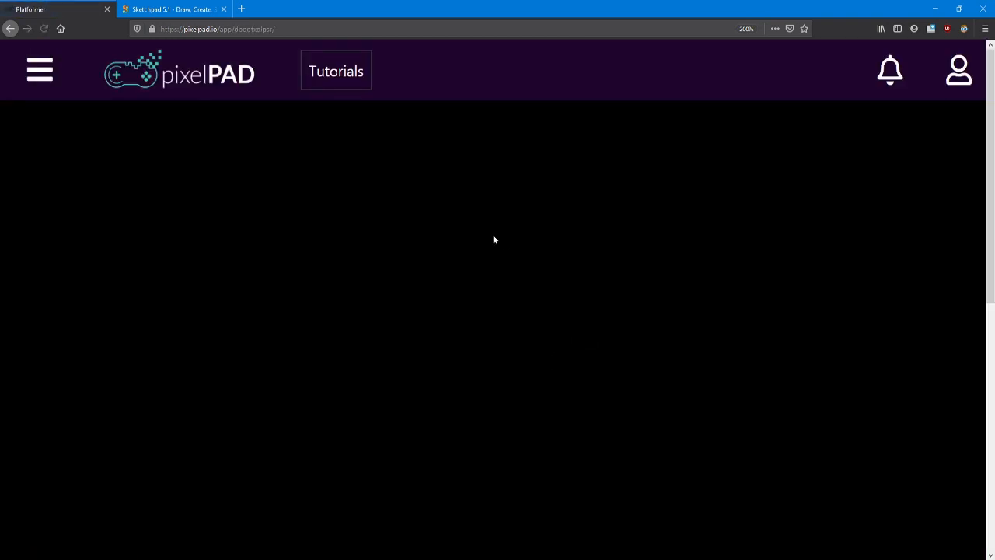